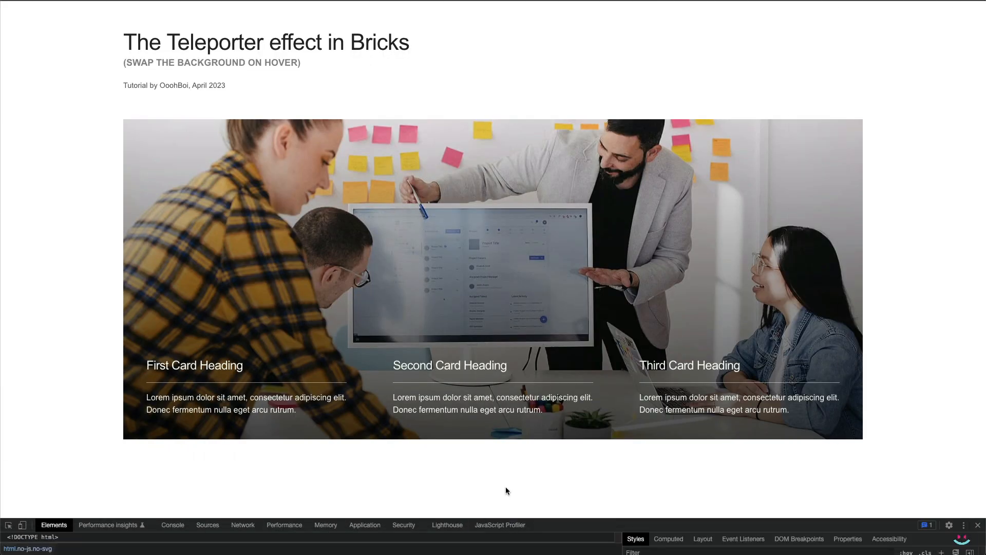
pyautogui.moveTo(447, 394)
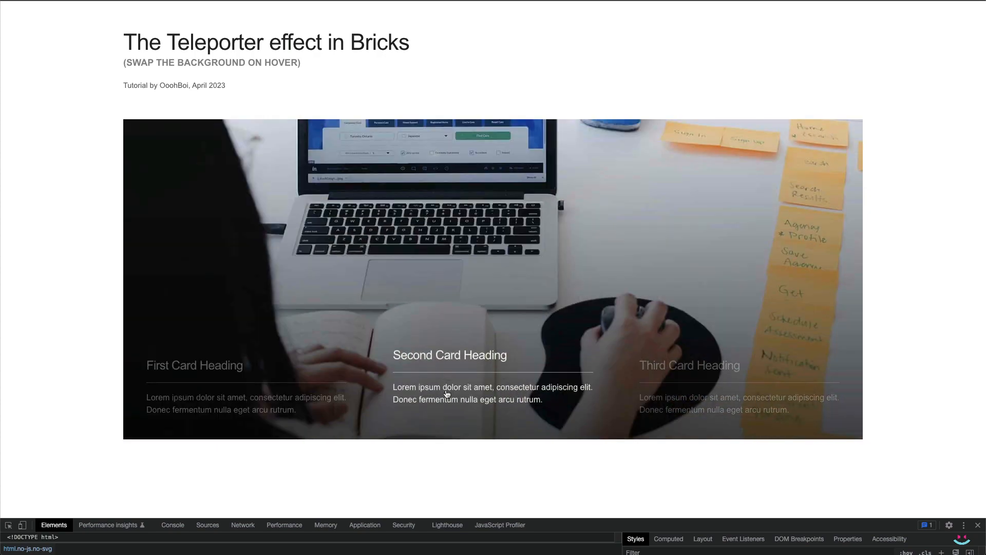
pyautogui.moveTo(368, 394)
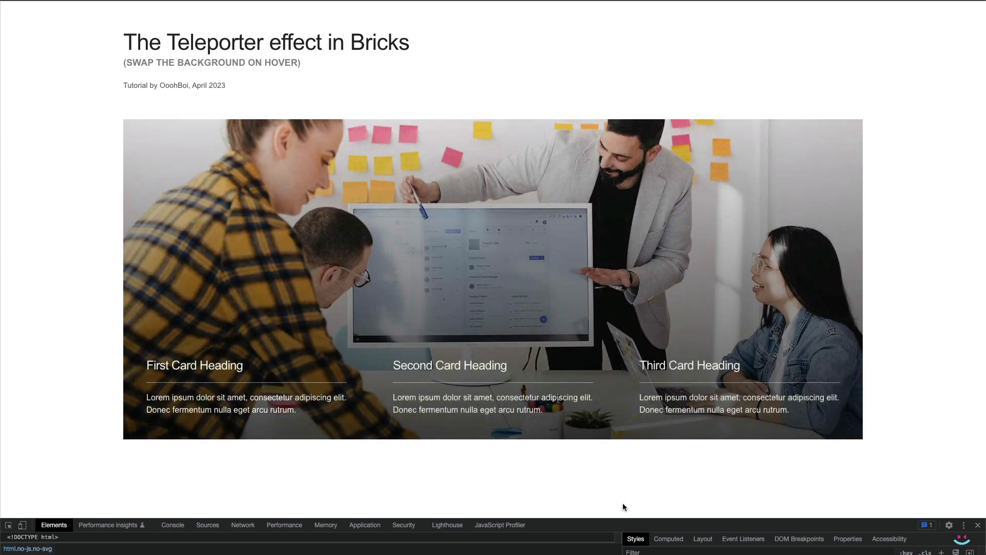
pyautogui.moveTo(494, 445)
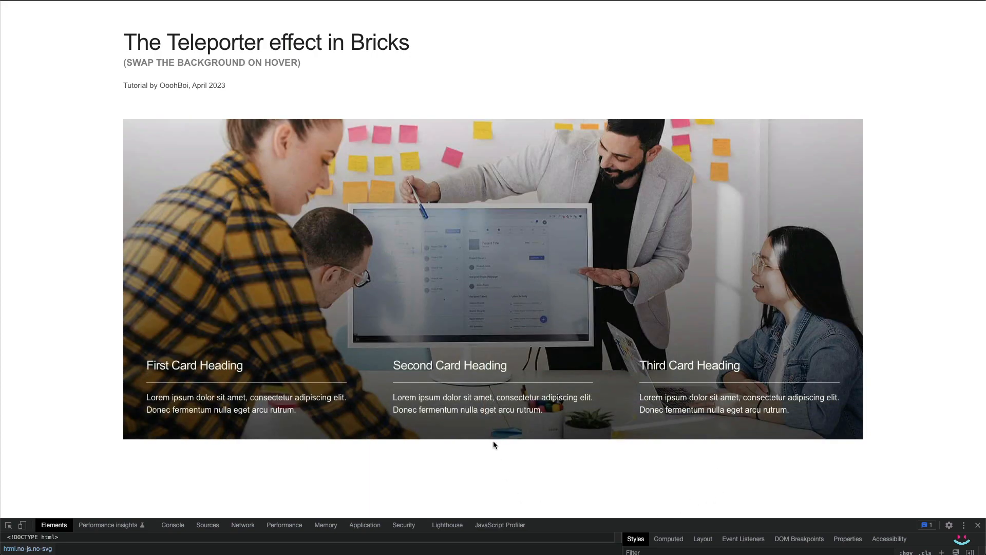
pyautogui.moveTo(573, 383)
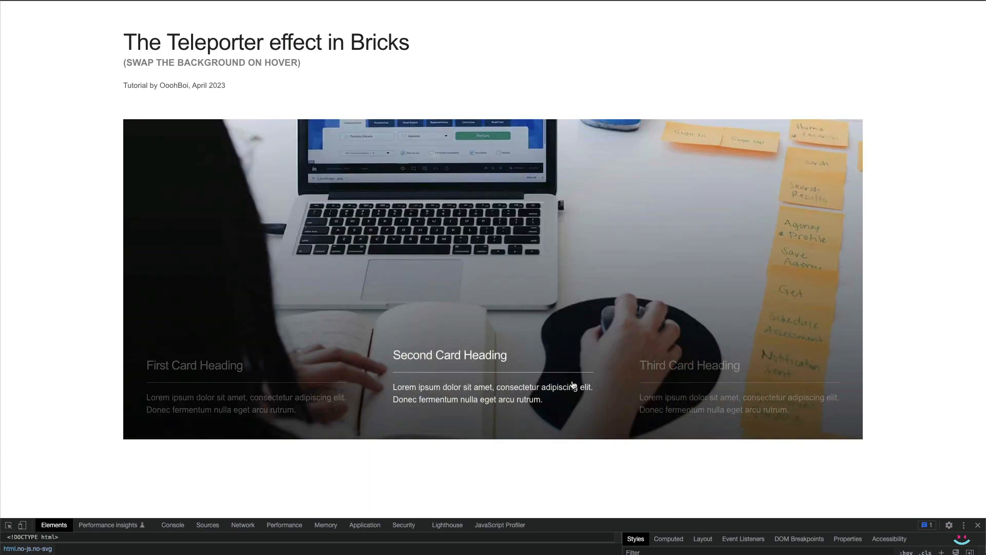
pyautogui.moveTo(245, 391)
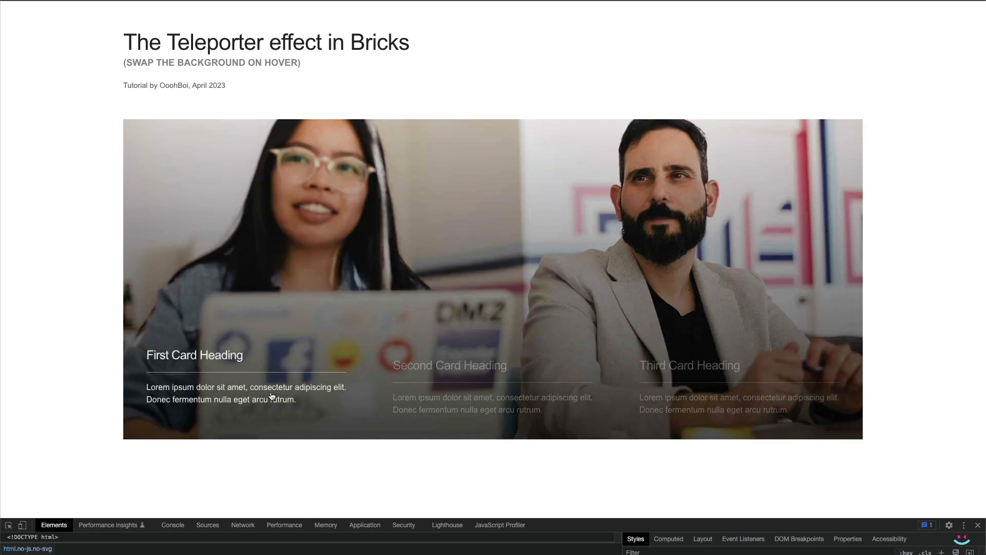
pyautogui.moveTo(255, 476)
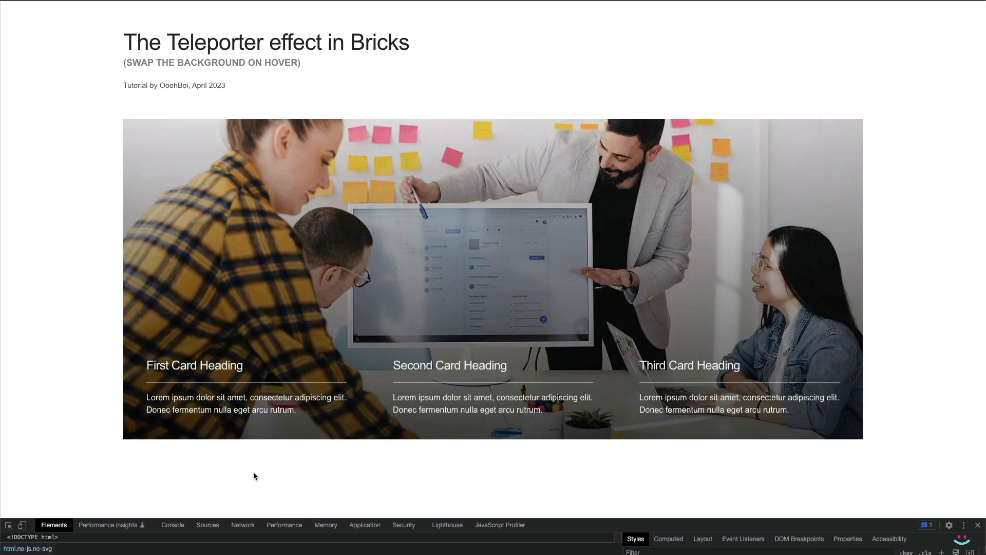
pyautogui.moveTo(285, 412)
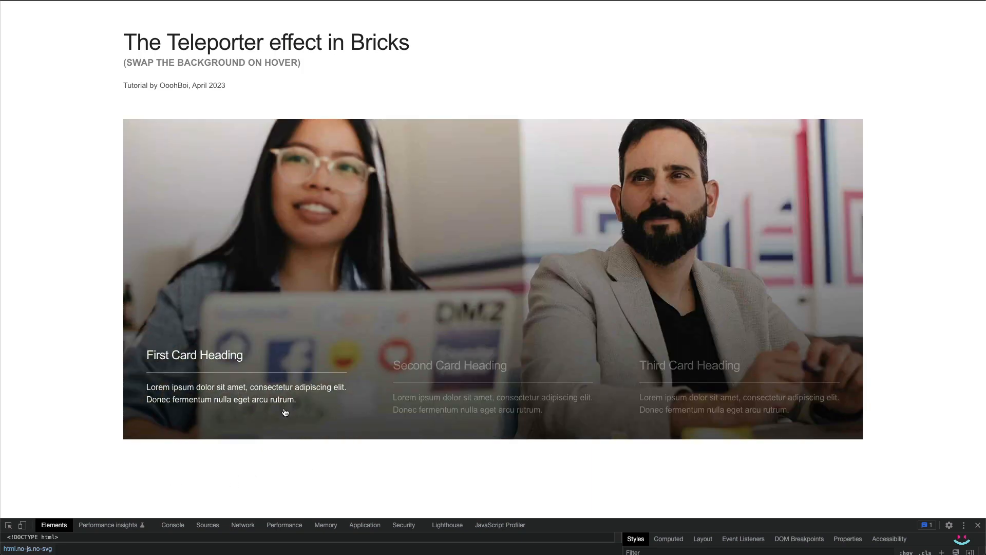
pyautogui.moveTo(744, 405)
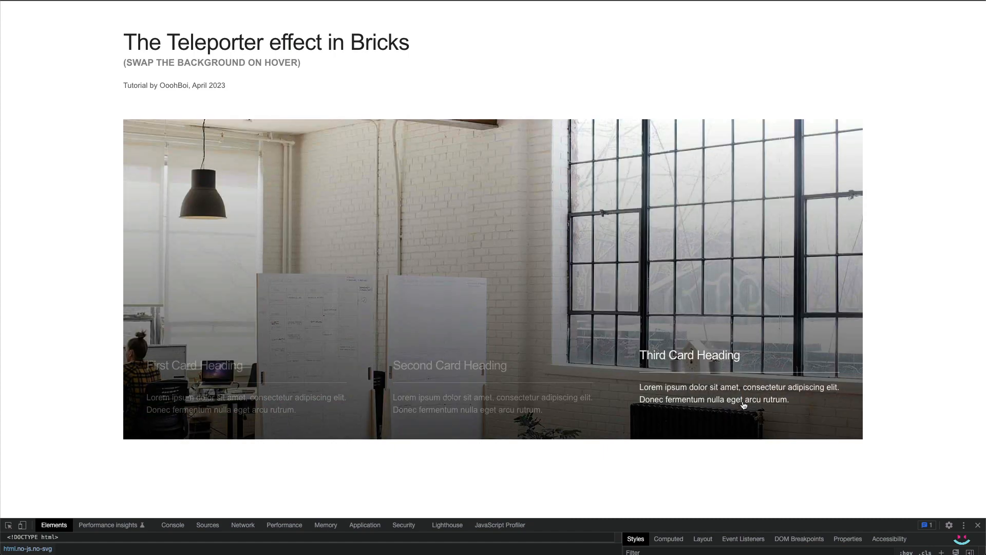
pyautogui.moveTo(255, 414)
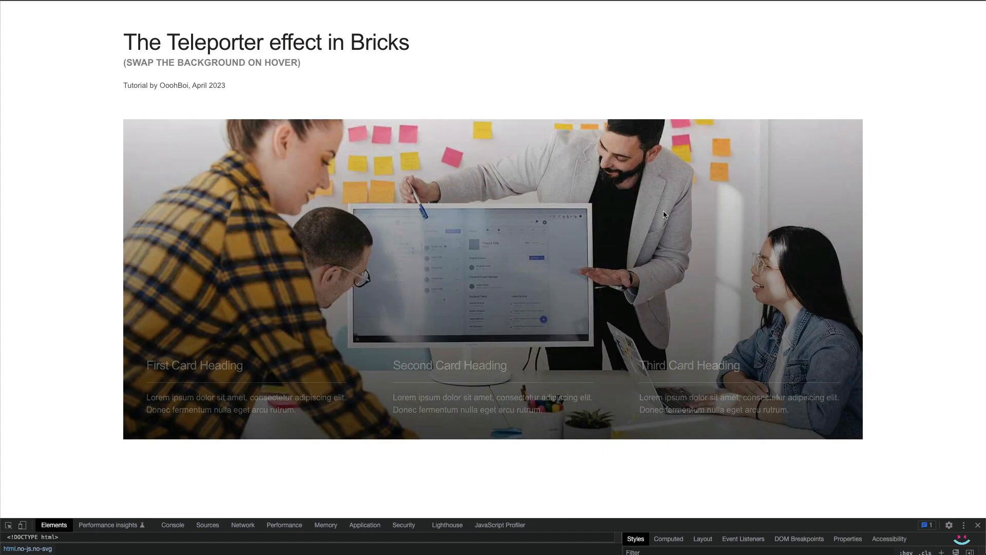
pyautogui.moveTo(719, 379)
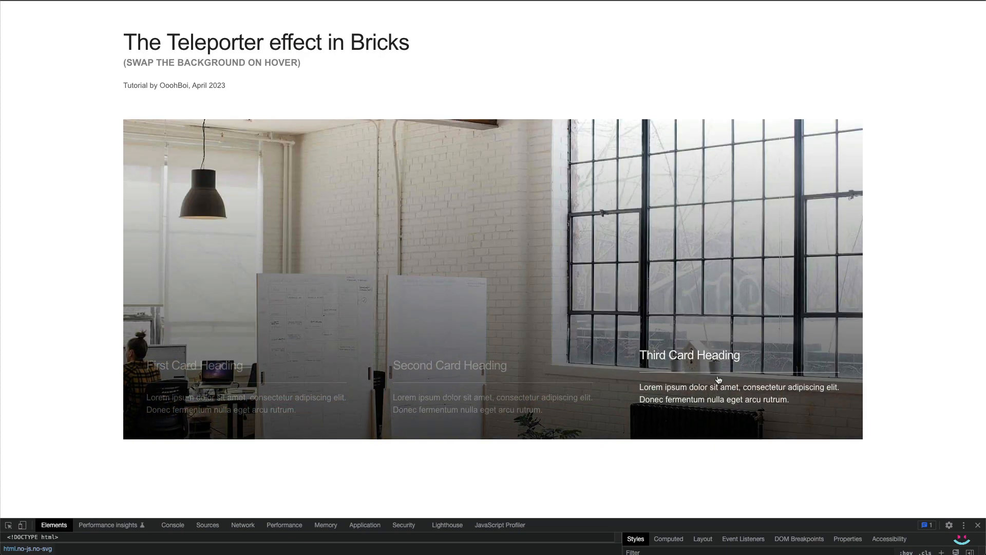
pyautogui.moveTo(205, 357)
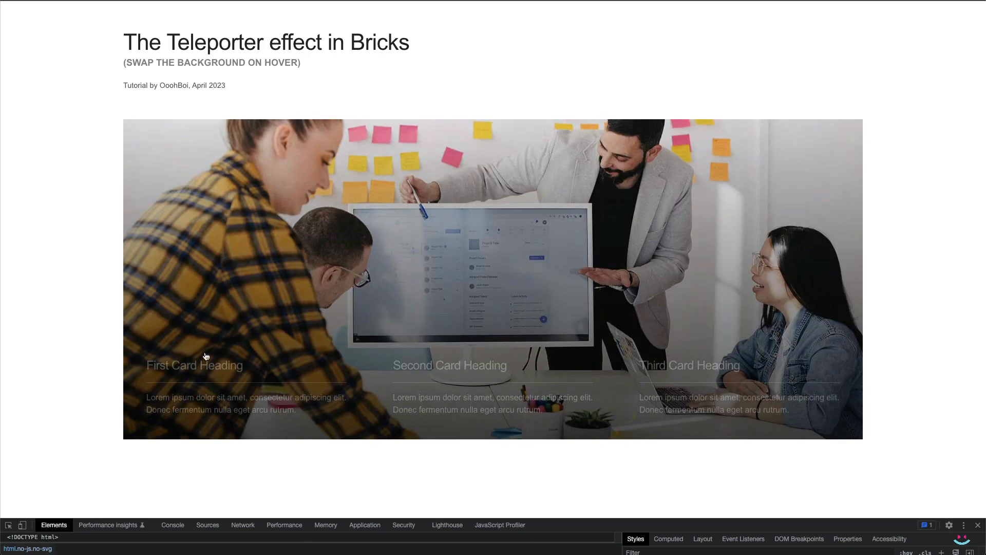
pyautogui.moveTo(542, 406)
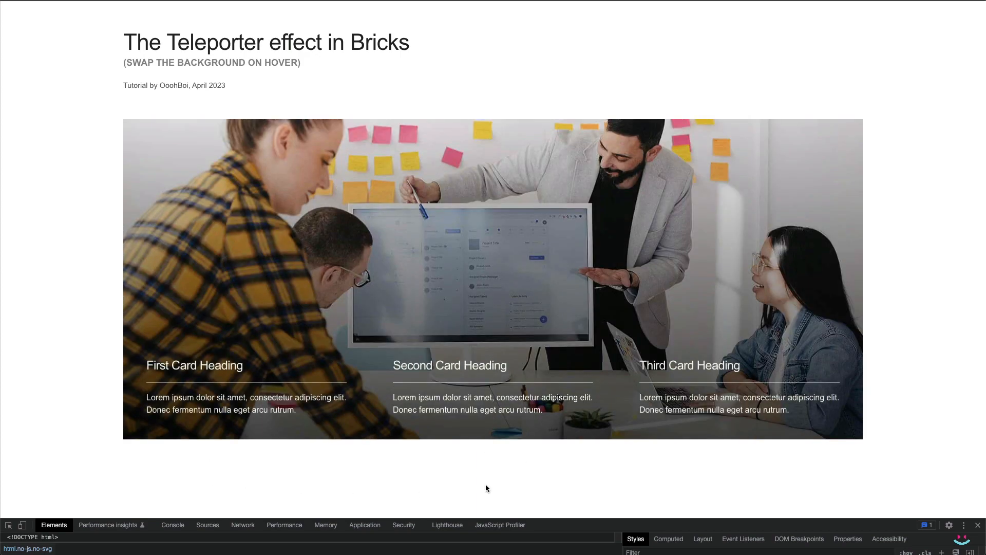
pyautogui.moveTo(262, 425)
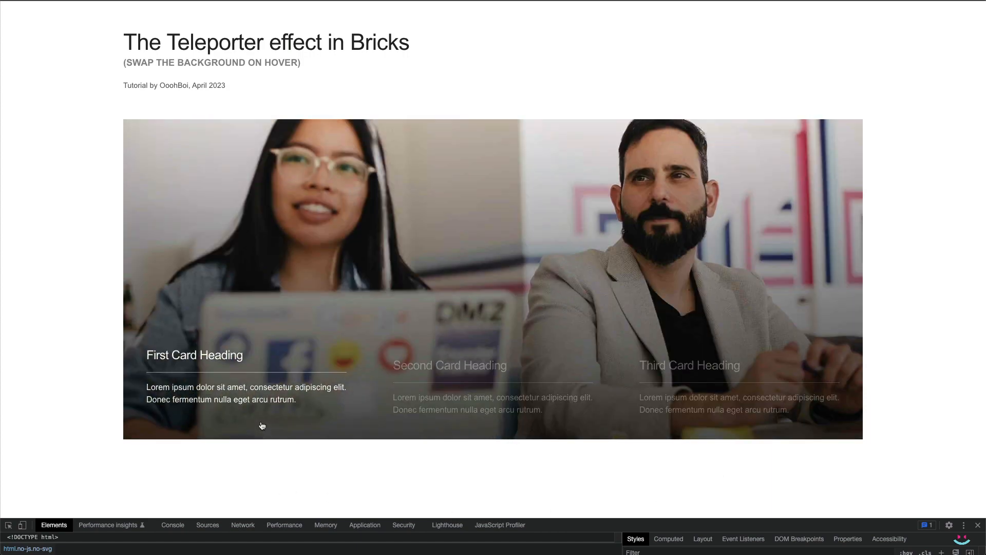
pyautogui.moveTo(739, 405)
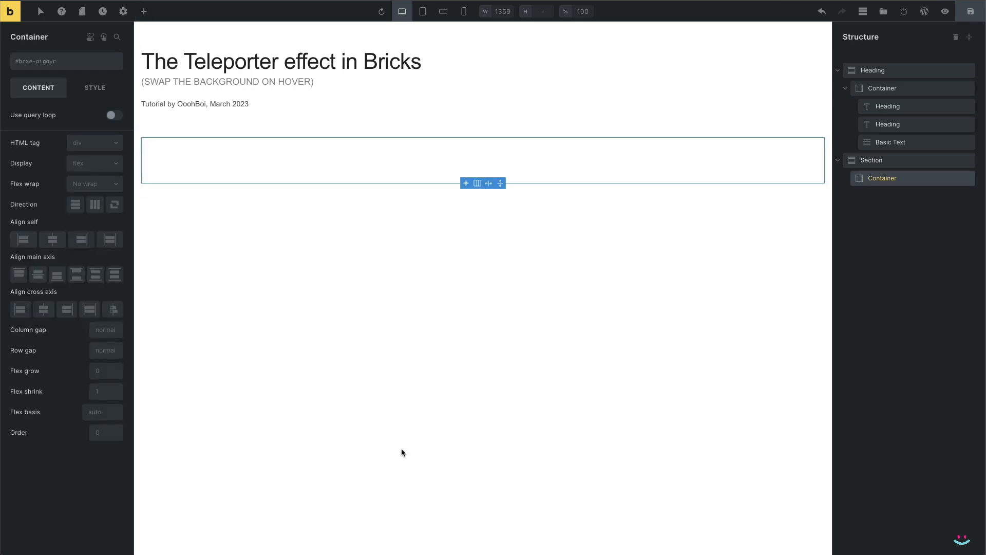
pyautogui.moveTo(231, 433)
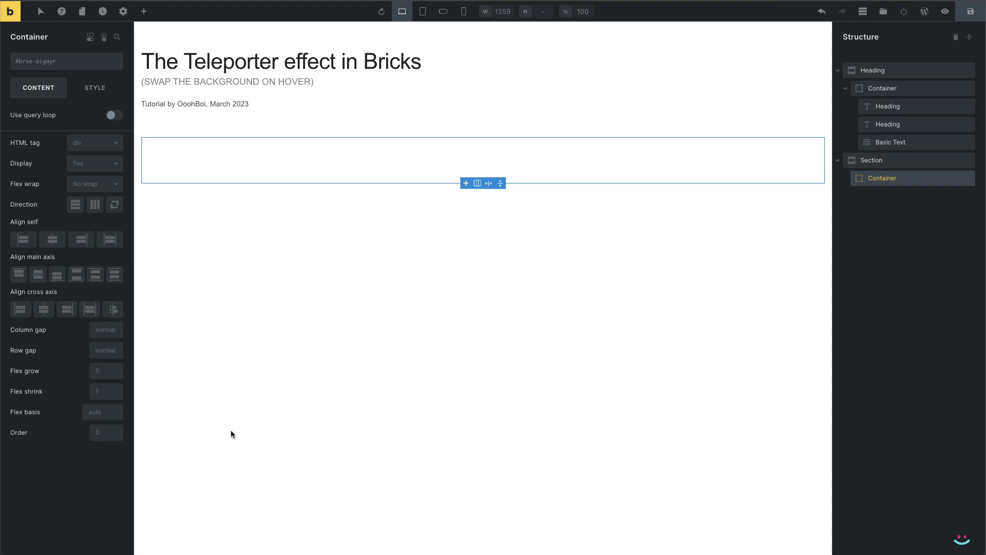
pyautogui.moveTo(144, 11)
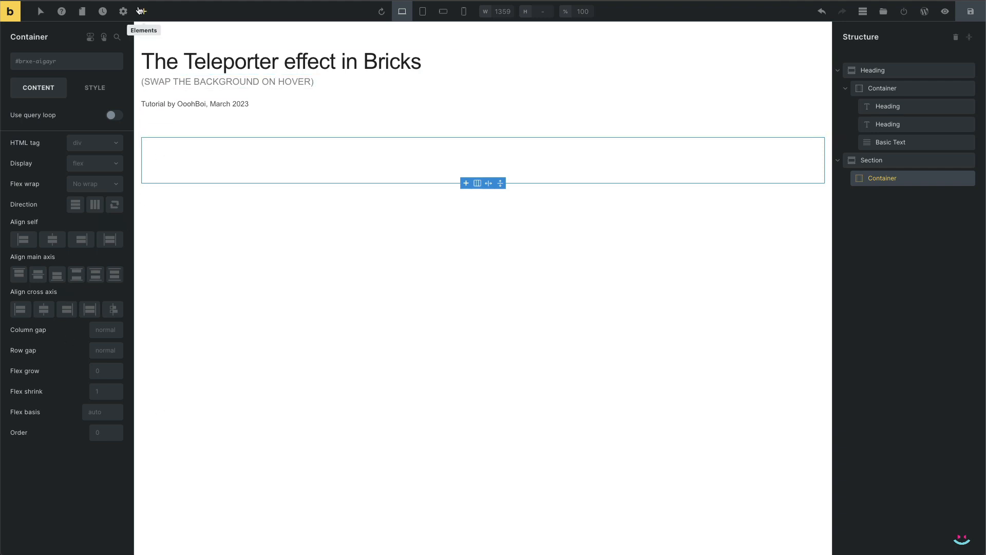
# Add an Image element to the container and pick the photo of two colleagues at a laptop.
pyautogui.click(142, 12)
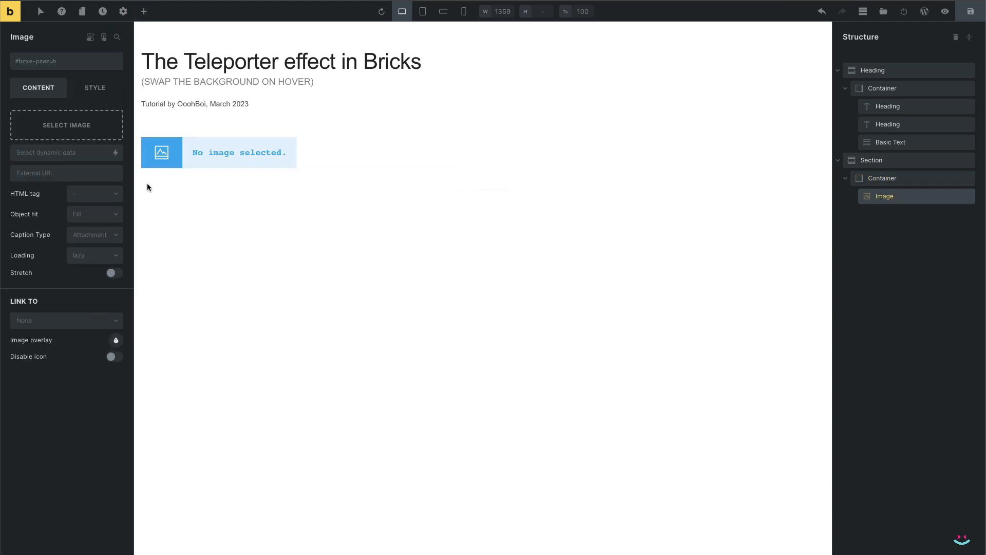
pyautogui.click(66, 124)
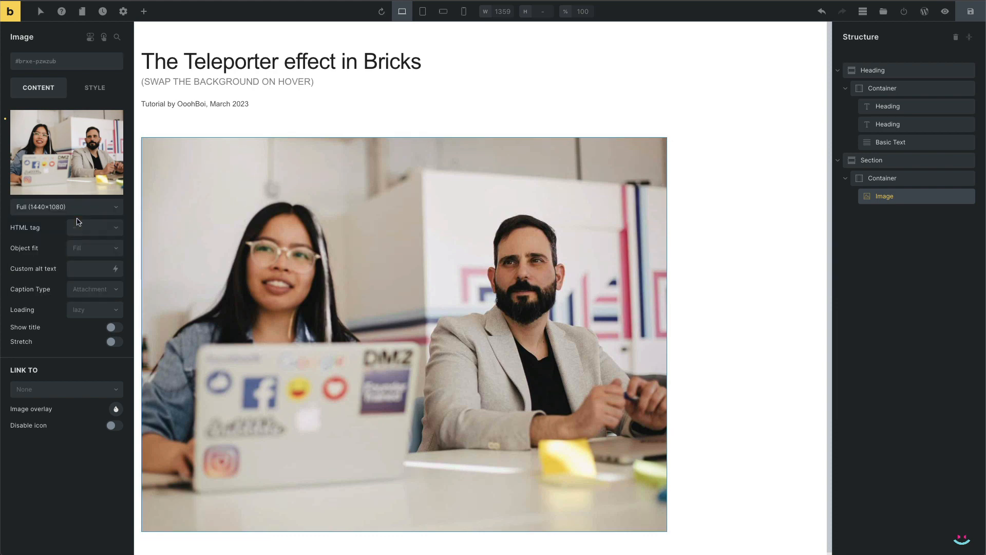
# Set the image to Cover object fit, no caption and eager loading.
pyautogui.click(95, 247)
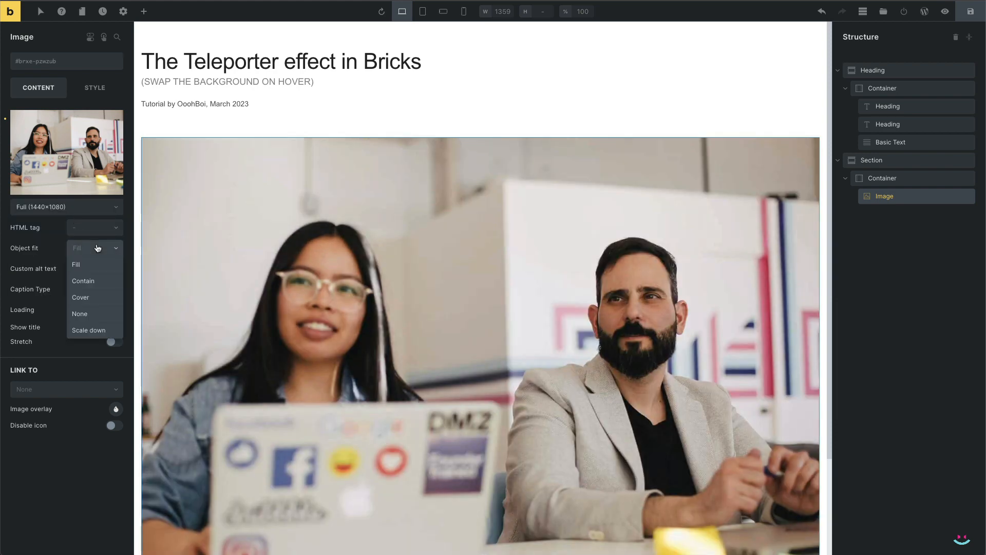
pyautogui.click(81, 297)
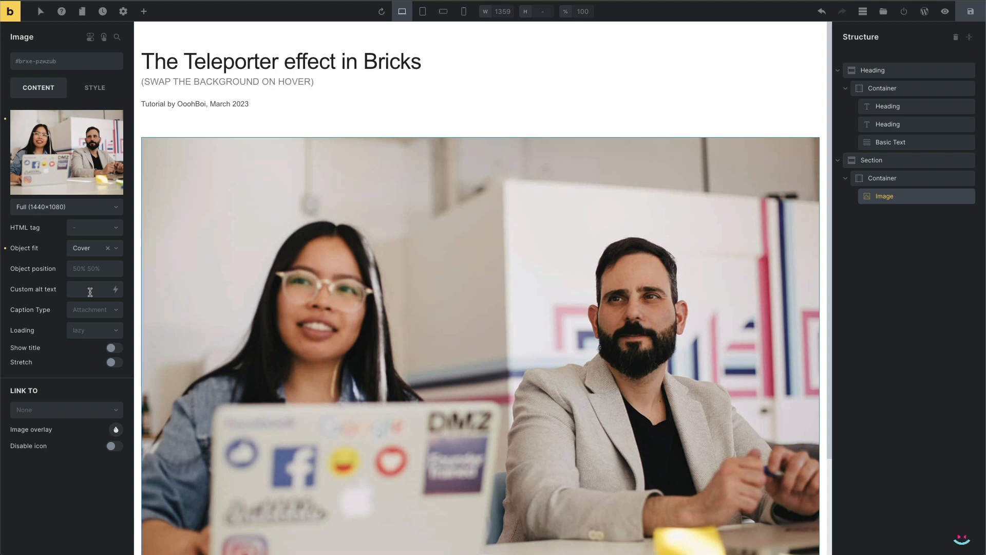
pyautogui.click(94, 309)
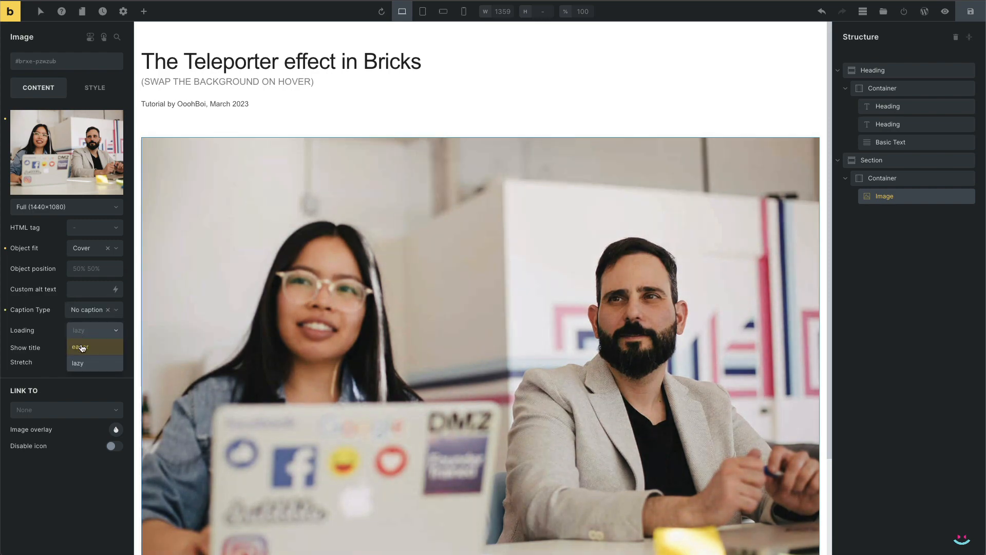
pyautogui.click(80, 346)
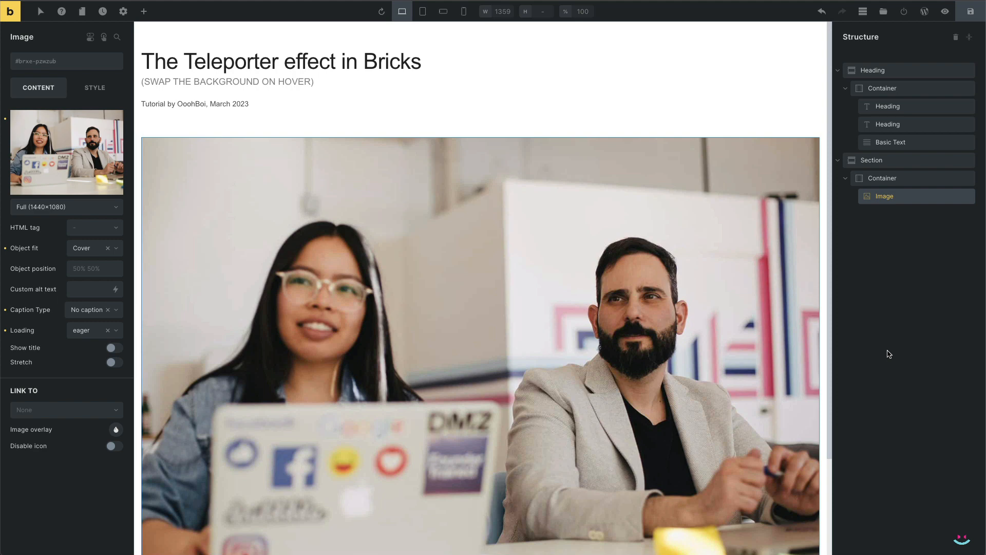
pyautogui.moveTo(883, 11)
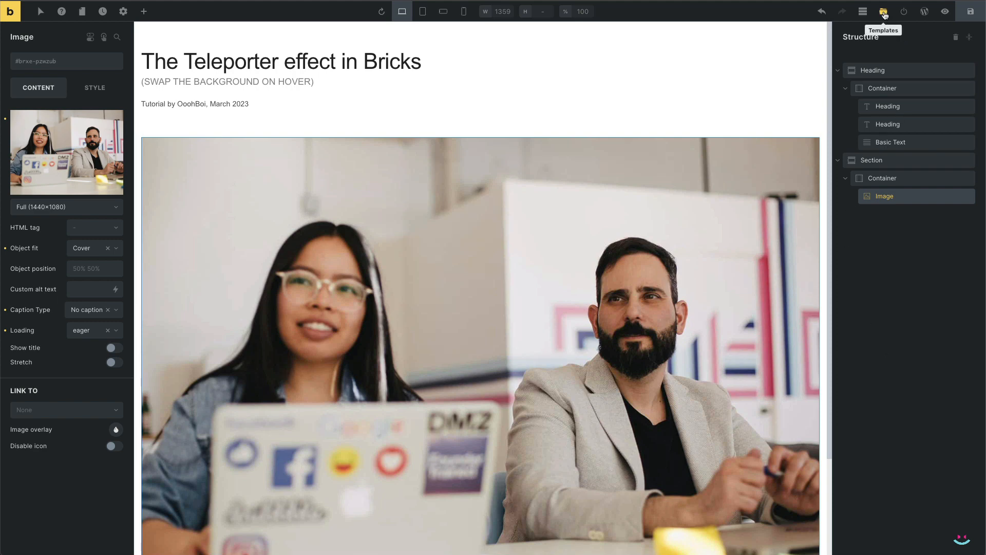
# Insert the saved Teleporter Text Card template below the image and select the Text Card.
pyautogui.click(883, 11)
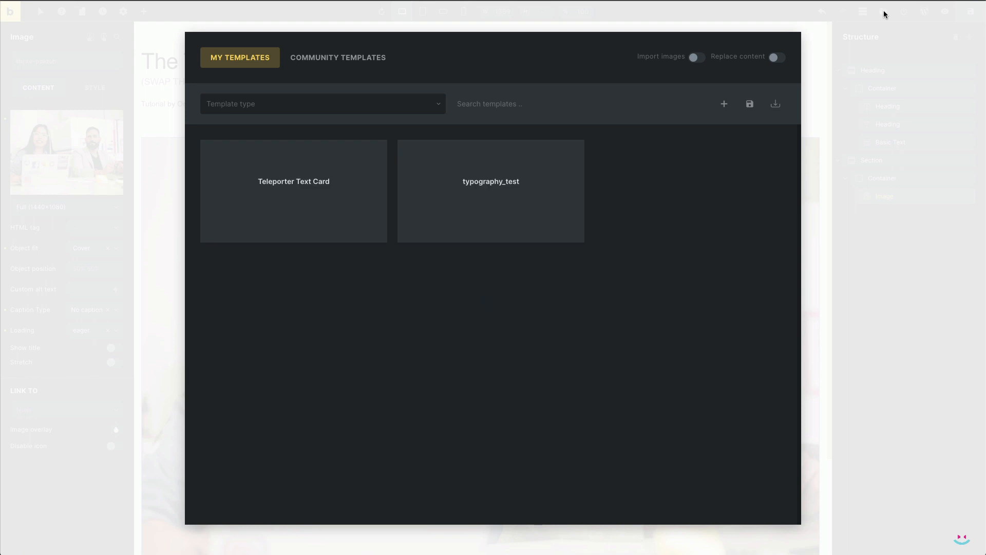
pyautogui.moveTo(294, 191)
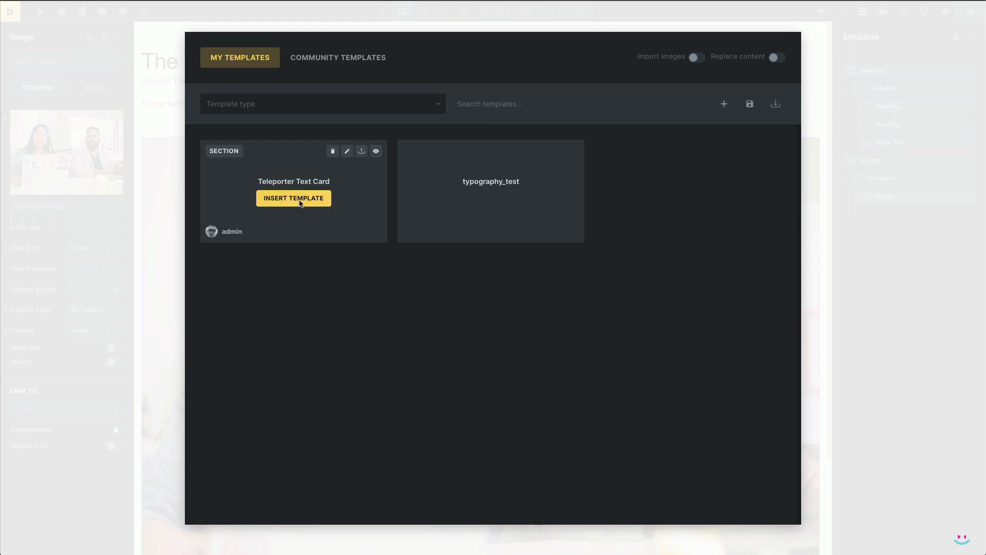
pyautogui.click(292, 198)
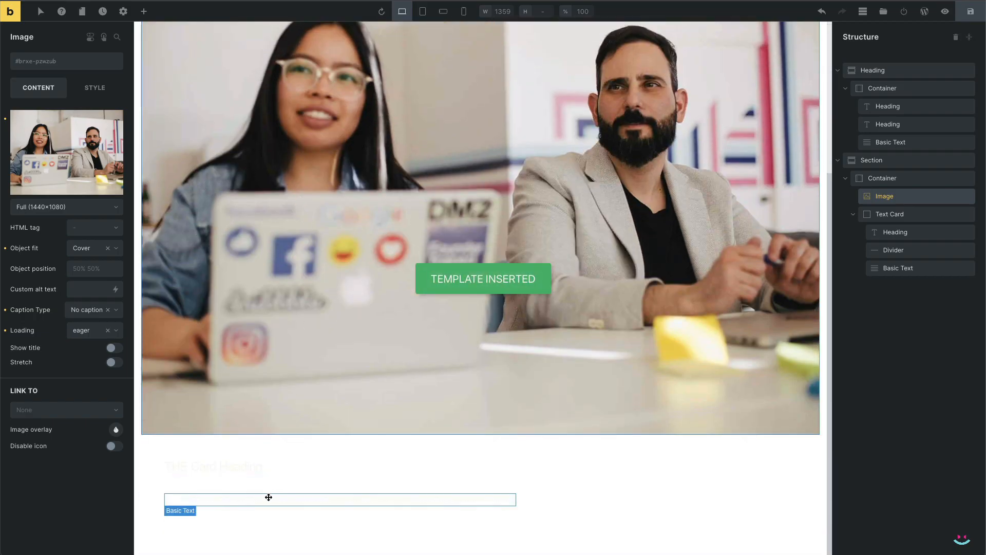
pyautogui.click(892, 213)
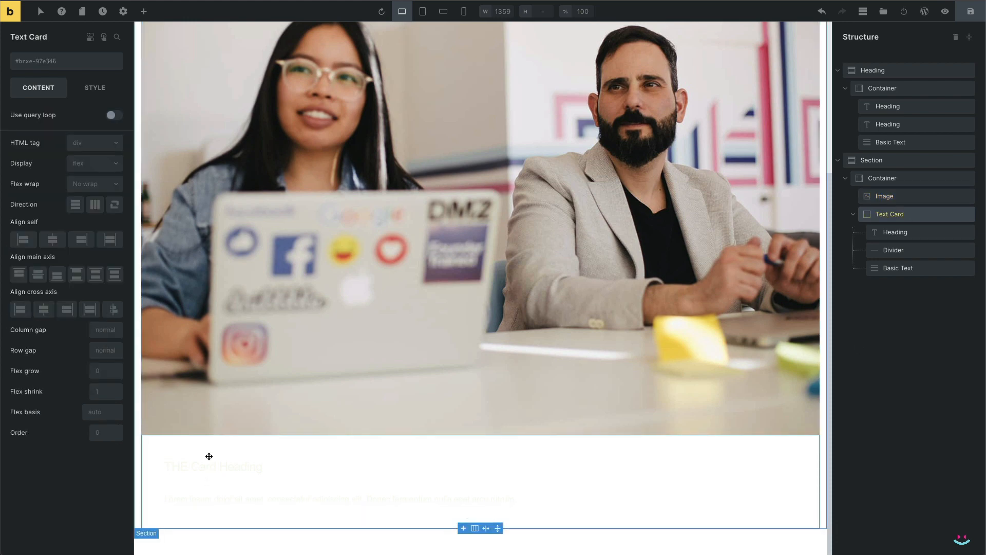
pyautogui.moveTo(270, 487)
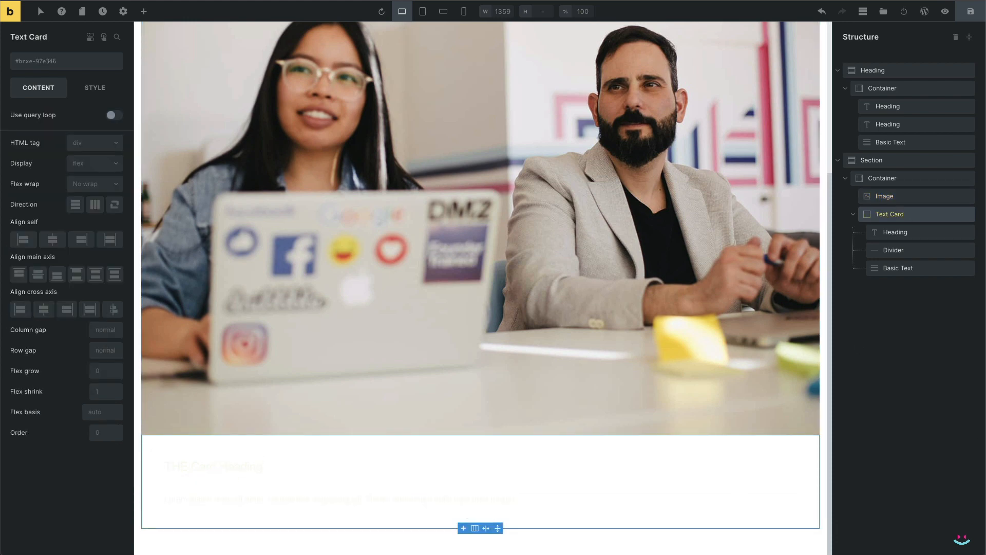
# Give the image 100% width and height and absolute positioning so it fills its container.
pyautogui.click(884, 195)
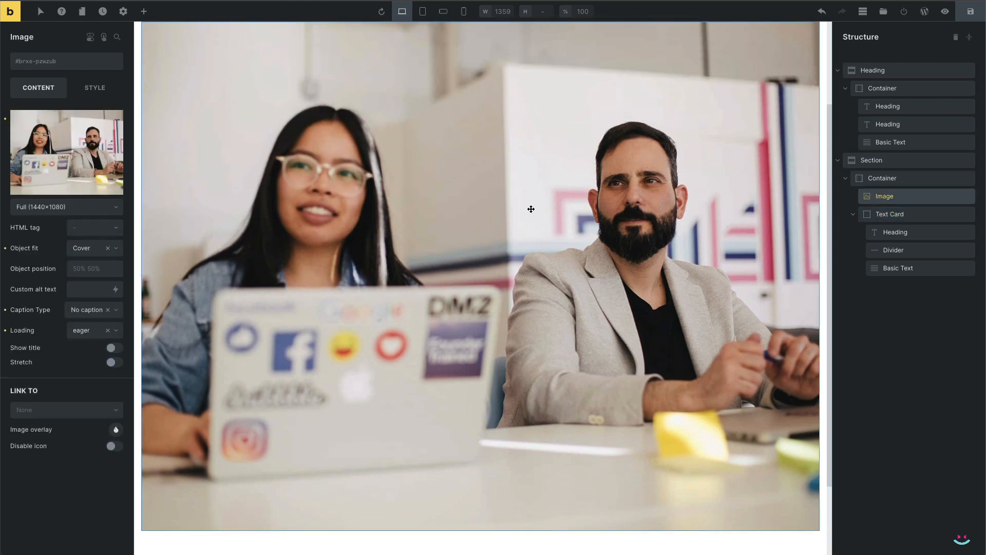
pyautogui.click(95, 87)
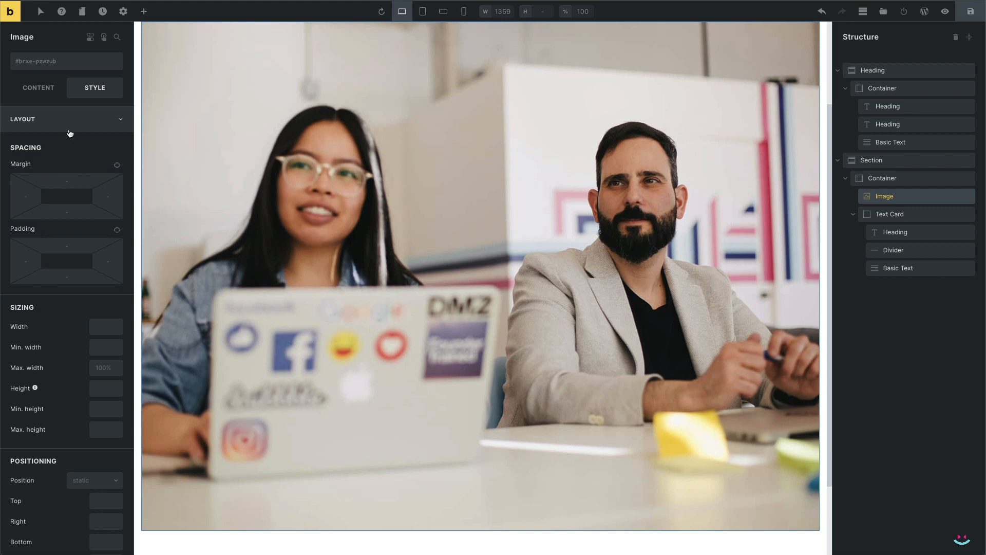
pyautogui.scroll(-3)
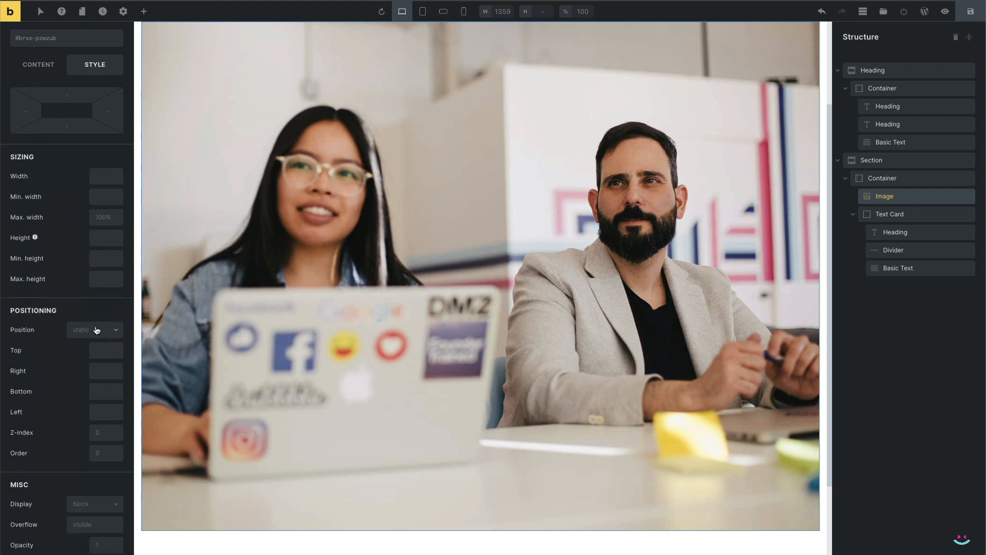
pyautogui.click(92, 329)
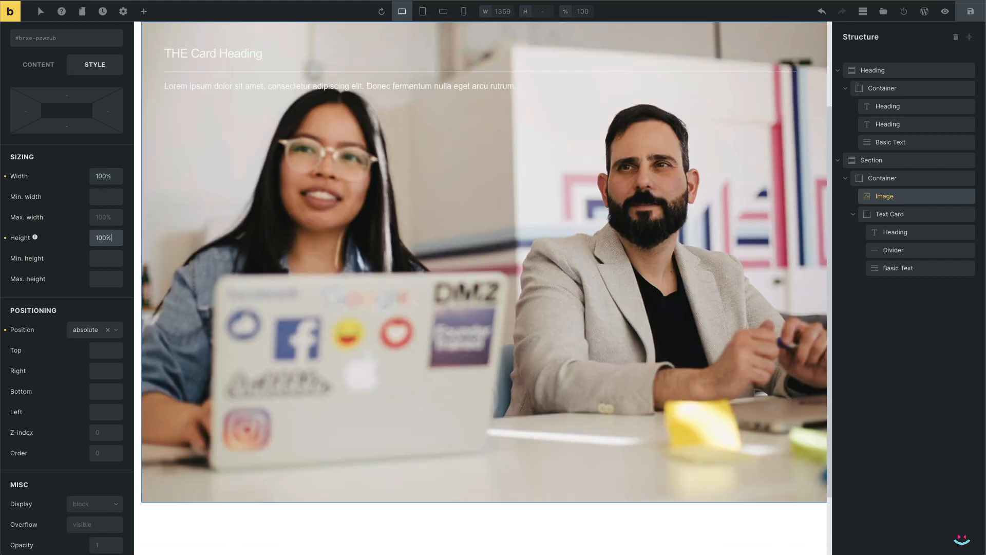
pyautogui.scroll(3)
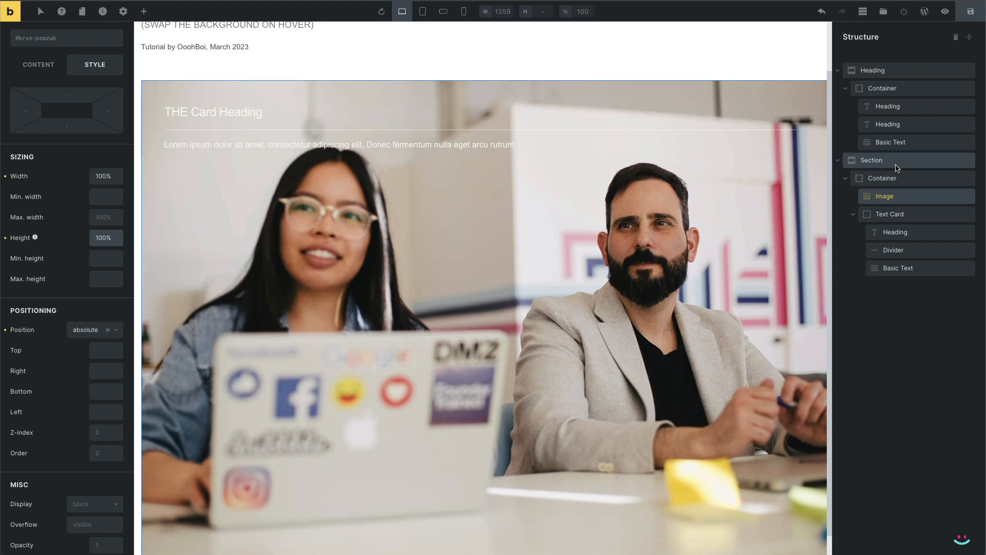
# Make the container relatively positioned with a 62vh minimum height.
pyautogui.click(882, 178)
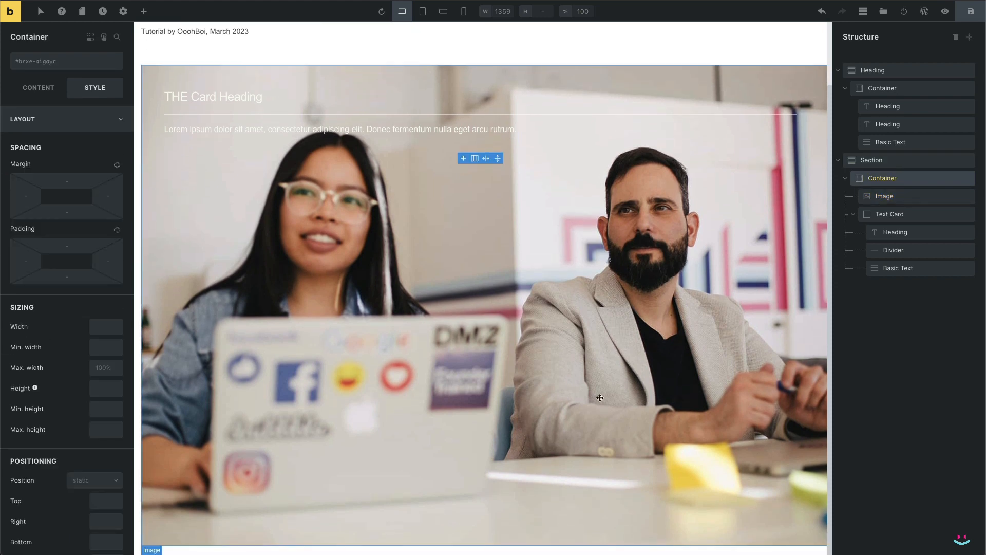
pyautogui.scroll(-3)
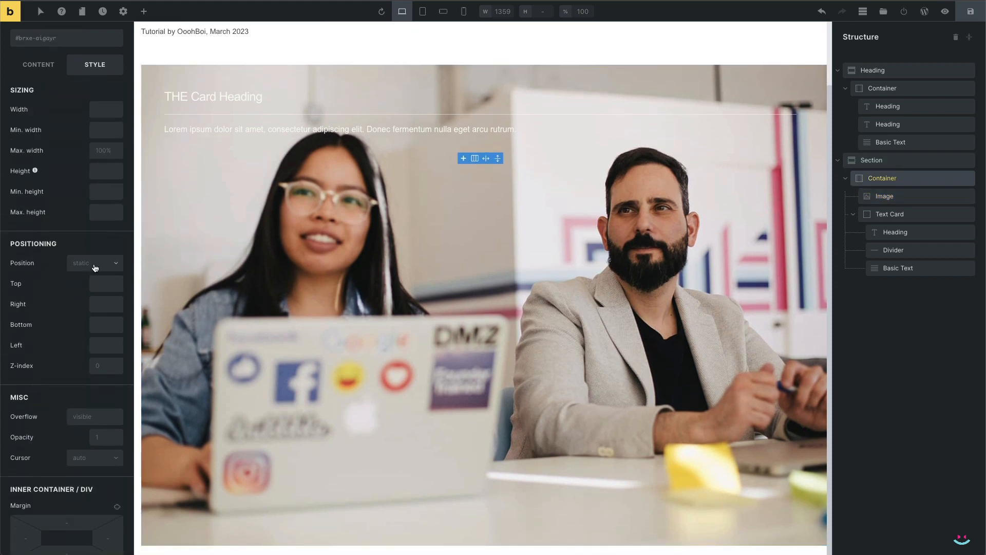
pyautogui.click(85, 261)
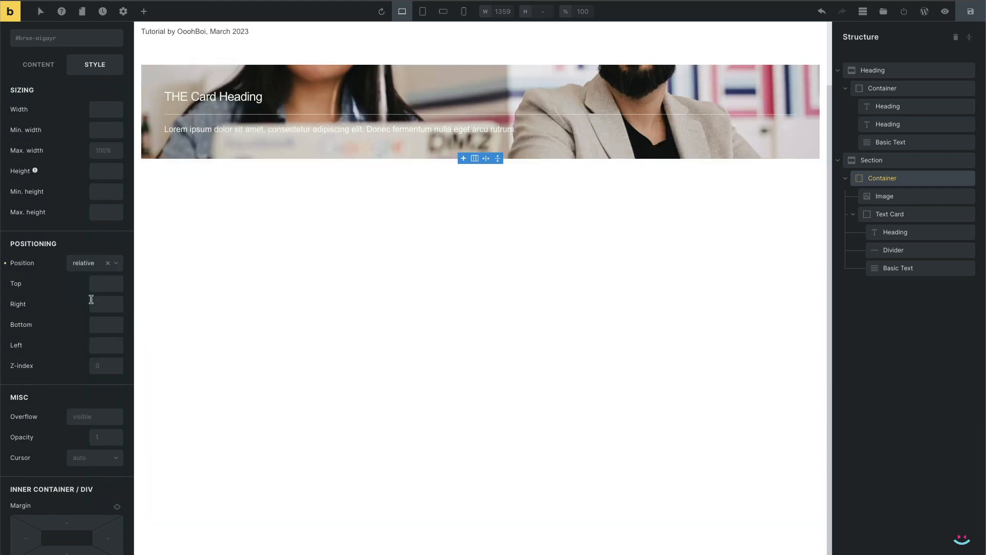
pyautogui.moveTo(113, 192)
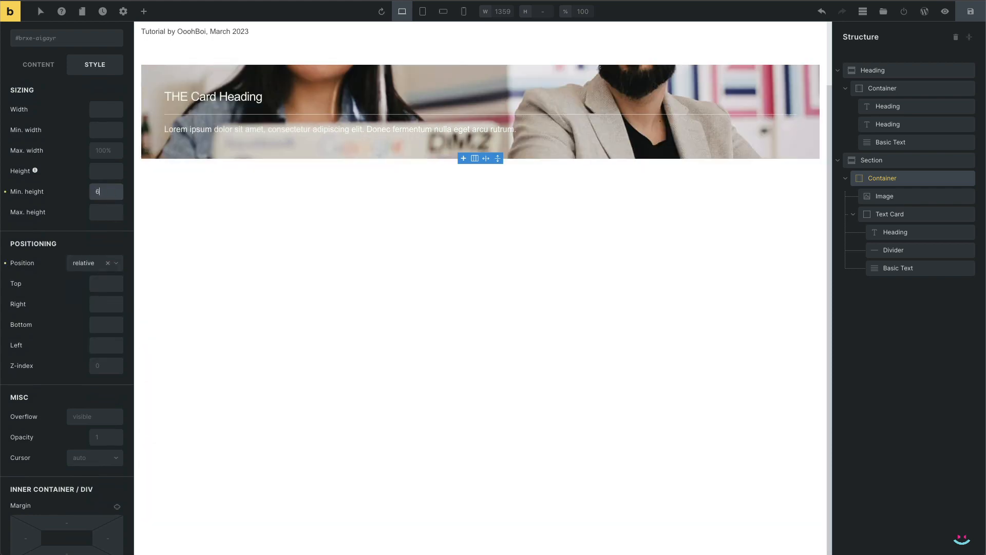
pyautogui.write('62vh')
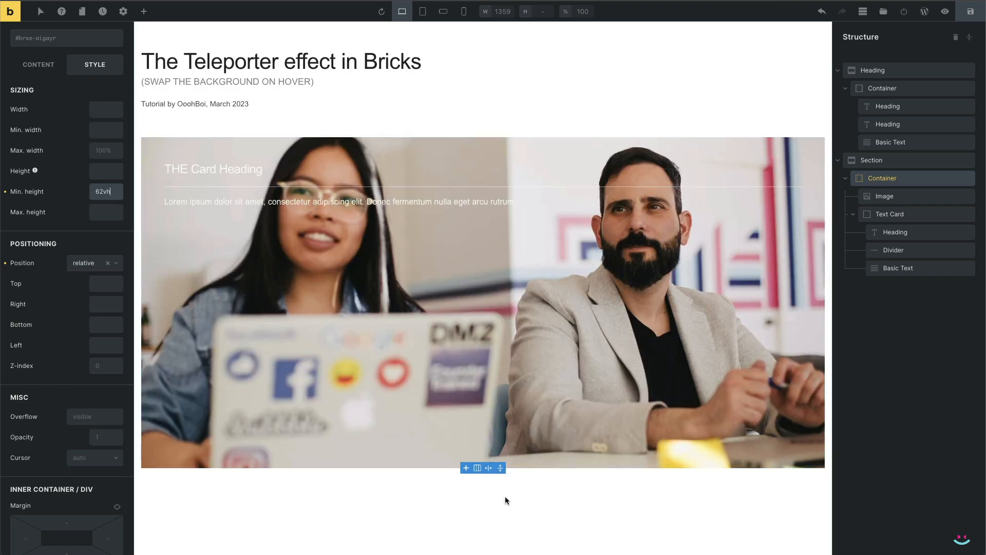
pyautogui.moveTo(474, 150)
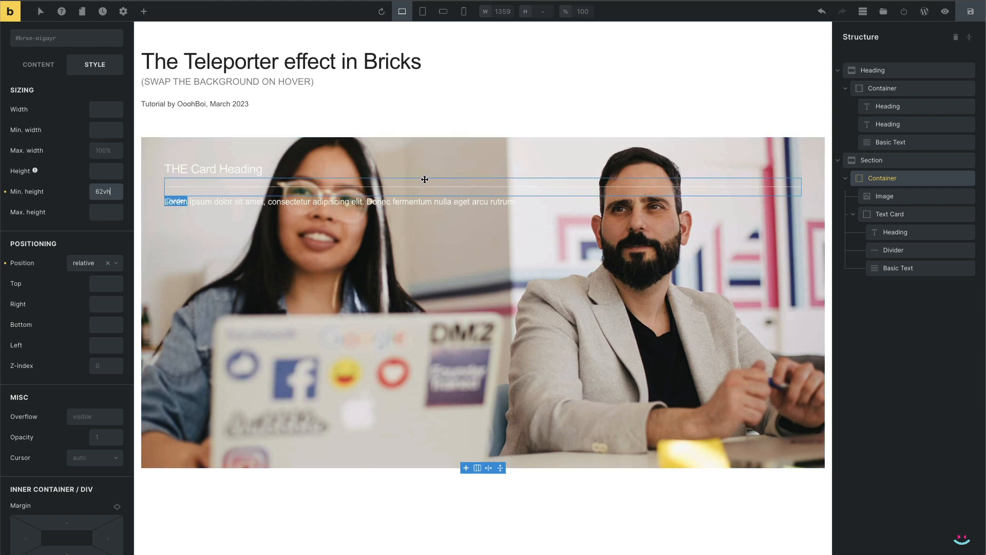
# Set the container's Align cross axis to End so the text card sits at the bottom.
pyautogui.click(38, 87)
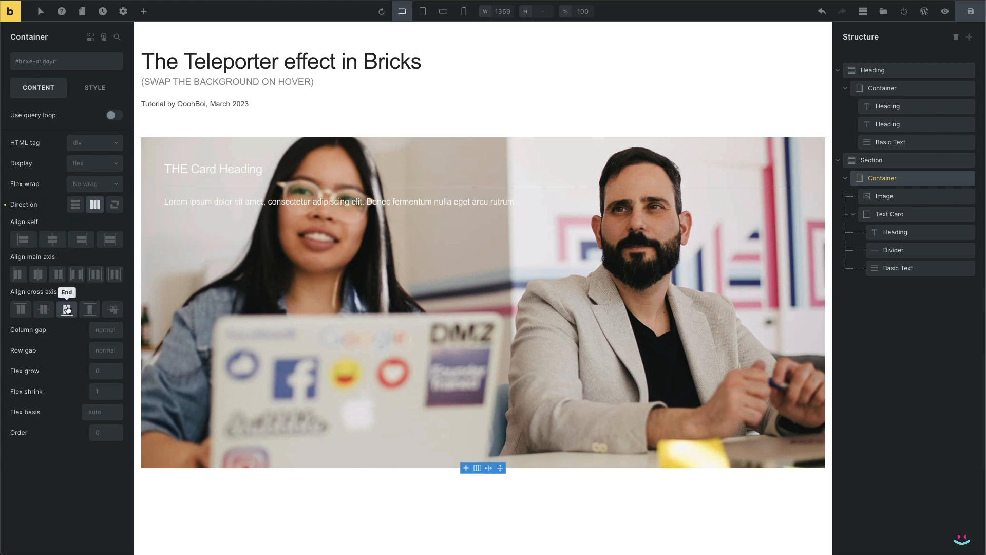
pyautogui.click(66, 309)
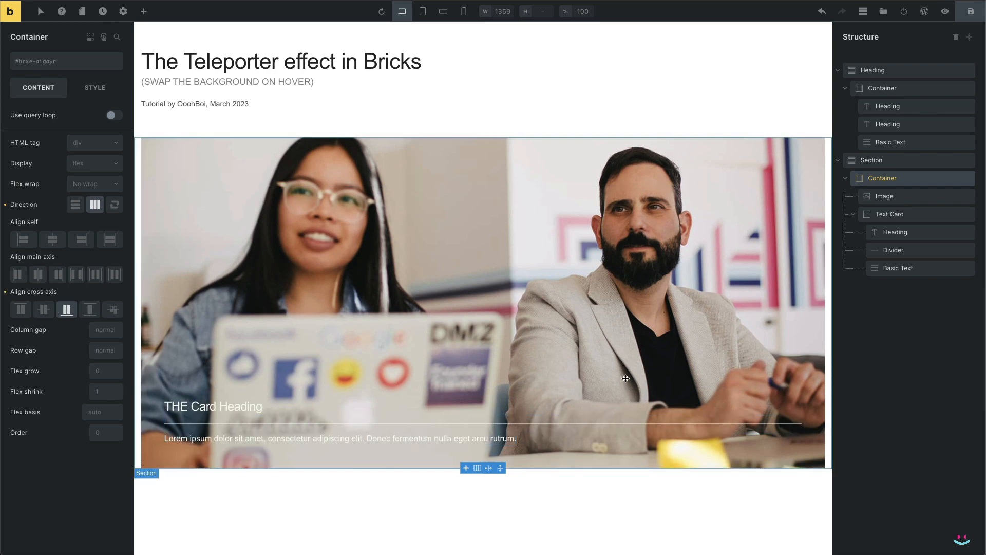
pyautogui.moveTo(918, 189)
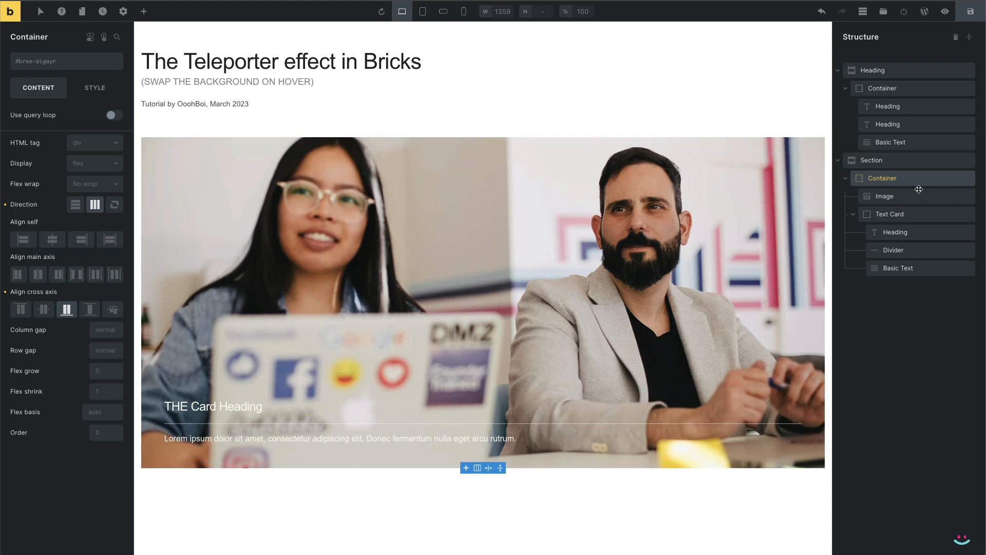
# Set the image's Gradient / Overlay to apply as an overlay.
pyautogui.click(883, 195)
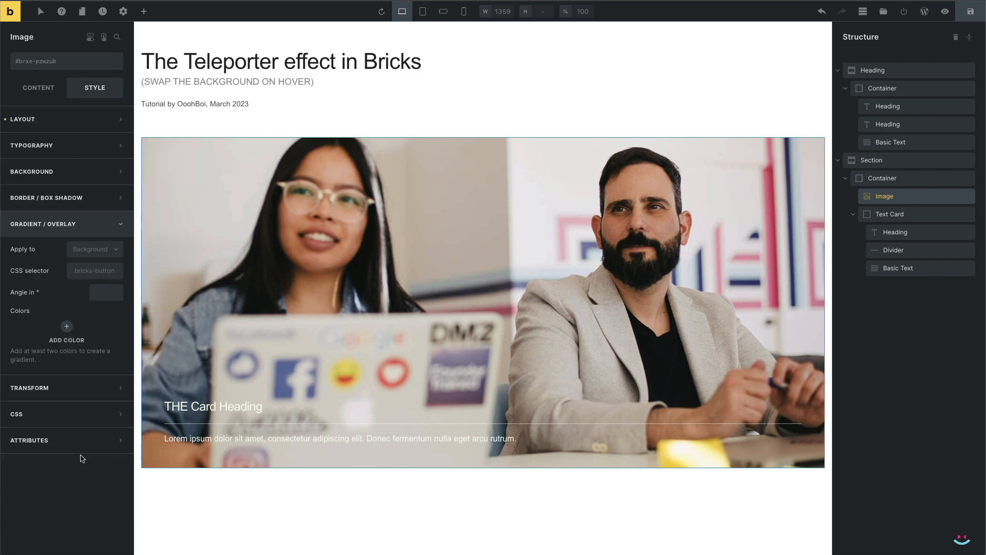
pyautogui.click(95, 248)
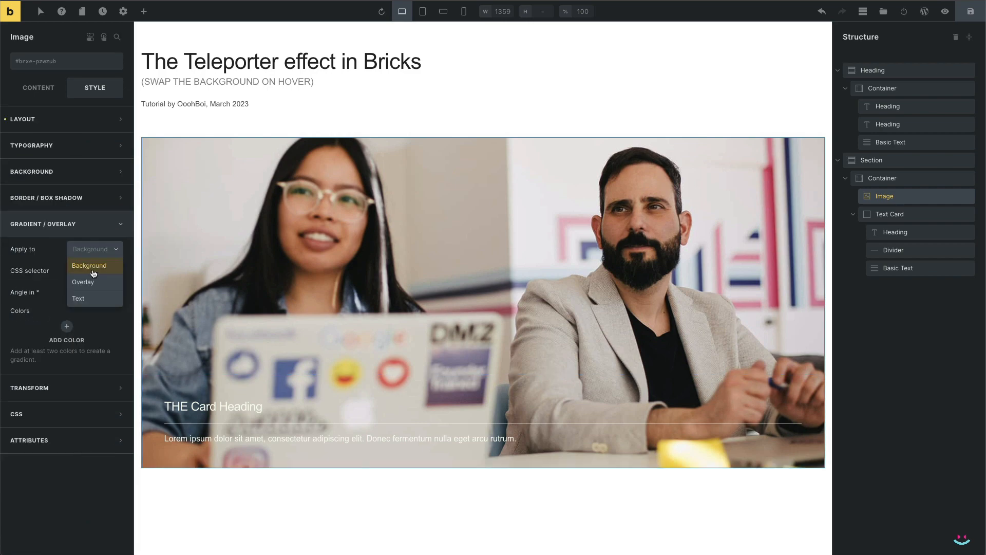
pyautogui.click(82, 281)
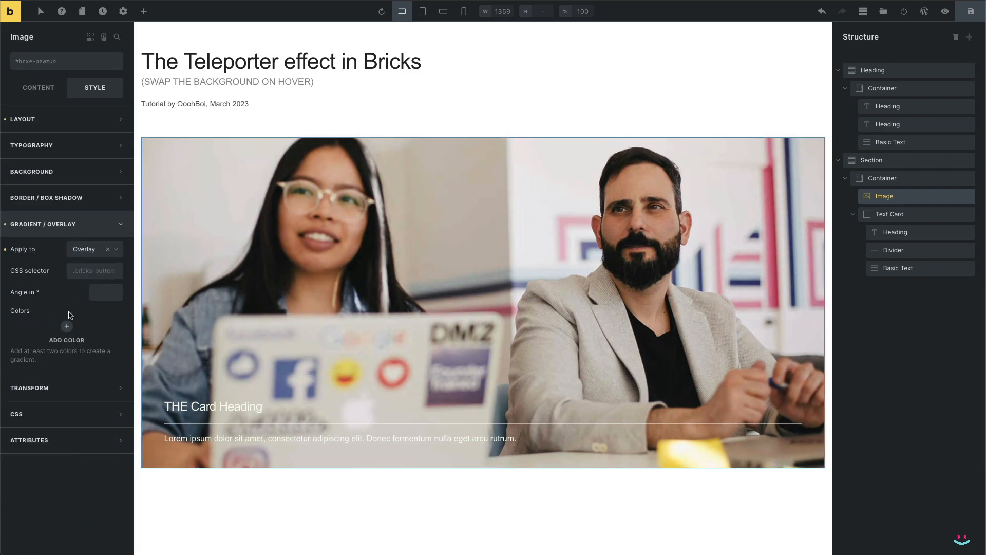
# Add a fully transparent first gradient colour and a dark second colour.
pyautogui.click(65, 327)
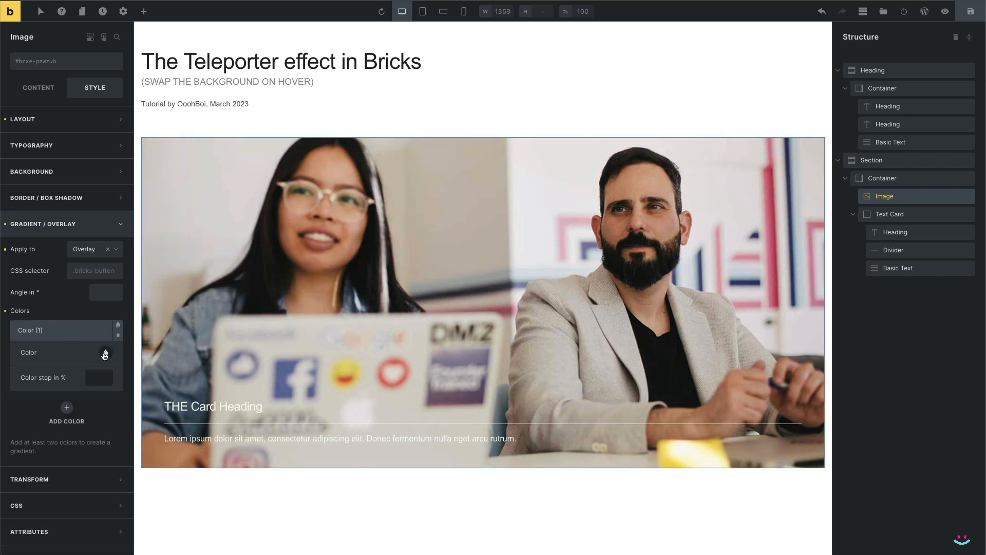
pyautogui.click(105, 352)
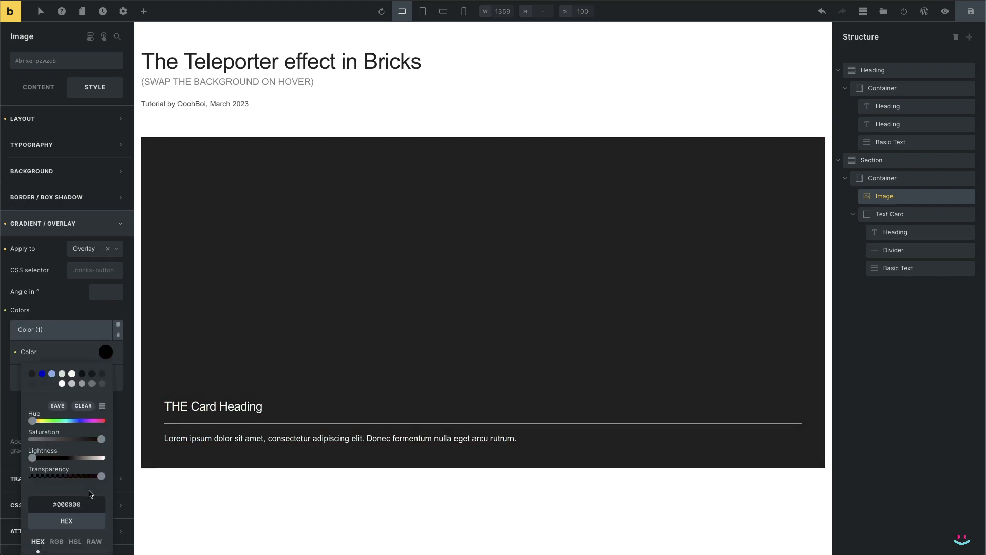
pyautogui.click(55, 509)
pyautogui.write('0')
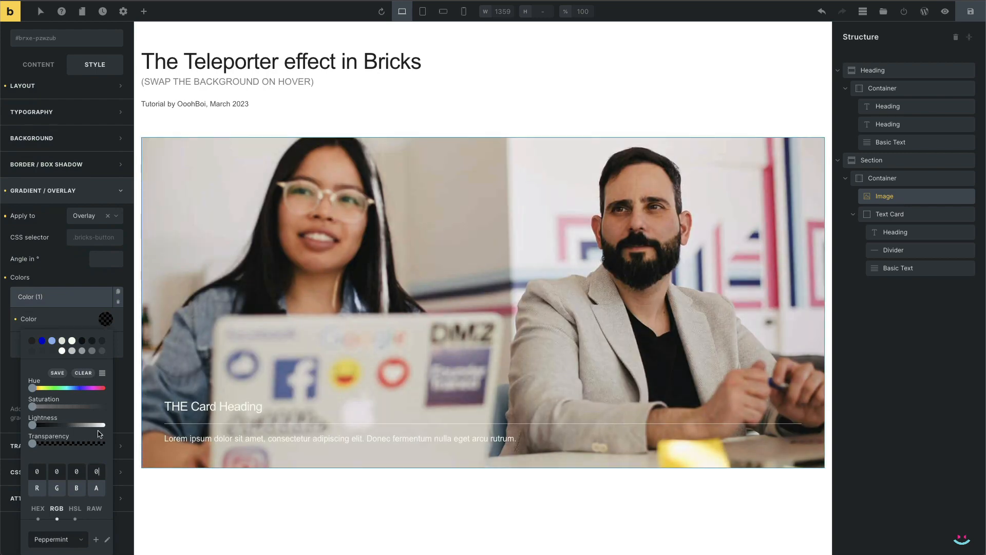
pyautogui.click(66, 443)
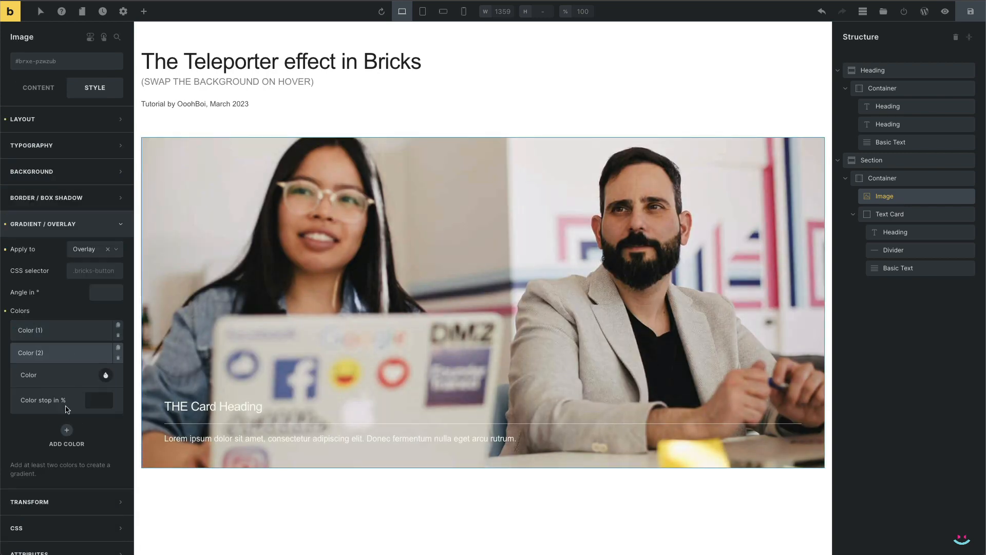
pyautogui.click(105, 375)
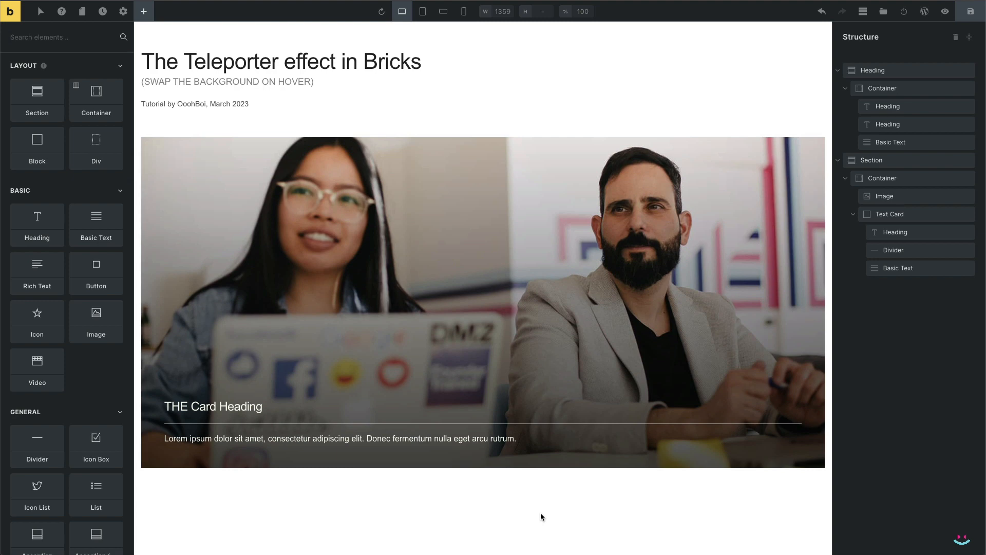
pyautogui.moveTo(929, 196)
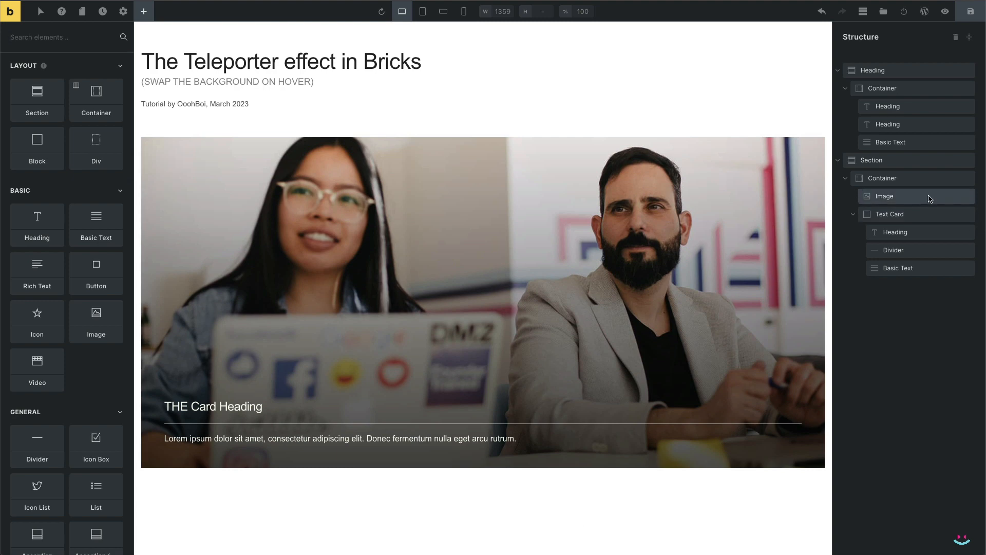
# Give the image the CSS class img-hide and the CSS ID img-box-1.
pyautogui.click(884, 196)
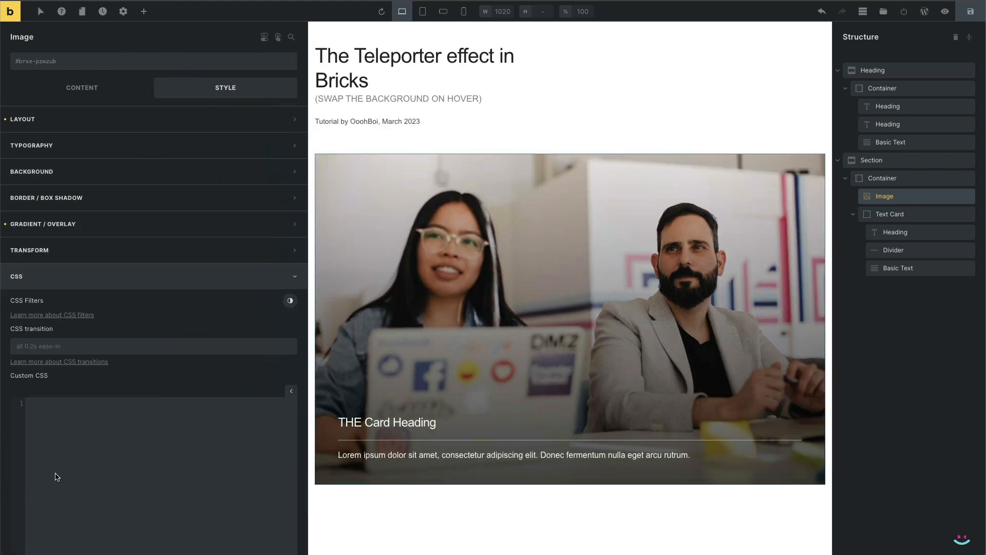
pyautogui.scroll(-3)
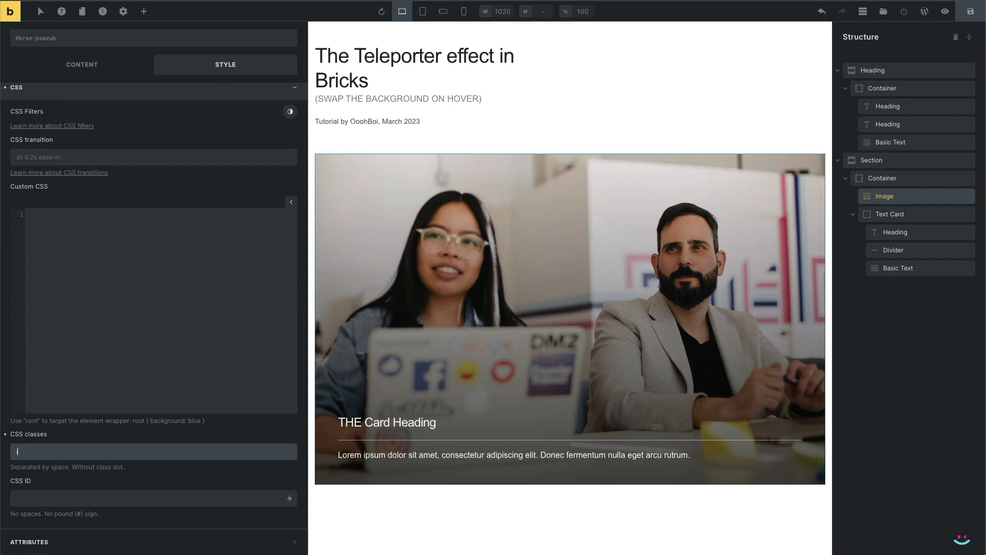
pyautogui.write('img-hide')
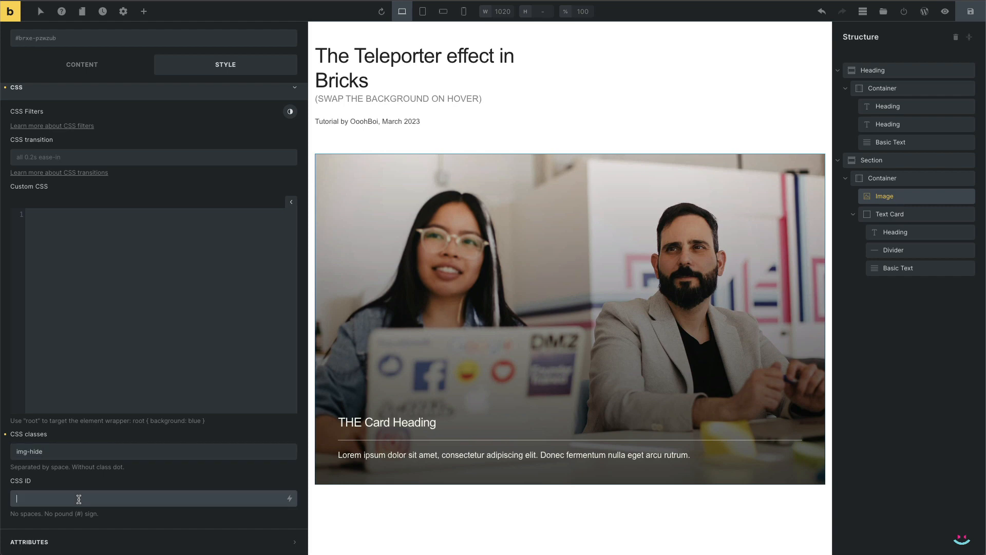
pyautogui.write('img-box-1')
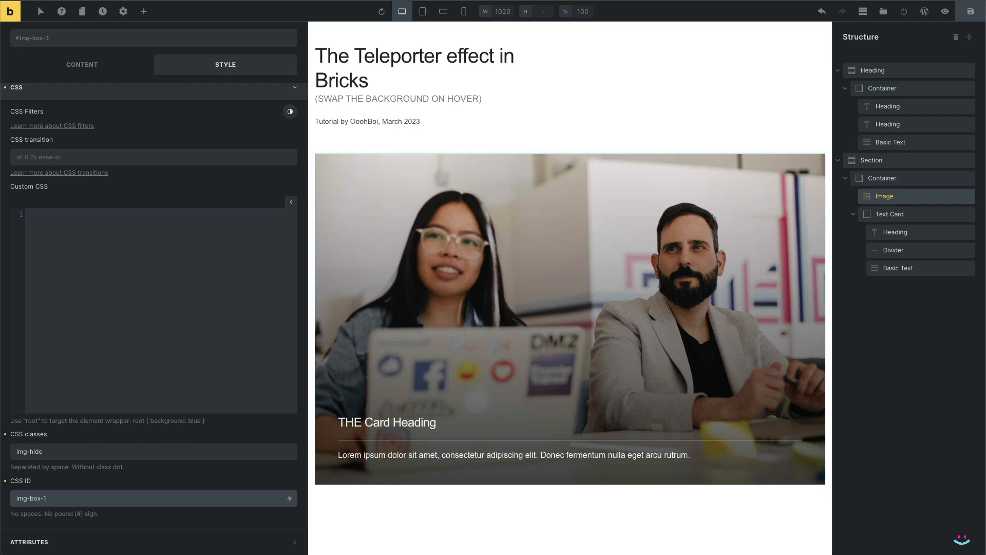
pyautogui.moveTo(743, 160)
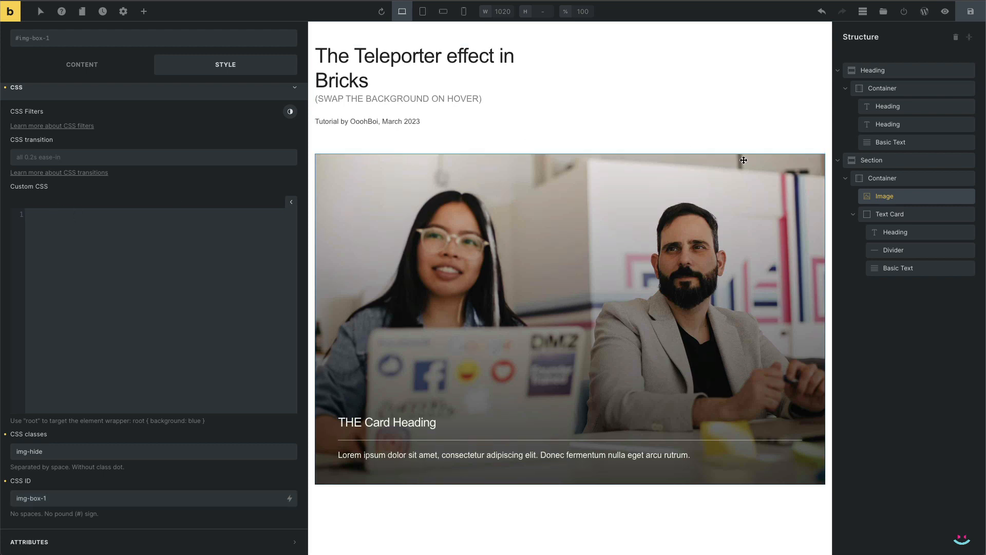
# Select the outer section and bring up its Custom CSS editor under Style > CSS.
pyautogui.click(871, 160)
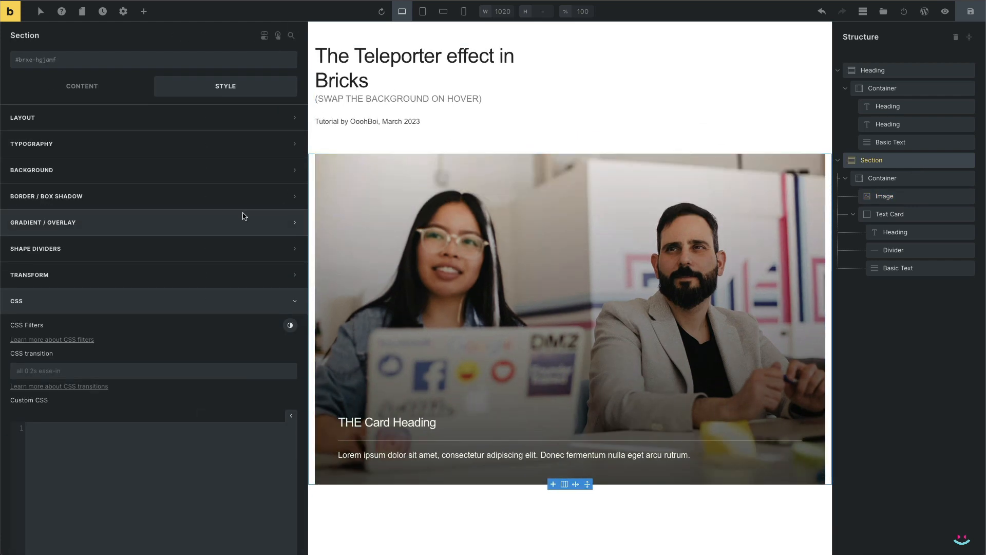
pyautogui.scroll(-3)
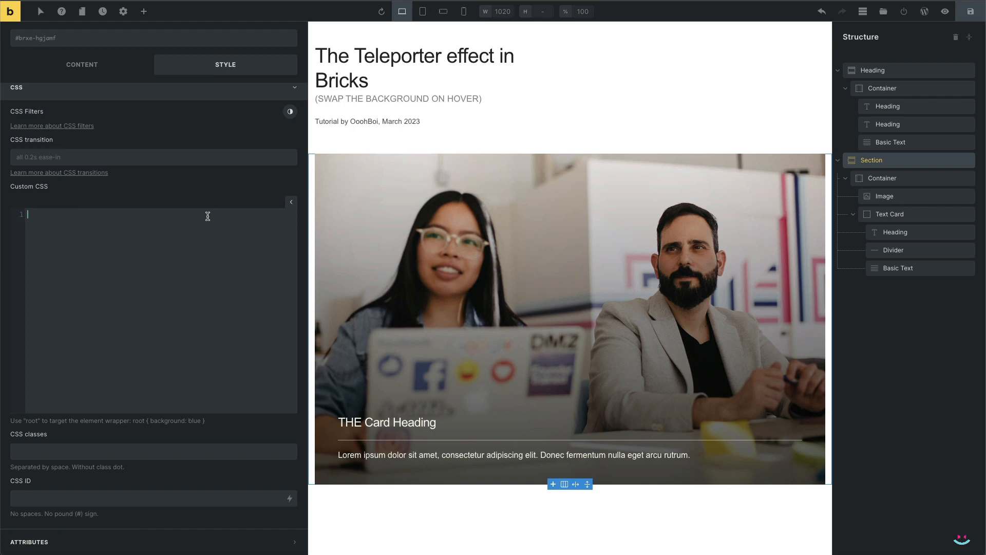
# Write an .img-hide rule with transform: scale(1.2) and opacity 0.5 in the section's custom CSS.
pyautogui.write('.img-hi')
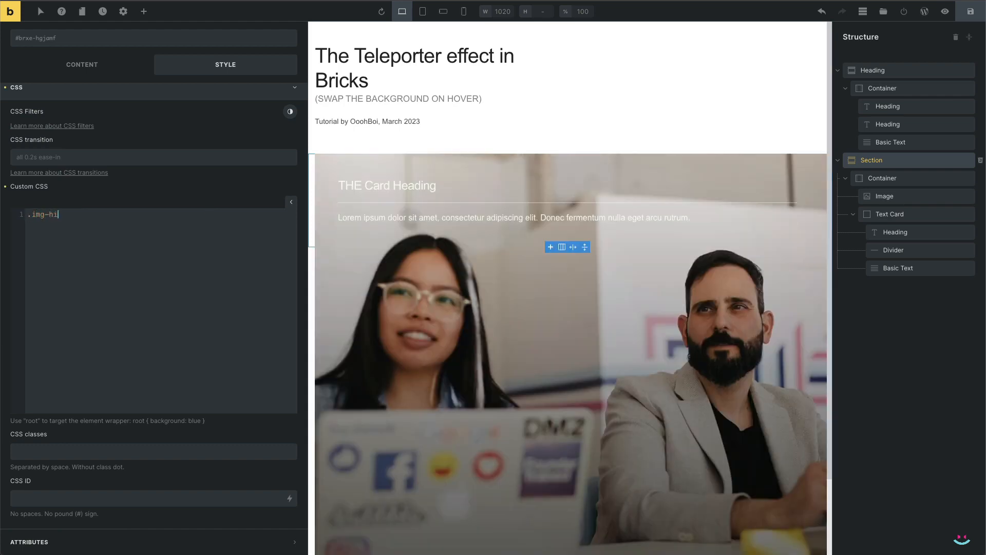
pyautogui.write('de {}')
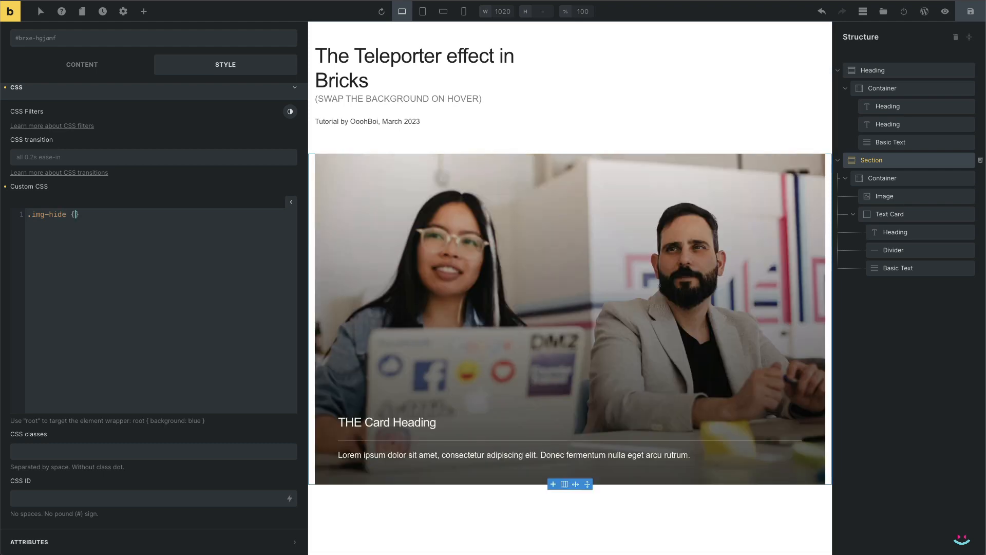
pyautogui.press('Enter')
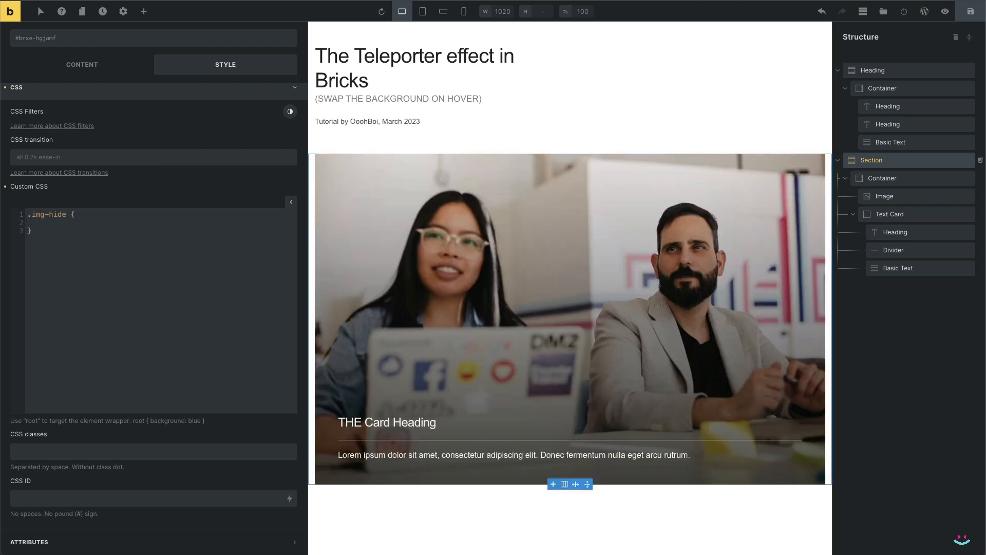
pyautogui.write('transform')
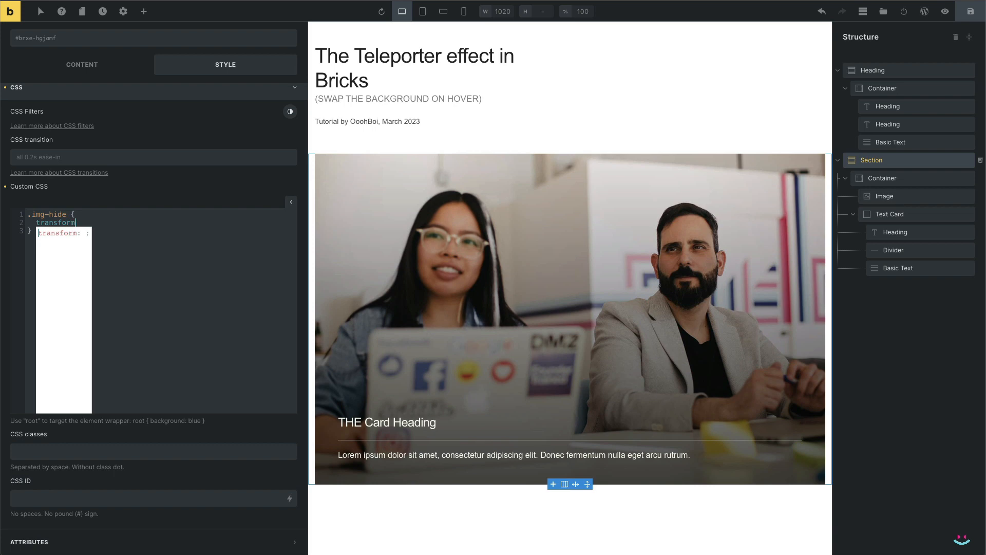
pyautogui.write('scale()')
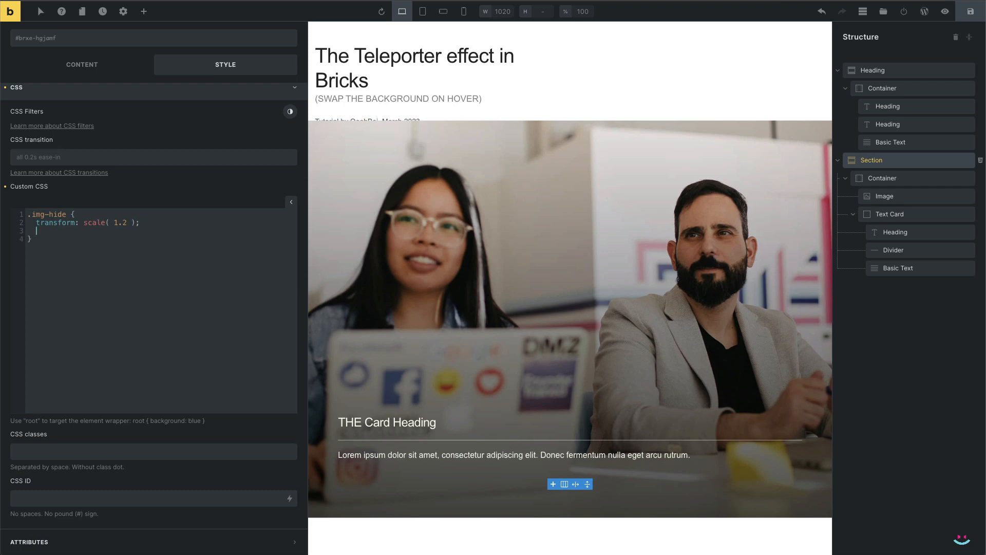
pyautogui.write('opacity: 0')
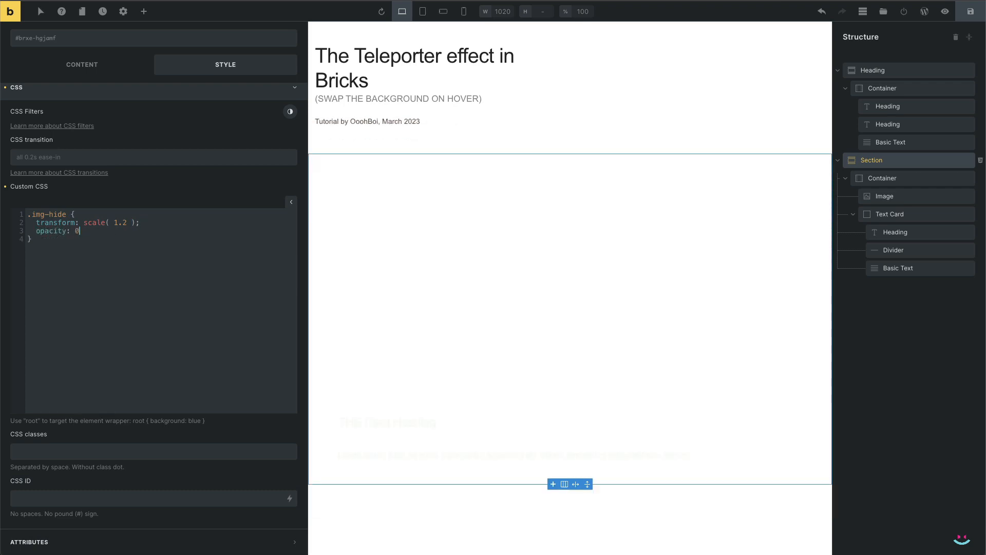
pyautogui.write(';')
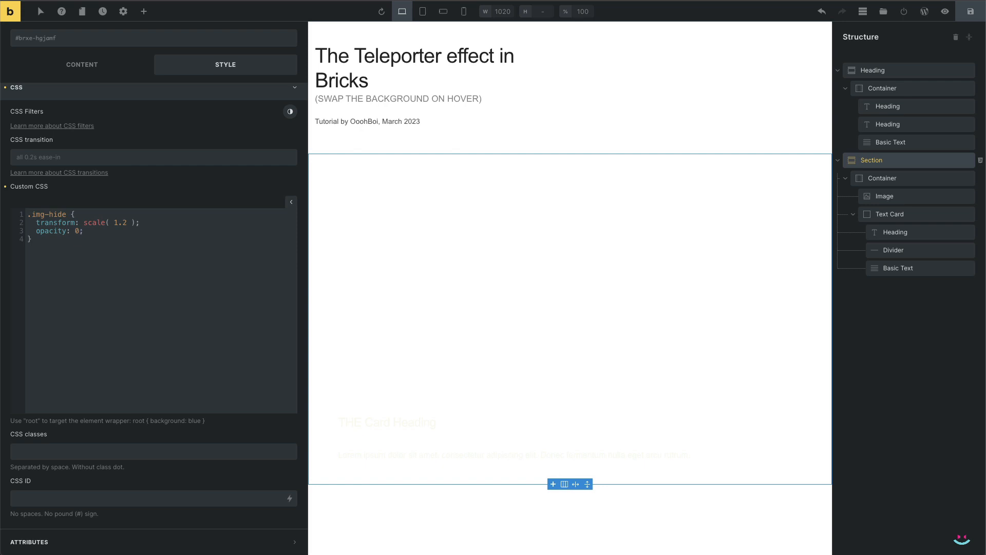
pyautogui.moveTo(515, 418)
pyautogui.write('.5')
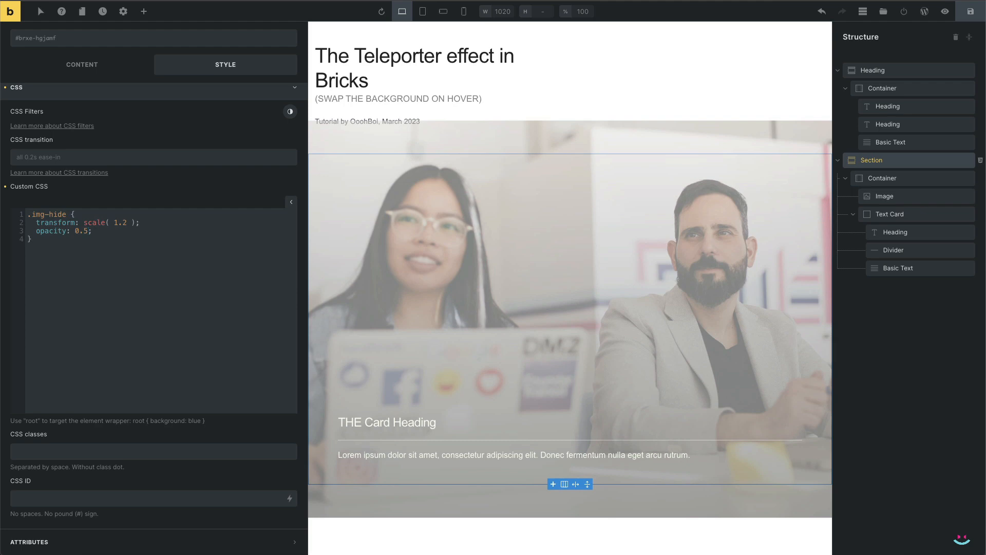
# Add an .img-show rule with transform: scale(1) and opacity 1 below the .img-hide rule.
pyautogui.click(33, 237)
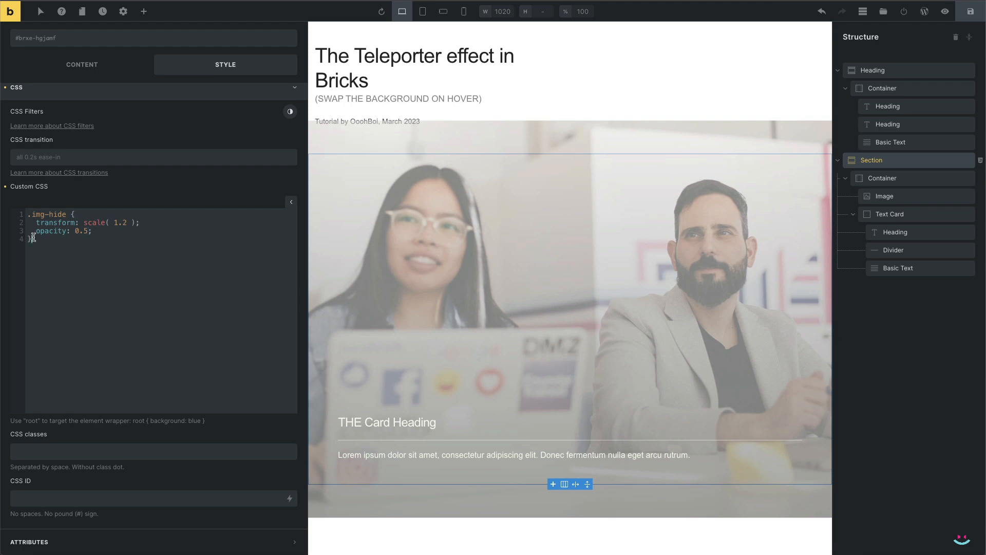
pyautogui.press('Enter')
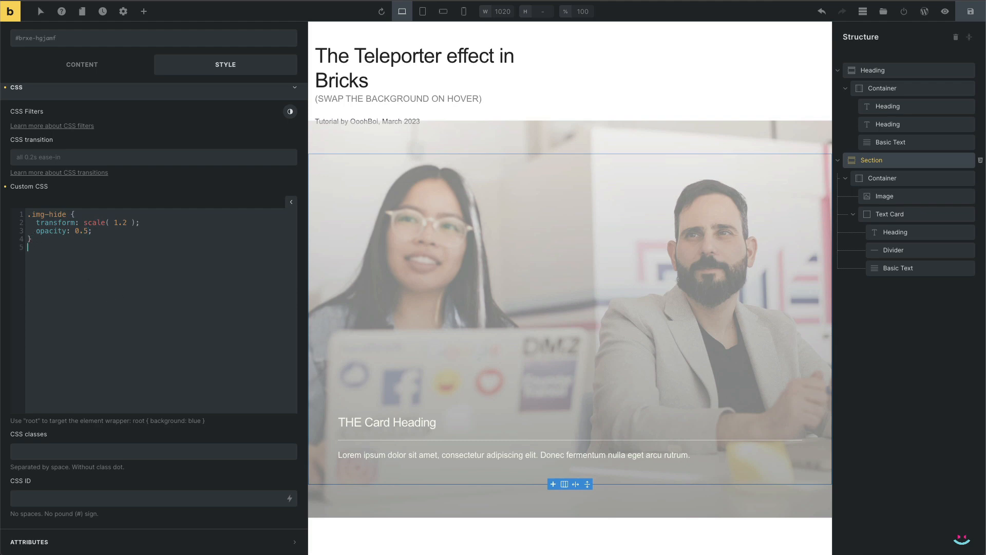
pyautogui.write('.img')
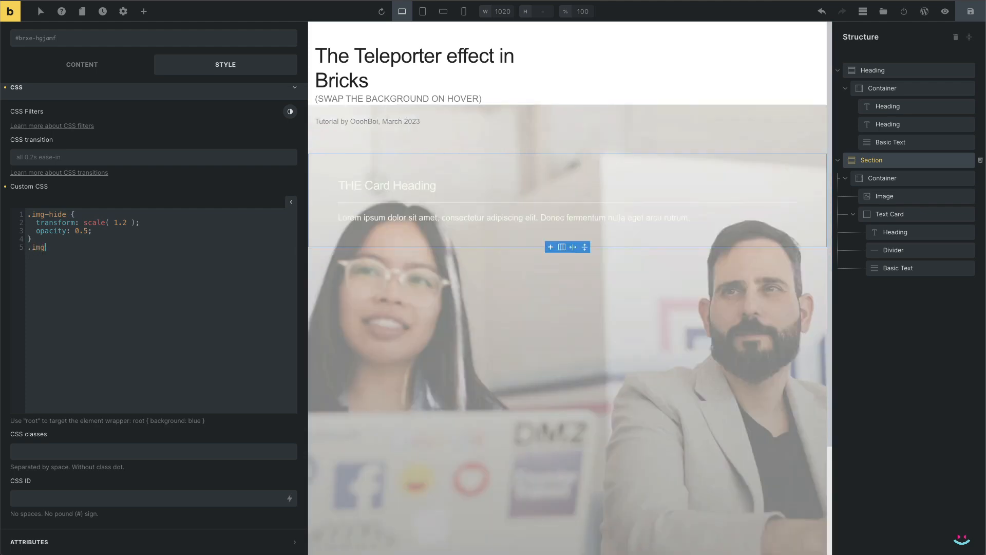
pyautogui.write('-show {')
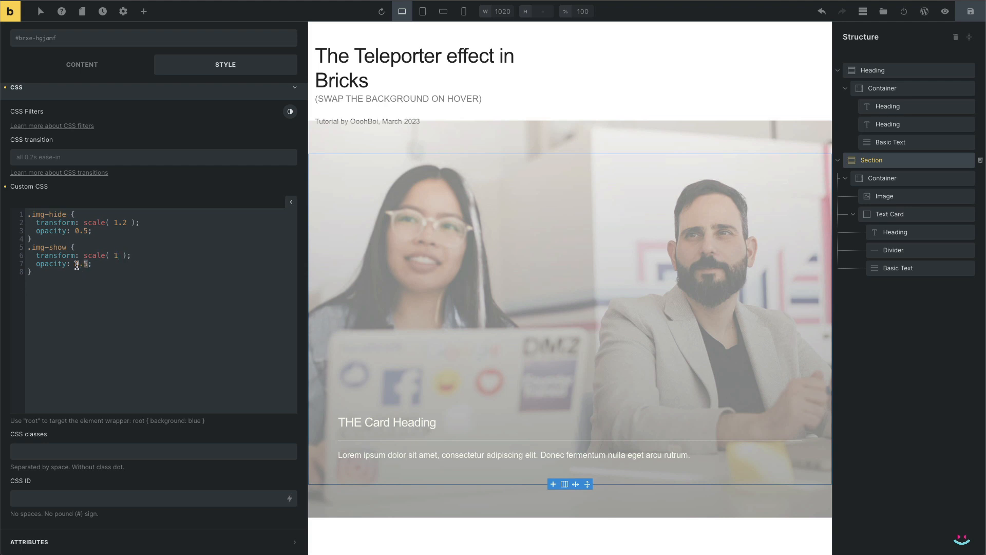
pyautogui.write('1')
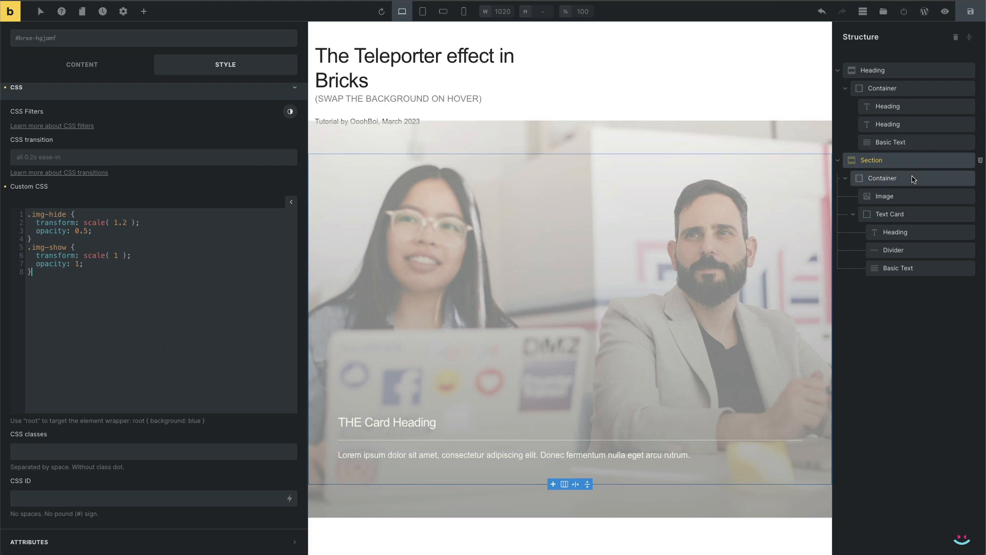
# Set the container's overflow to hidden so clipped content stays inside it.
pyautogui.click(882, 177)
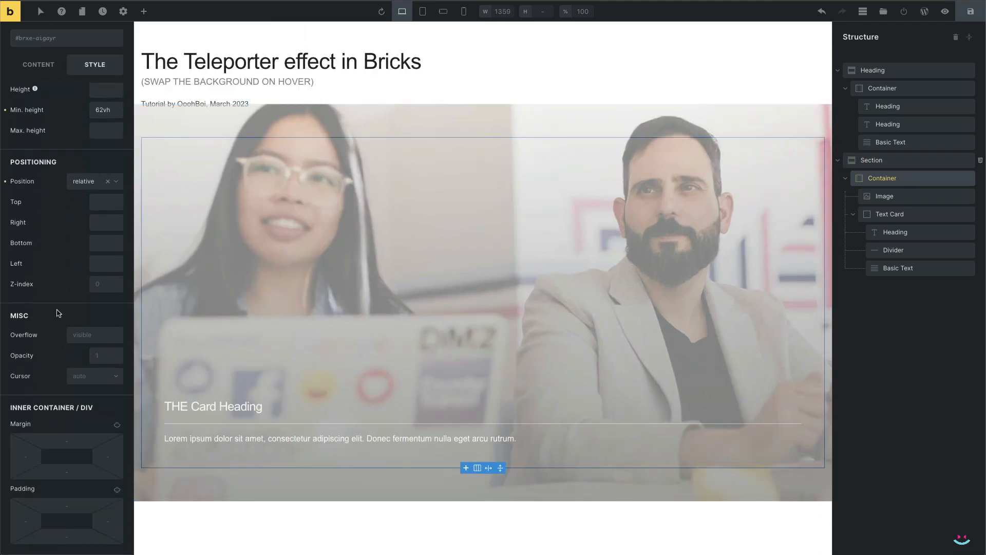
pyautogui.click(94, 334)
pyautogui.write('hidden')
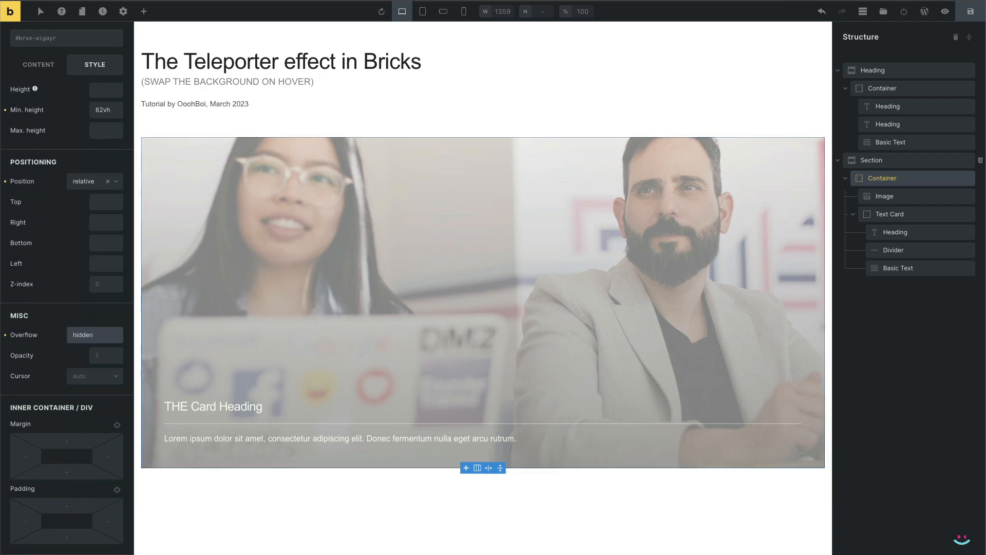
pyautogui.moveTo(70, 302)
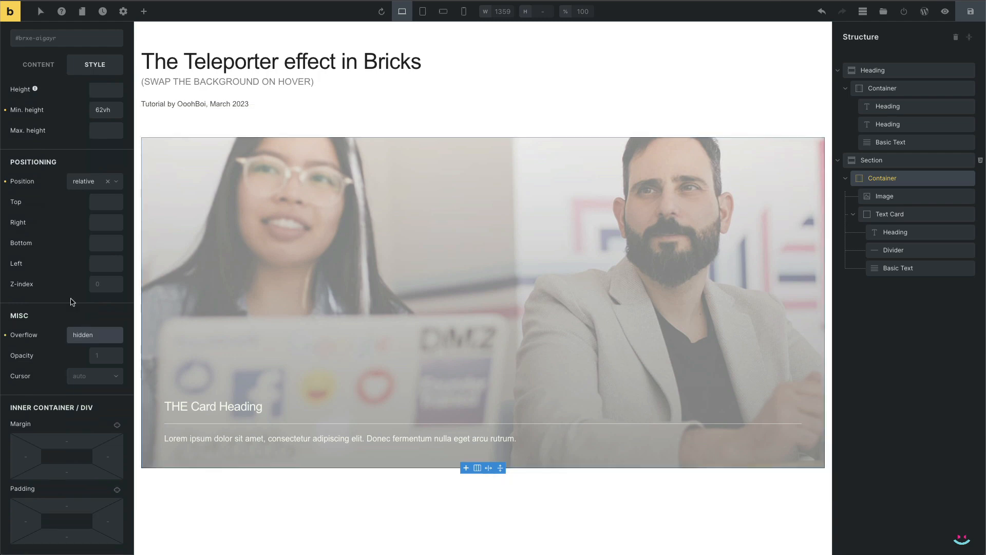
pyautogui.scroll(-3)
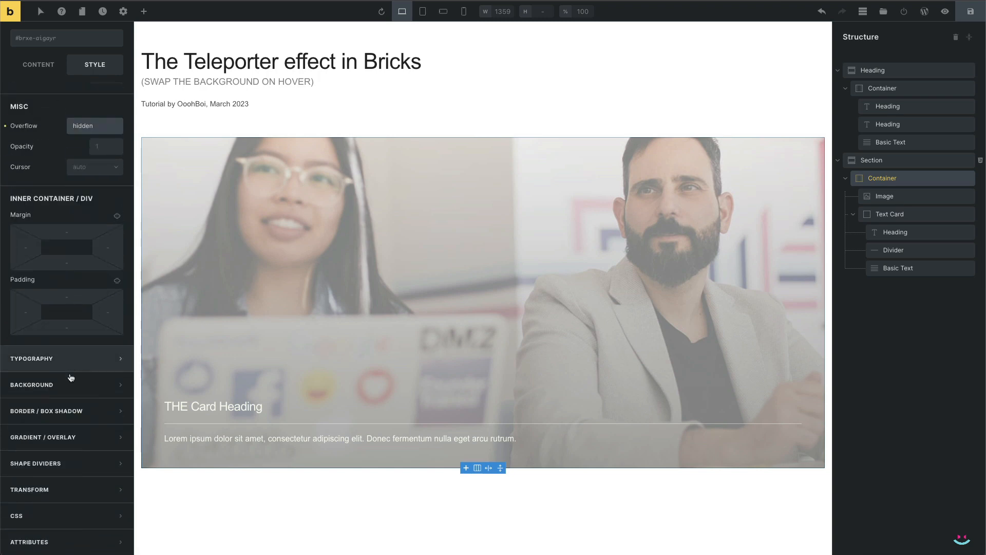
# Give the container the sticky-notes meeting photo as background, full size, positioned center center.
pyautogui.click(32, 384)
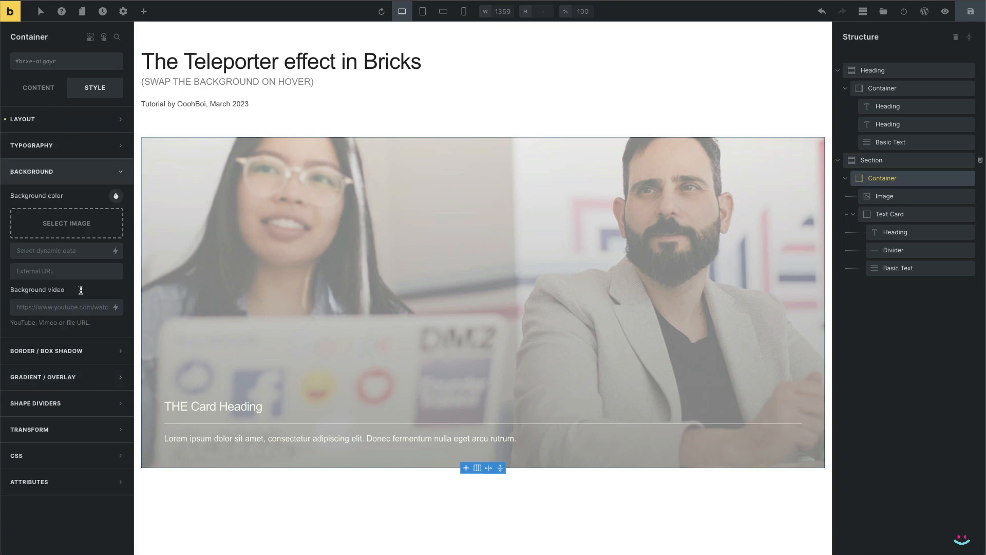
pyautogui.click(66, 223)
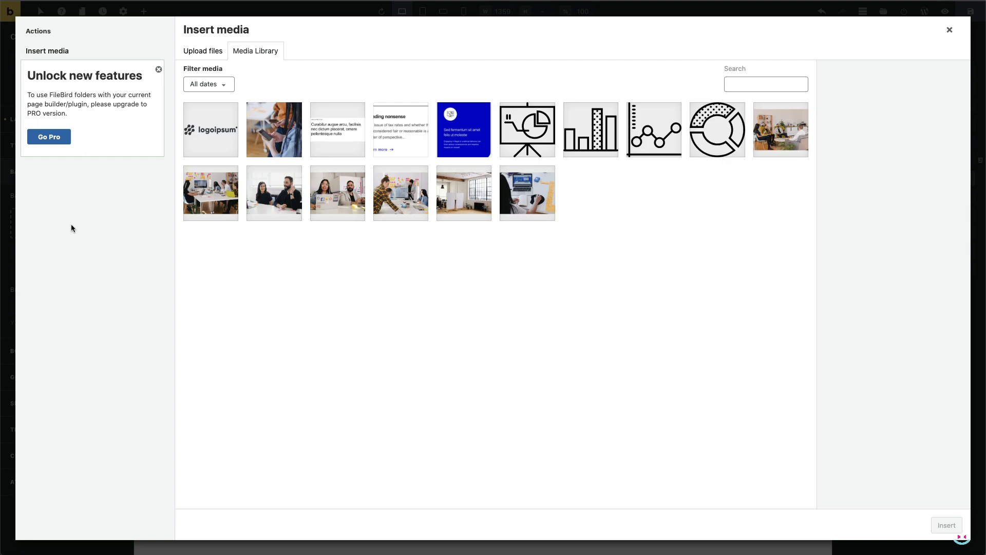
pyautogui.click(400, 192)
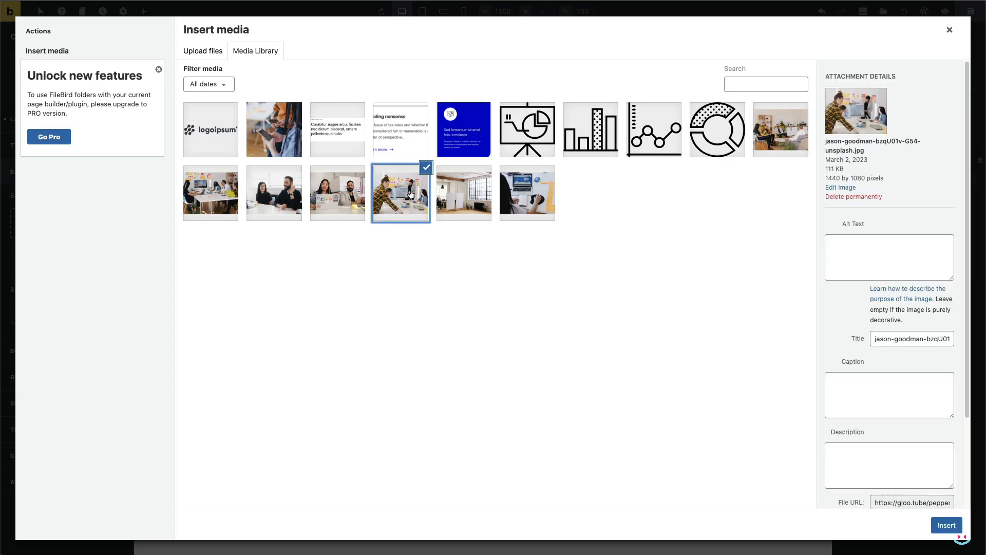
pyautogui.click(945, 525)
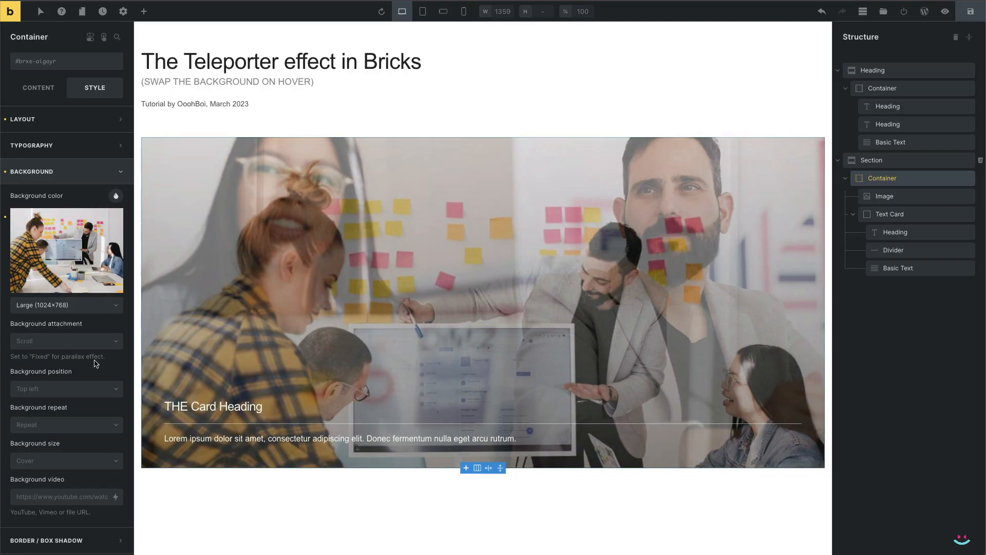
pyautogui.click(66, 305)
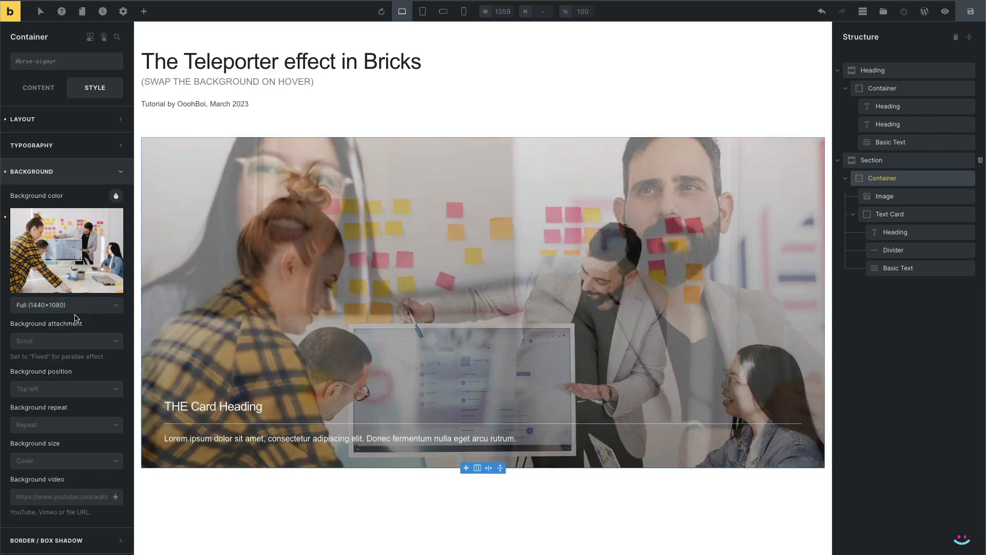
pyautogui.click(66, 388)
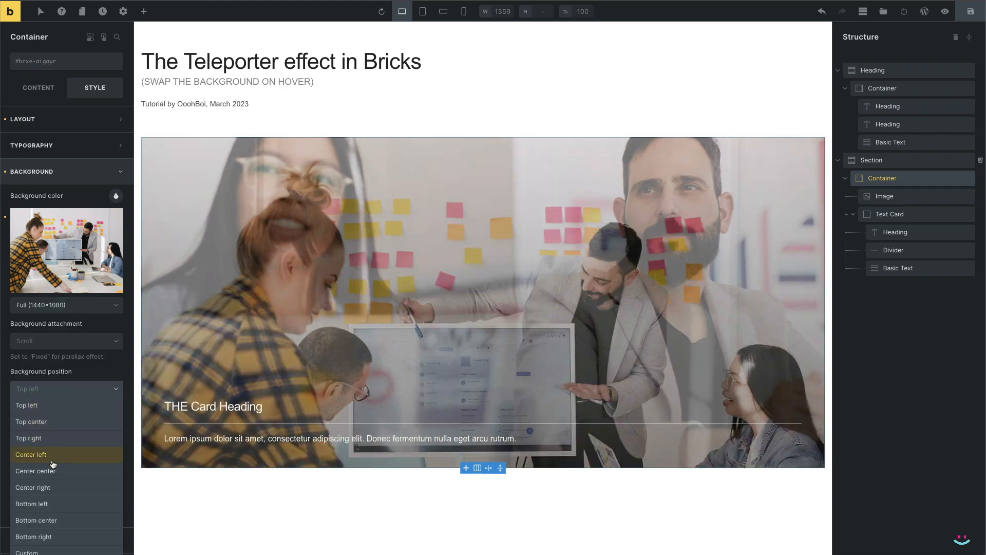
pyautogui.click(36, 470)
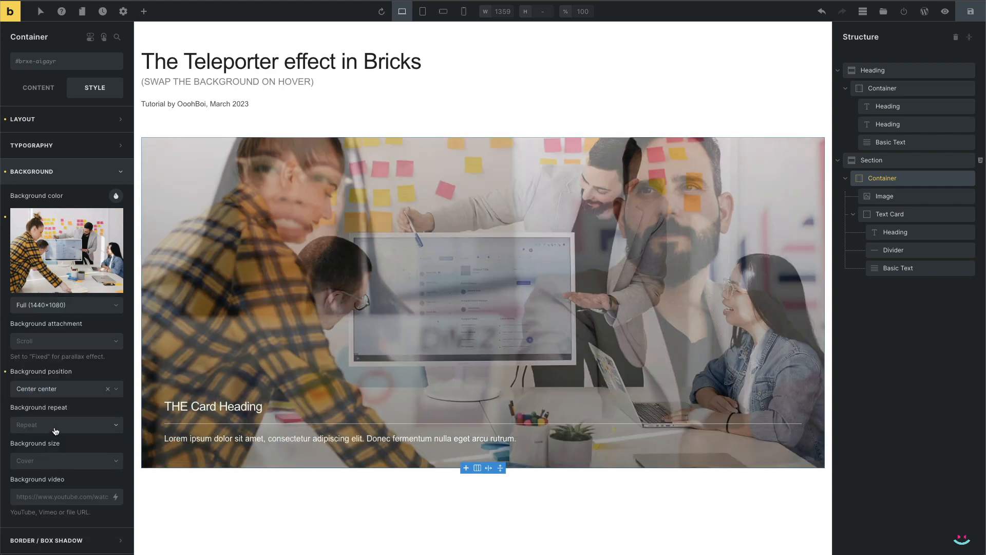
pyautogui.click(63, 460)
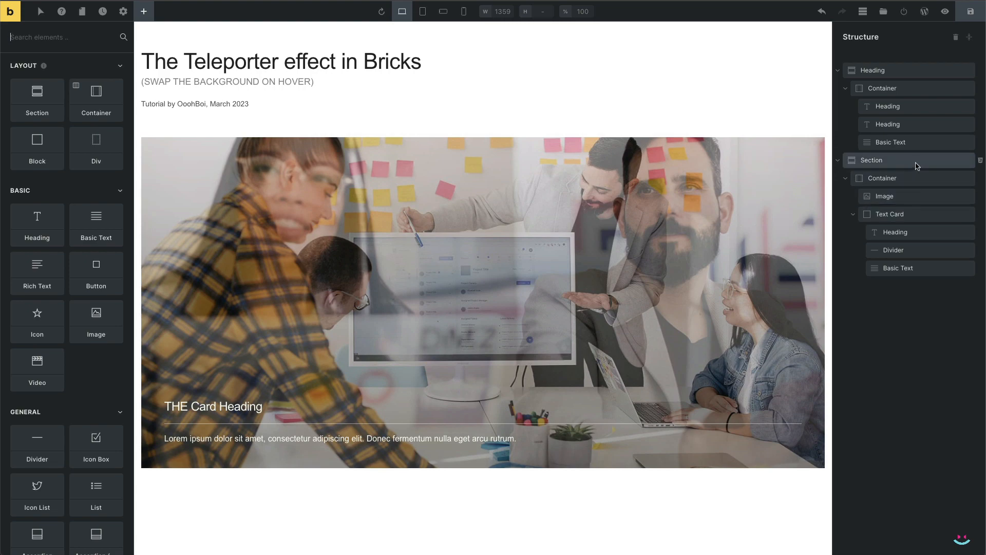
# Change the section's .img-hide CSS opacity from 0.5 back to 0.
pyautogui.click(871, 161)
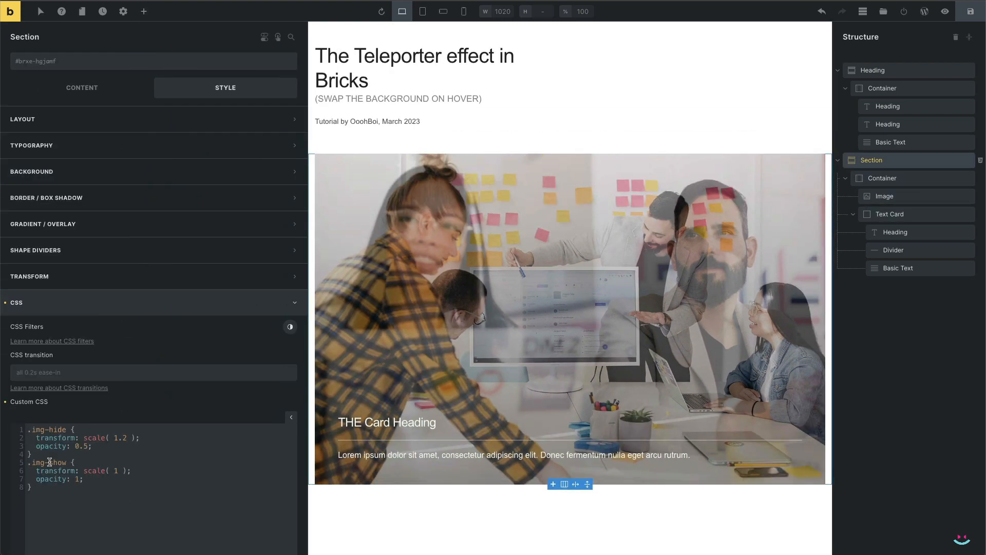
pyautogui.scroll(-3)
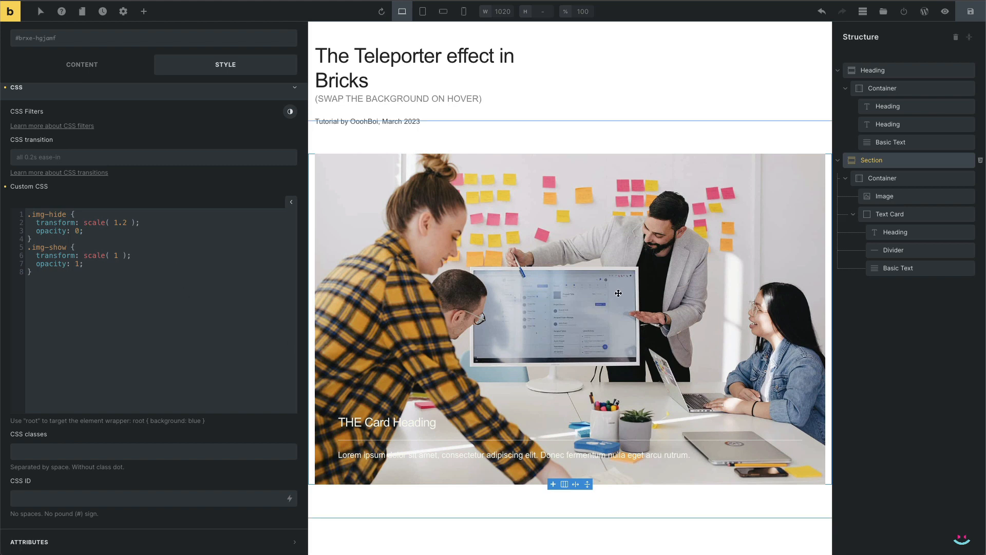
pyautogui.click(881, 177)
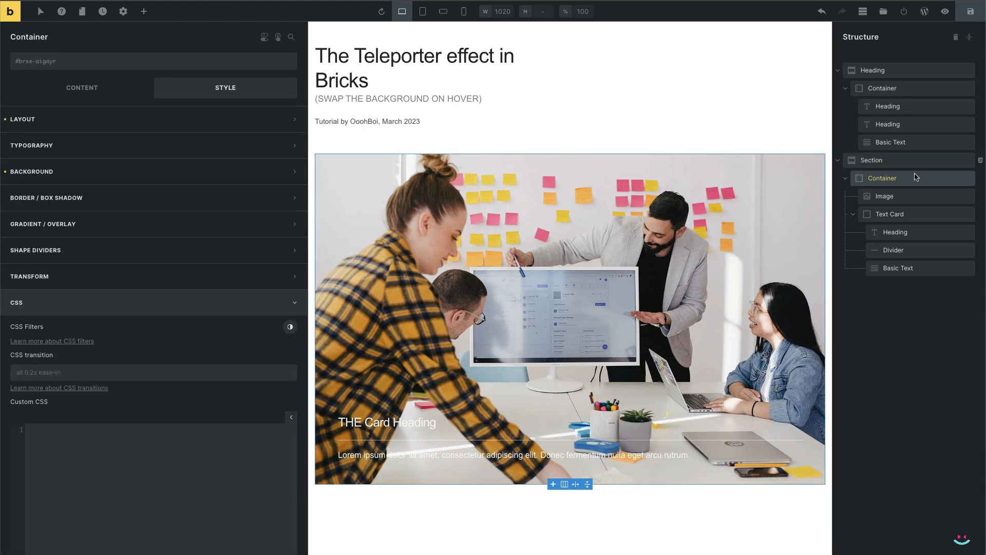
pyautogui.moveTo(129, 245)
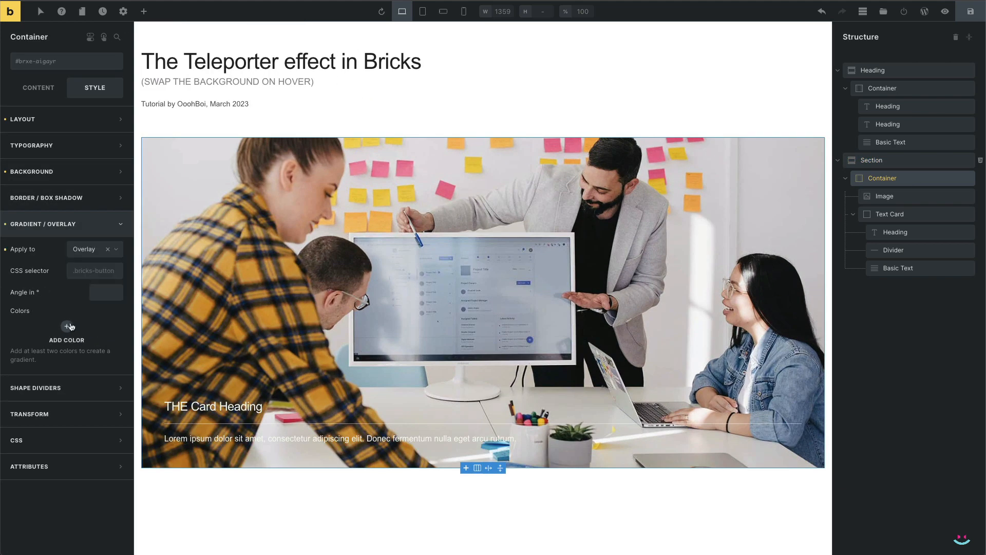
# Add a second colour stop to the container's overlay gradient.
pyautogui.click(67, 329)
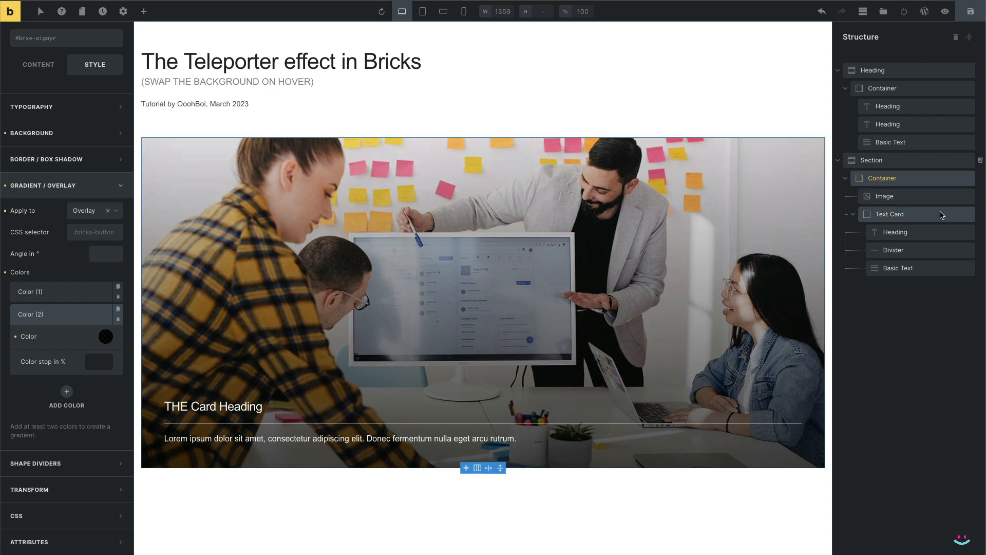
# Add a first, still-empty interaction to the Text Card.
pyautogui.click(889, 213)
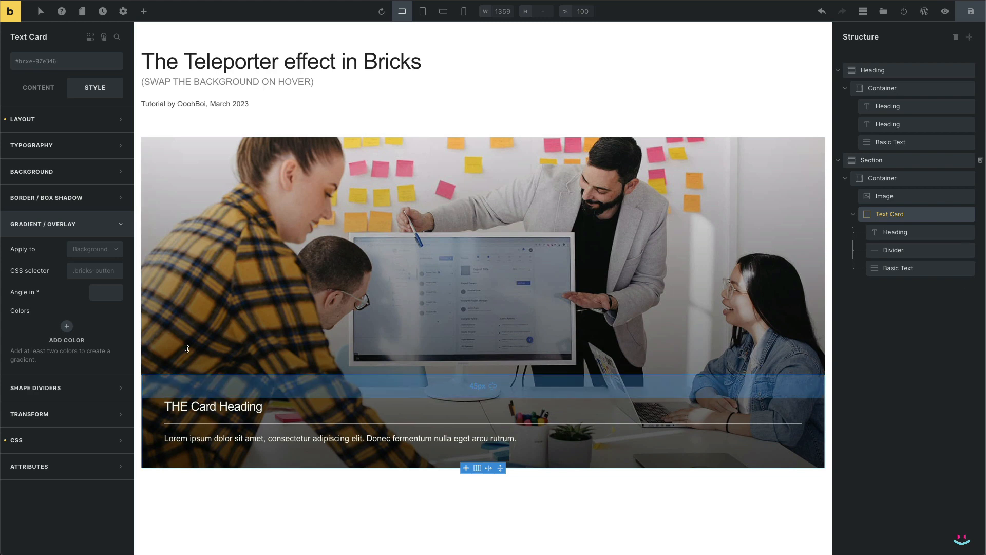
pyautogui.click(103, 37)
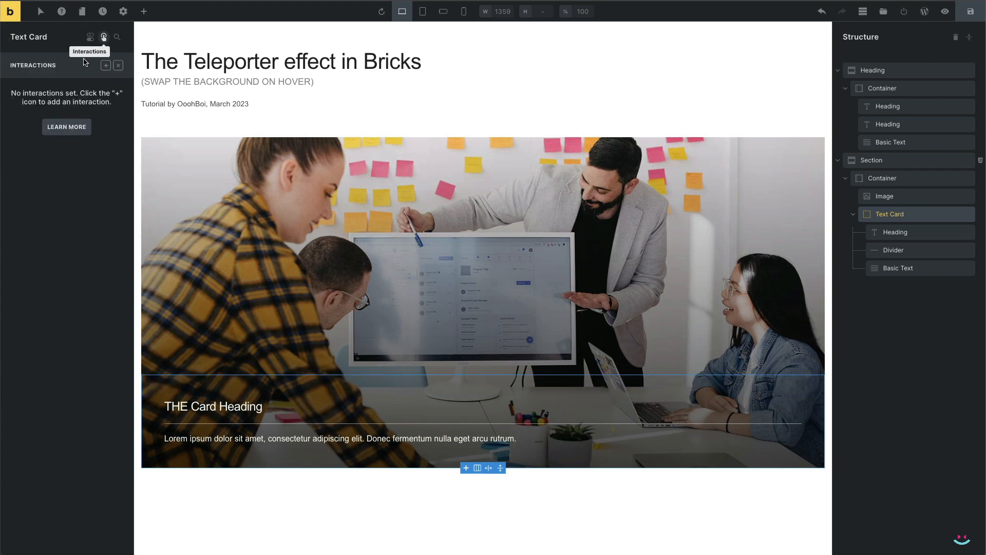
pyautogui.click(104, 66)
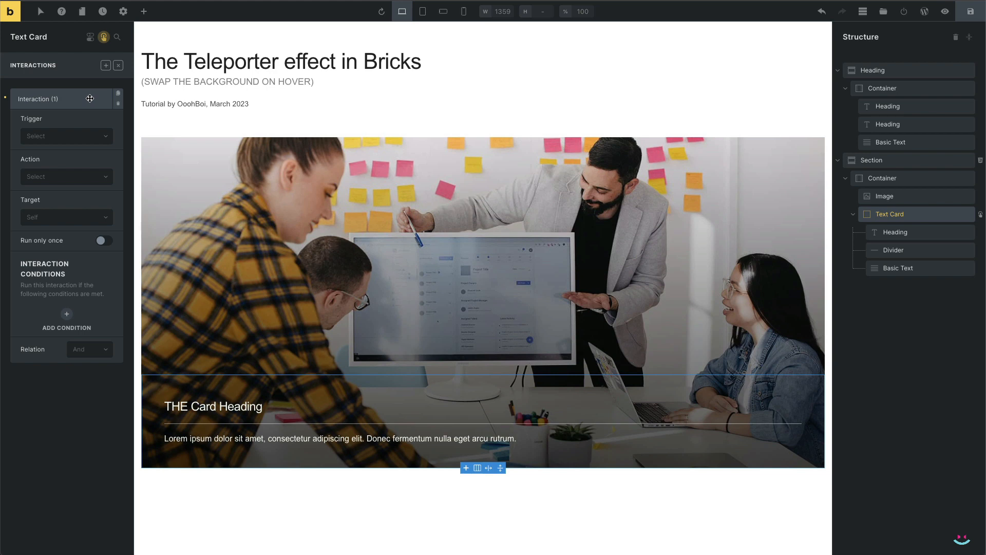
# Make the interaction toggle attribute class with value img-hide on mouse enter.
pyautogui.click(66, 136)
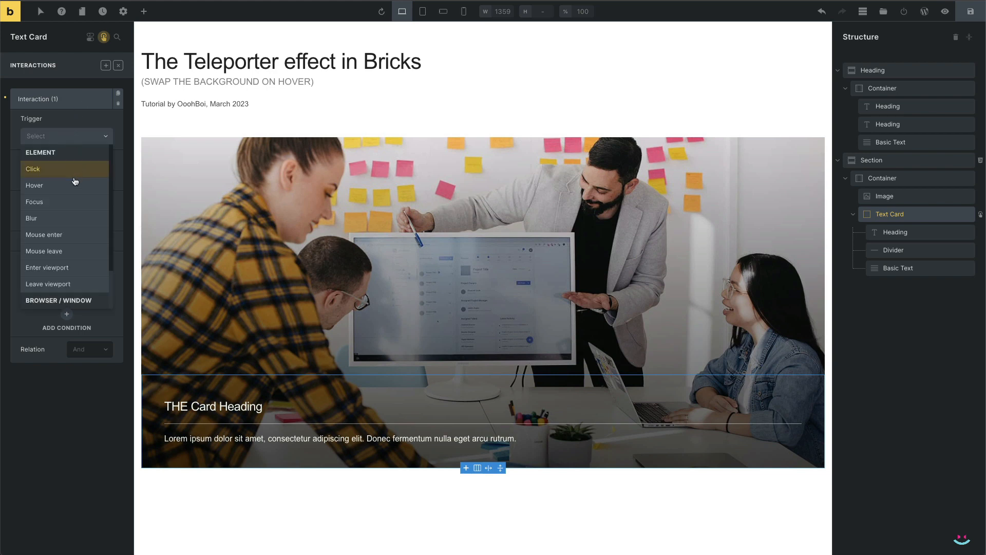
pyautogui.click(43, 234)
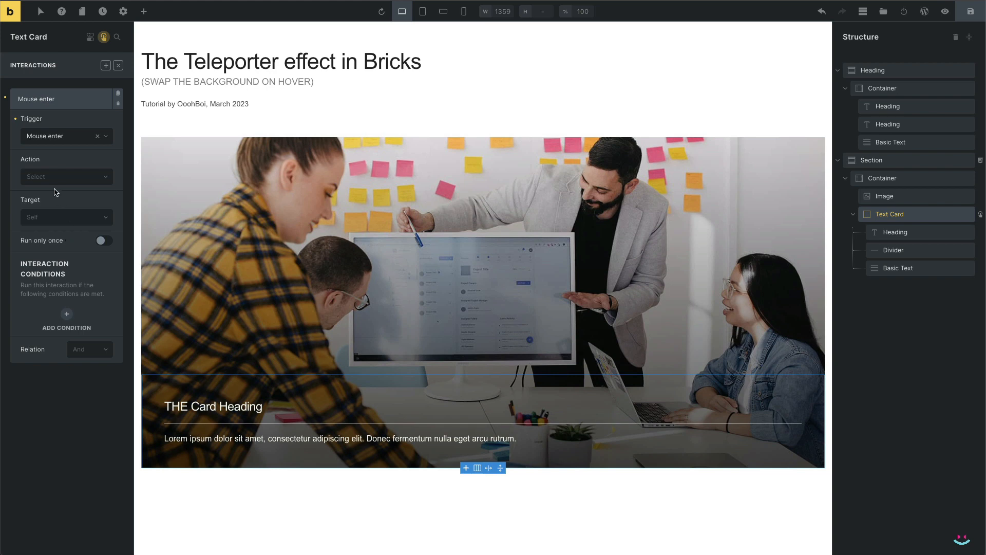
pyautogui.click(63, 176)
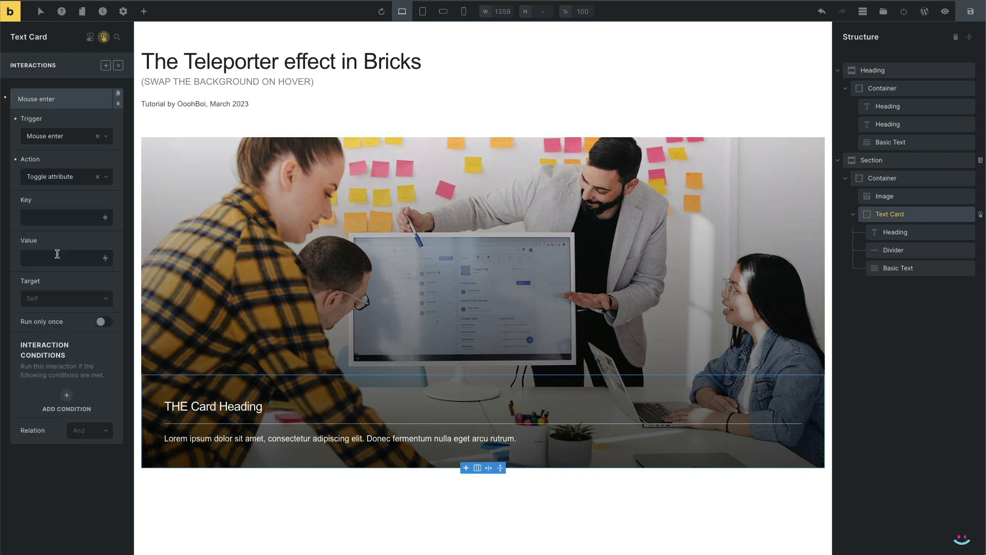
pyautogui.moveTo(57, 215)
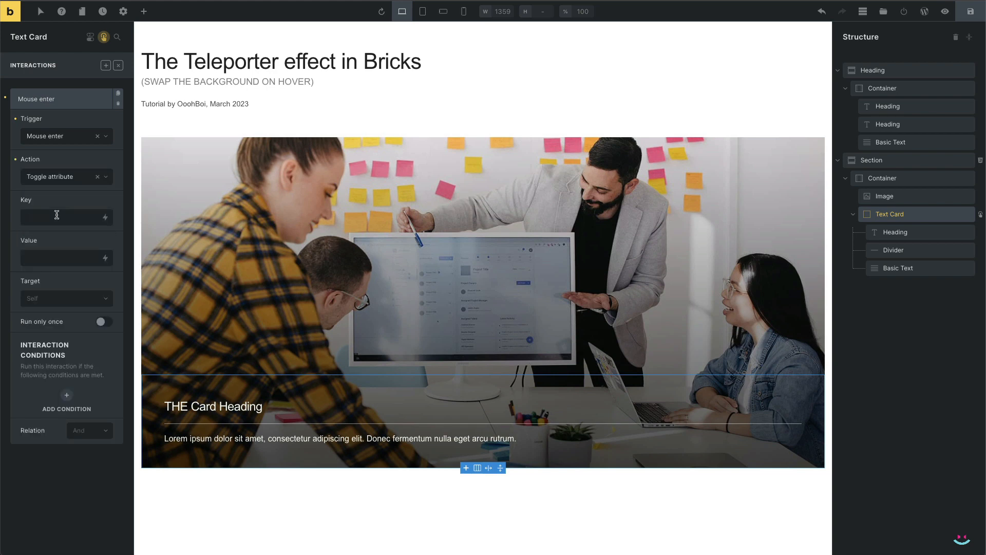
pyautogui.write('class')
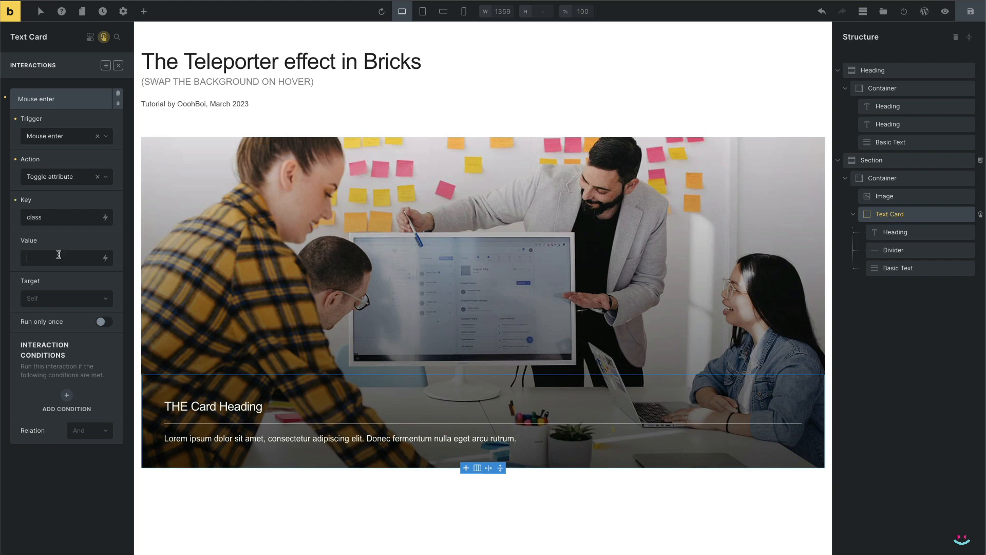
pyautogui.write('img-hide')
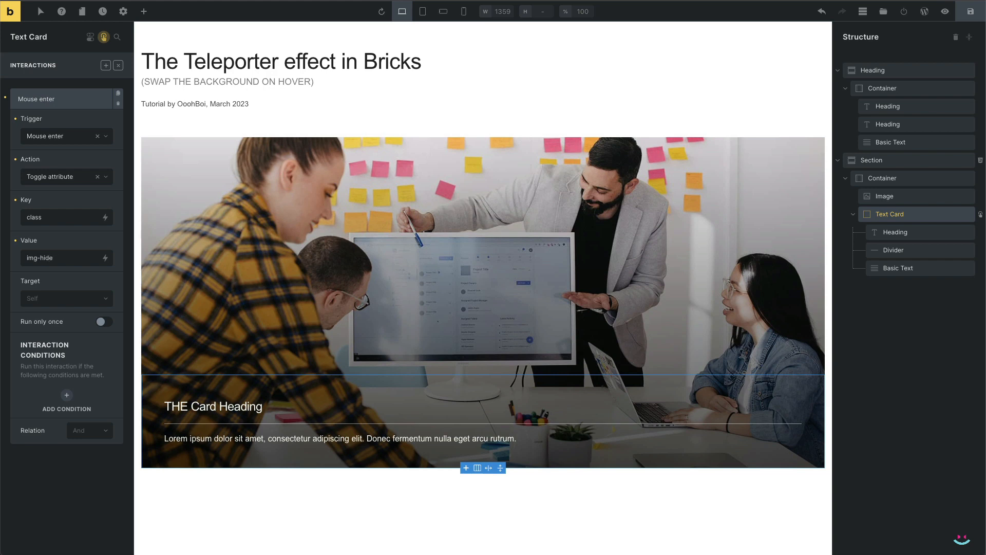
# Target the interaction at the CSS selector #img-box-1.
pyautogui.click(66, 297)
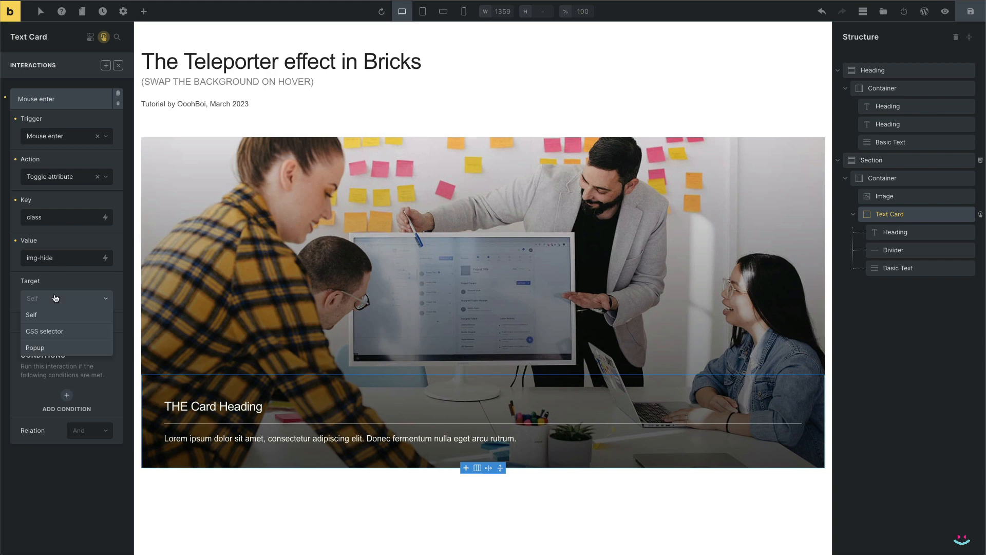
pyautogui.click(44, 331)
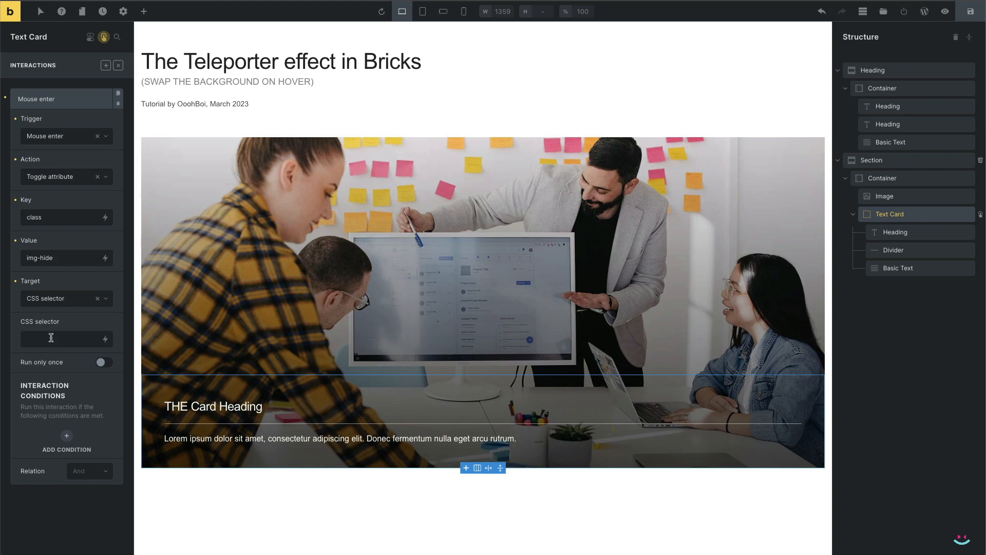
pyautogui.write('#')
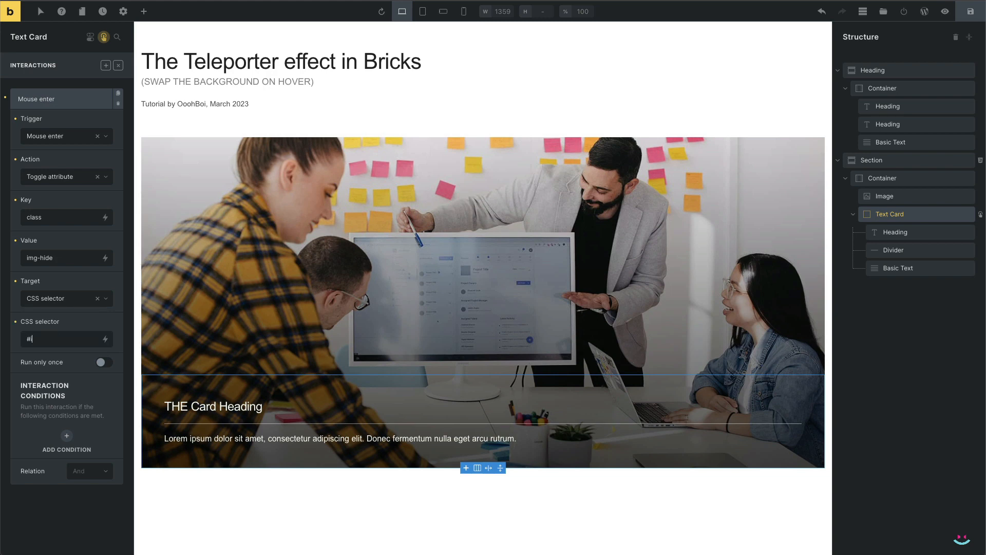
pyautogui.write('img-box-1')
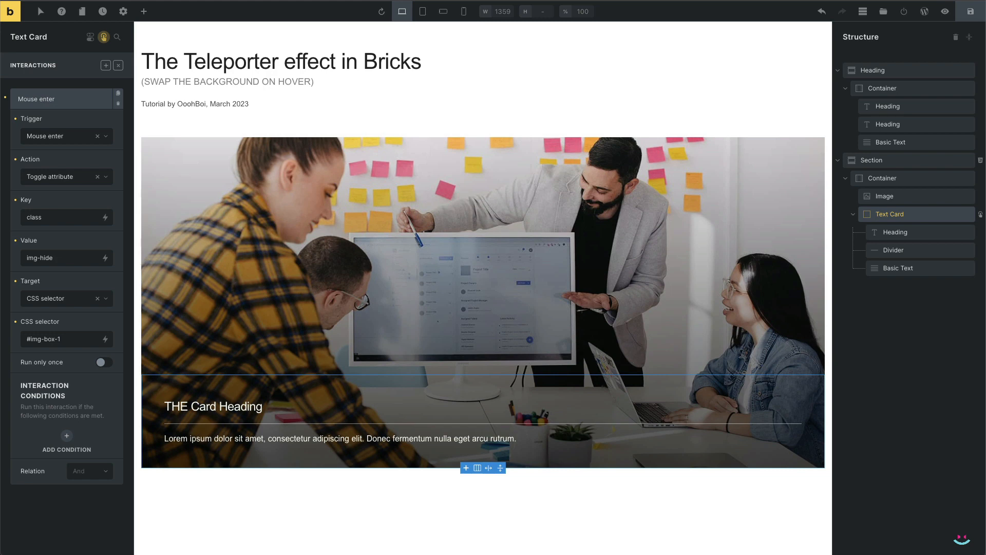
pyautogui.moveTo(119, 93)
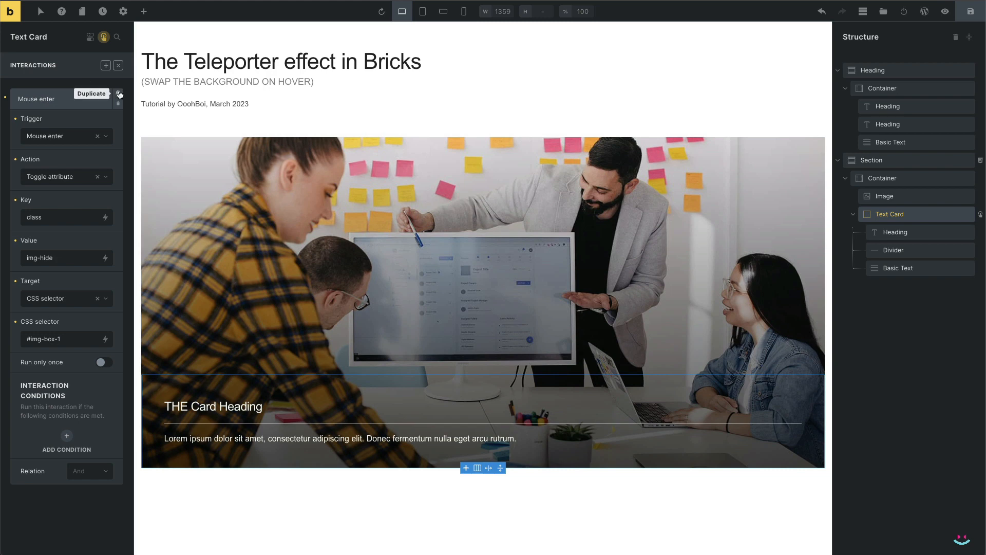
# Duplicate the mouse-enter interaction and change its value to img-show.
pyautogui.click(118, 94)
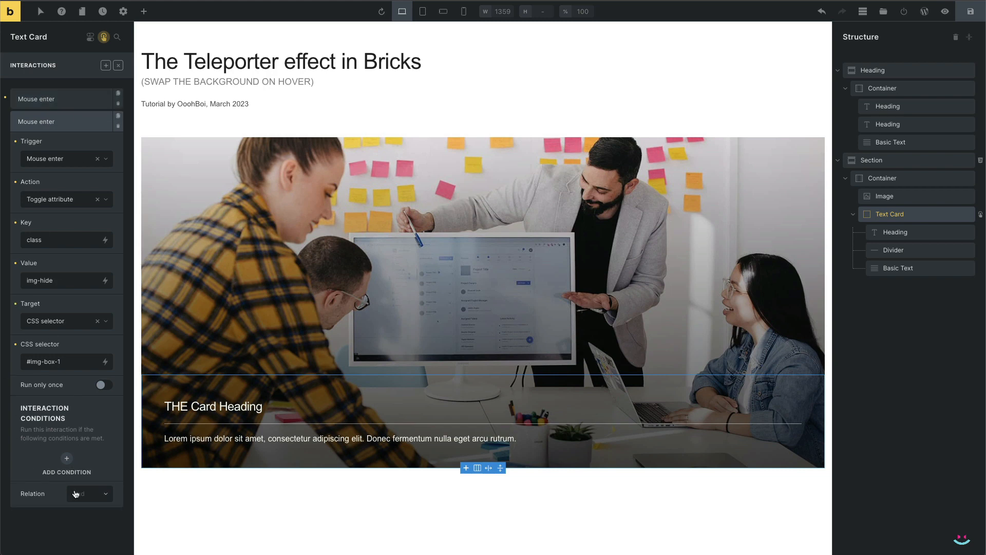
pyautogui.doubleClick(48, 279)
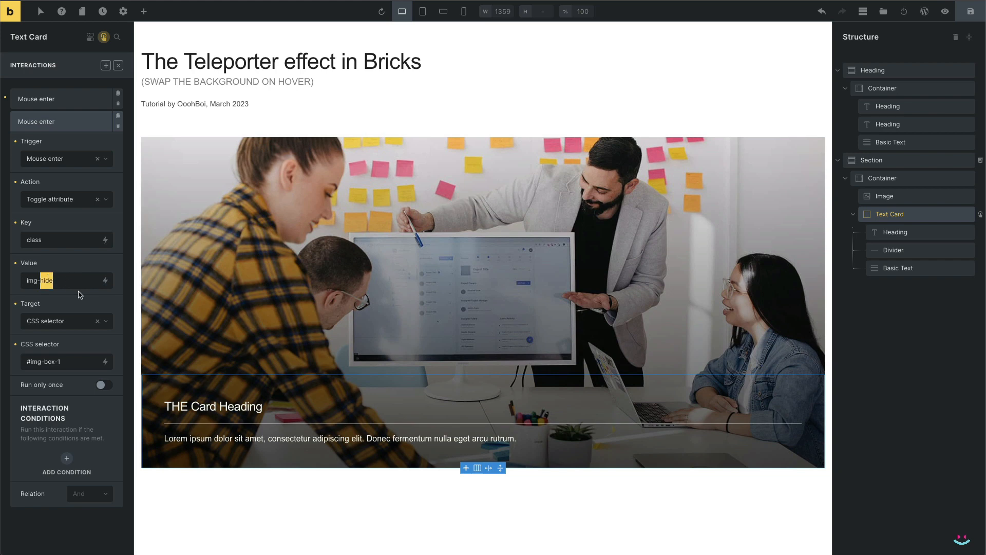
pyautogui.write('img-show')
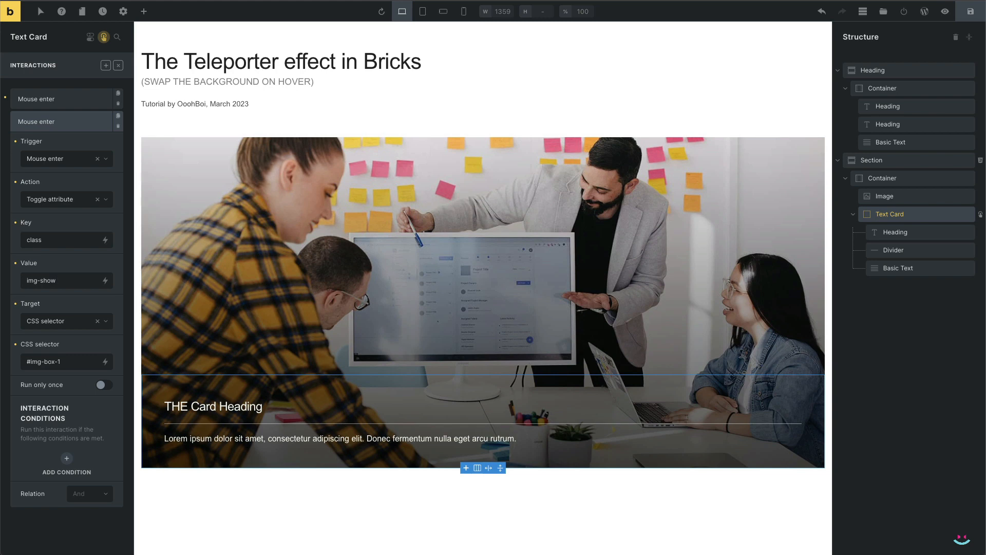
pyautogui.moveTo(145, 37)
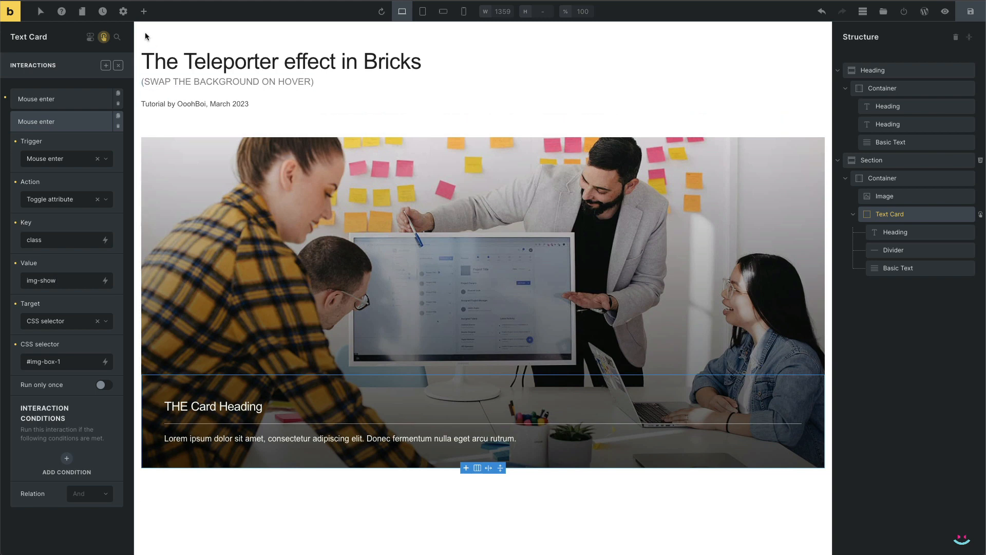
# Add a mouse-leave interaction toggling class img-show on CSS selector #img-box-1.
pyautogui.click(106, 65)
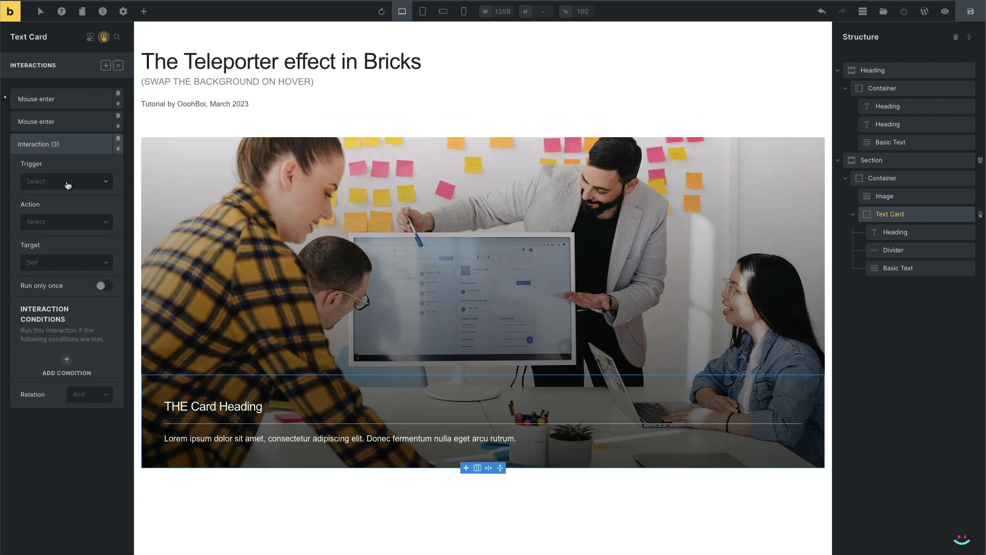
pyautogui.click(63, 181)
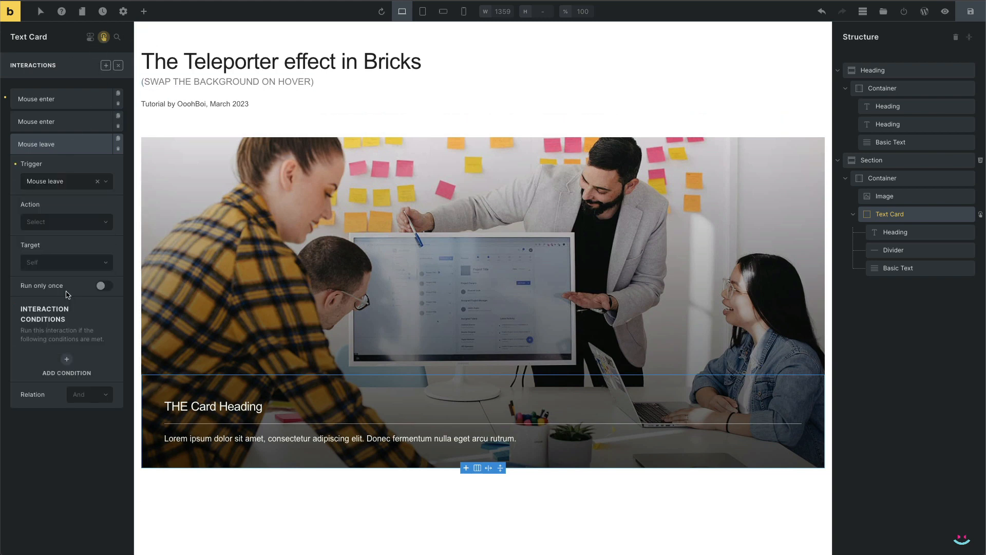
pyautogui.click(63, 222)
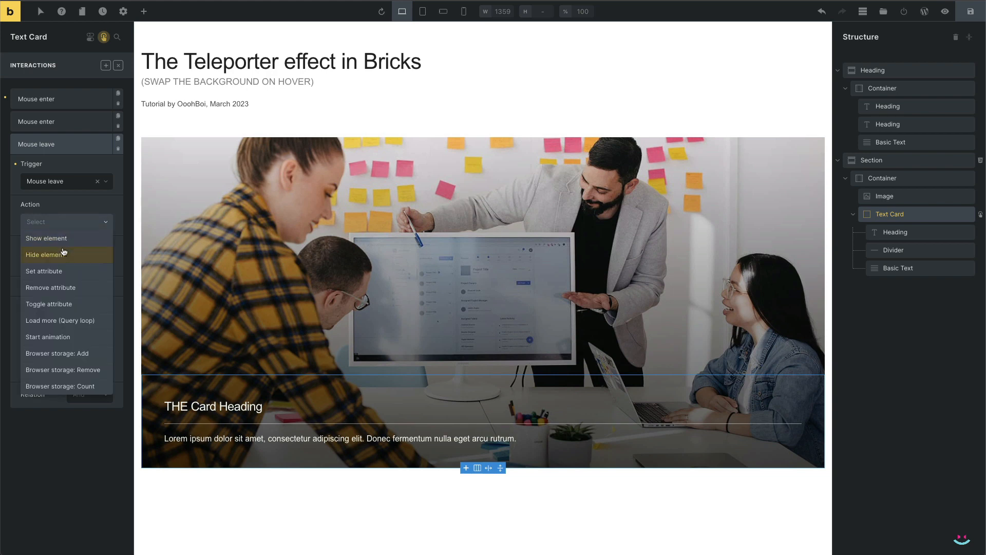
pyautogui.click(50, 304)
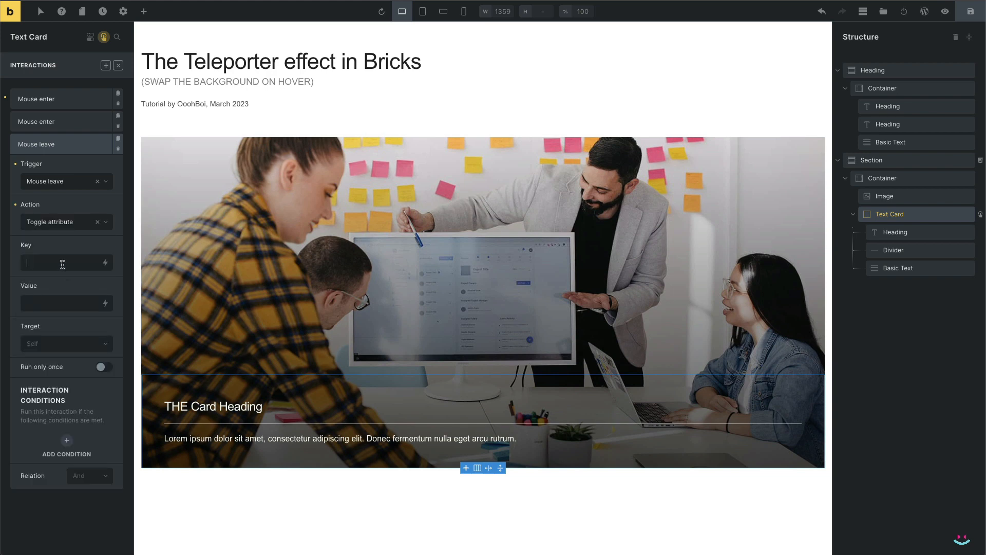
pyautogui.write('class')
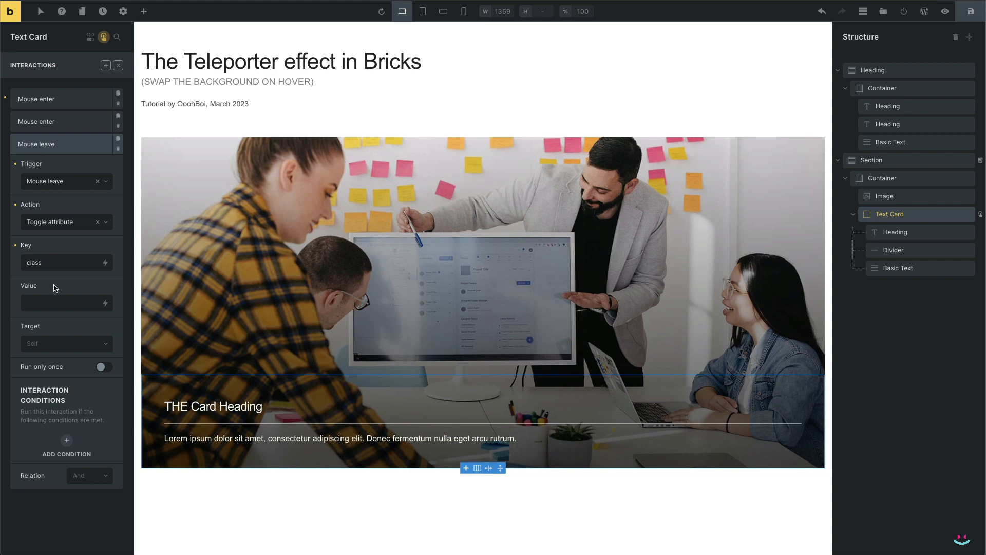
pyautogui.write('img-show')
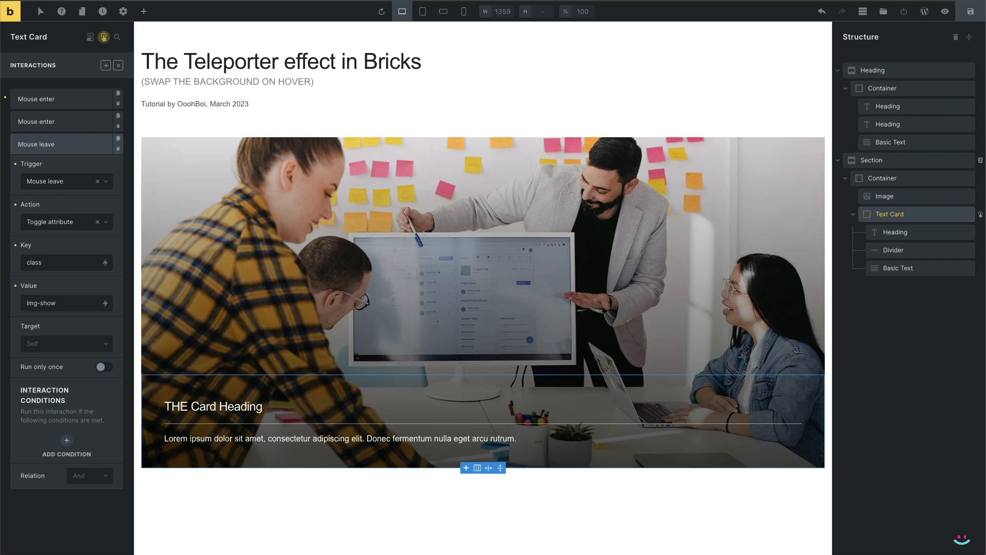
pyautogui.click(66, 343)
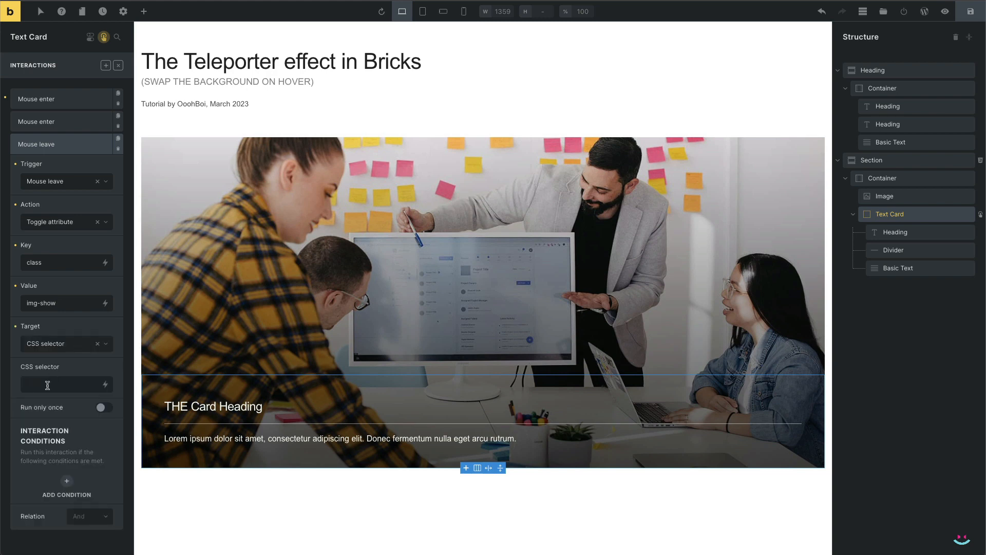
pyautogui.write('#img-box-1')
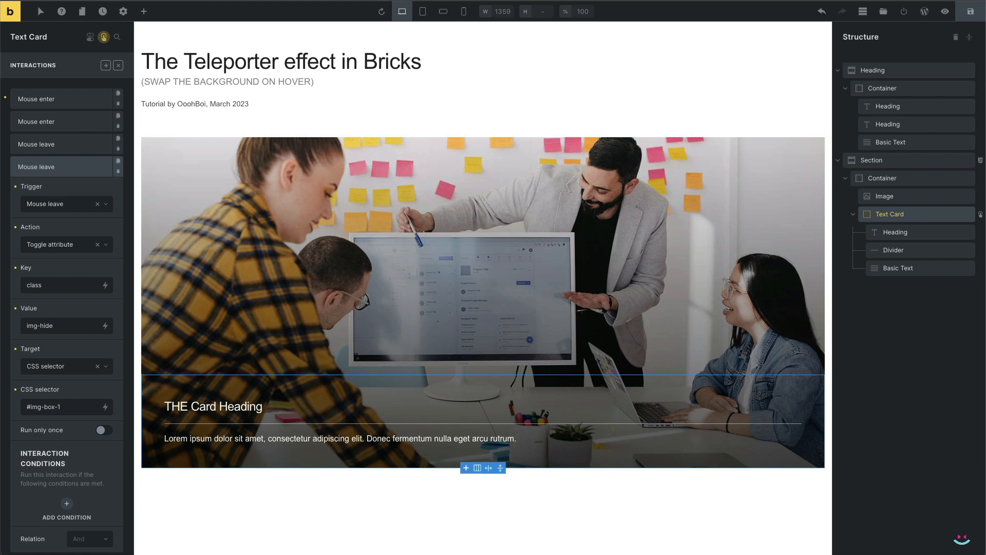
pyautogui.moveTo(969, 12)
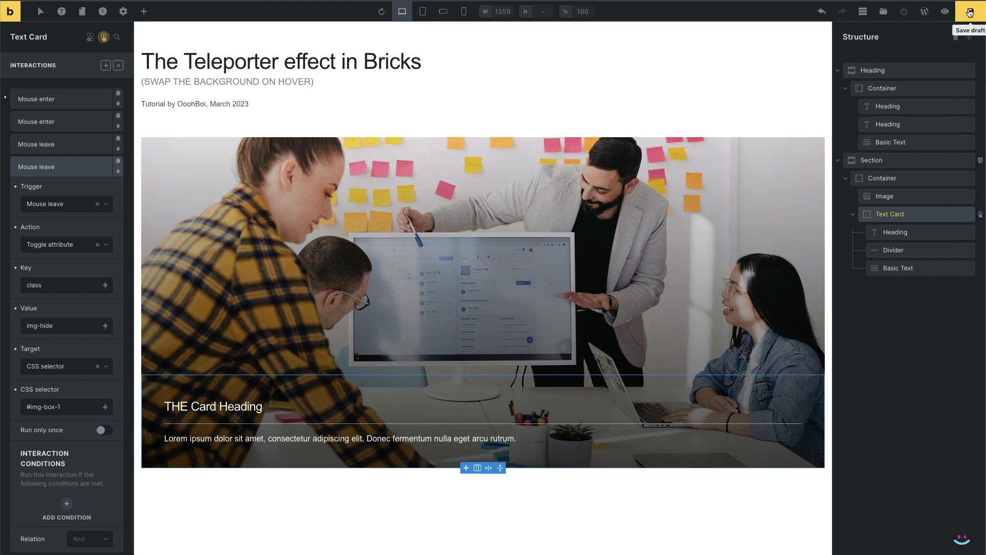
# Save the draft and give the image a CSS transition of all 0.2s ease-in-out.
pyautogui.click(969, 11)
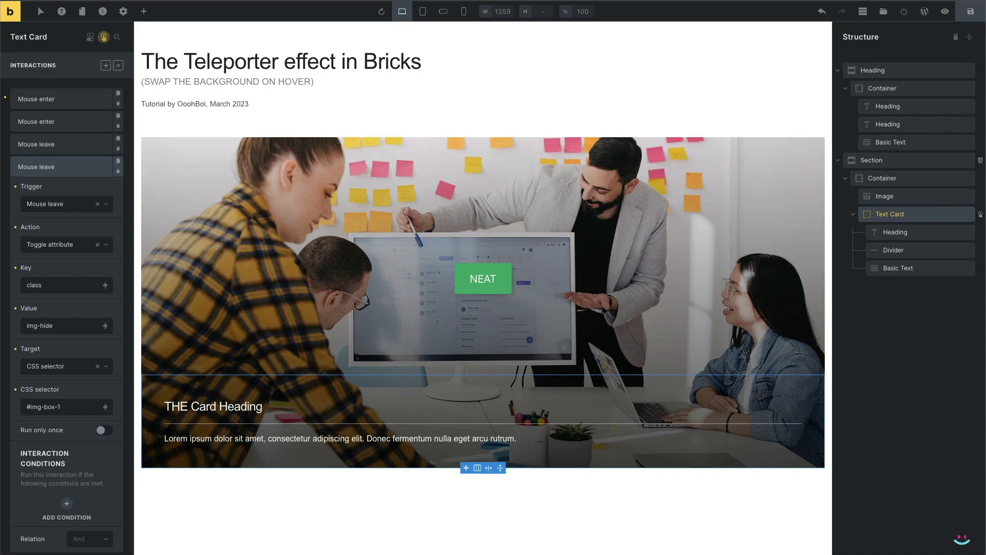
pyautogui.click(944, 11)
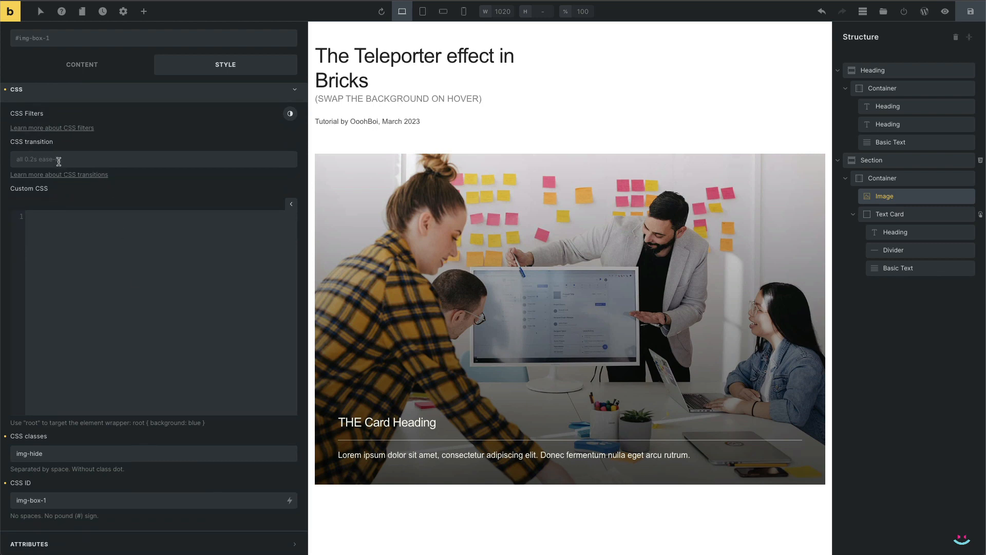
pyautogui.write('-in')
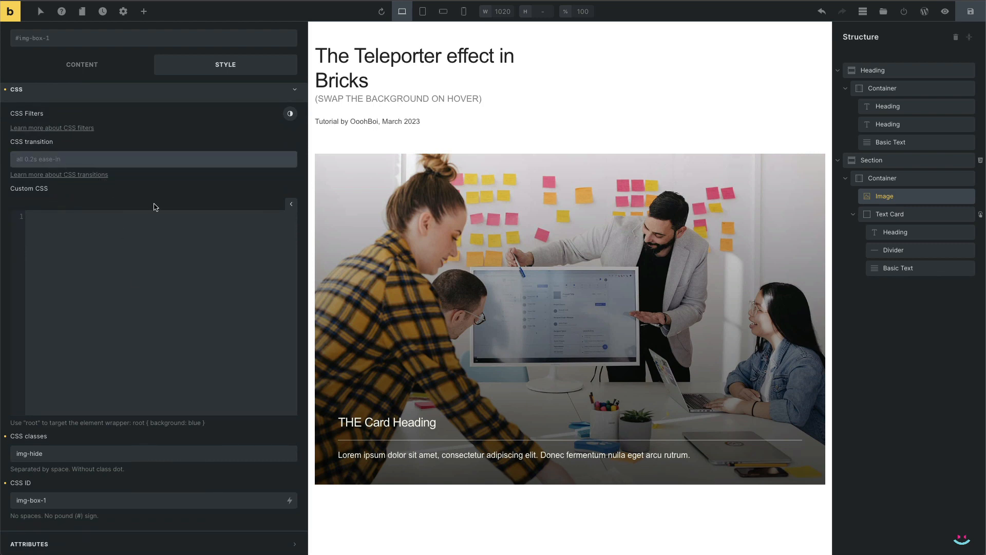
pyautogui.click(153, 158)
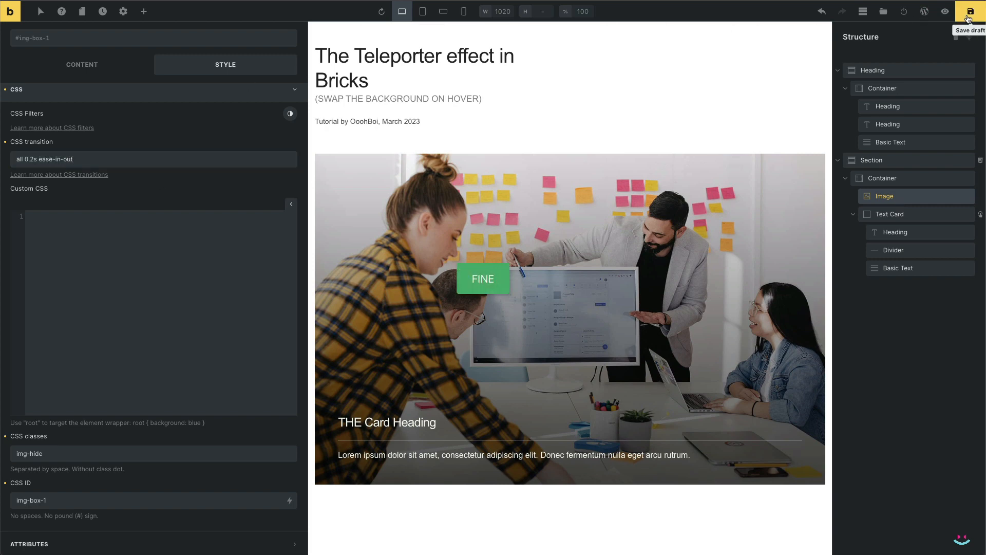
pyautogui.click(945, 11)
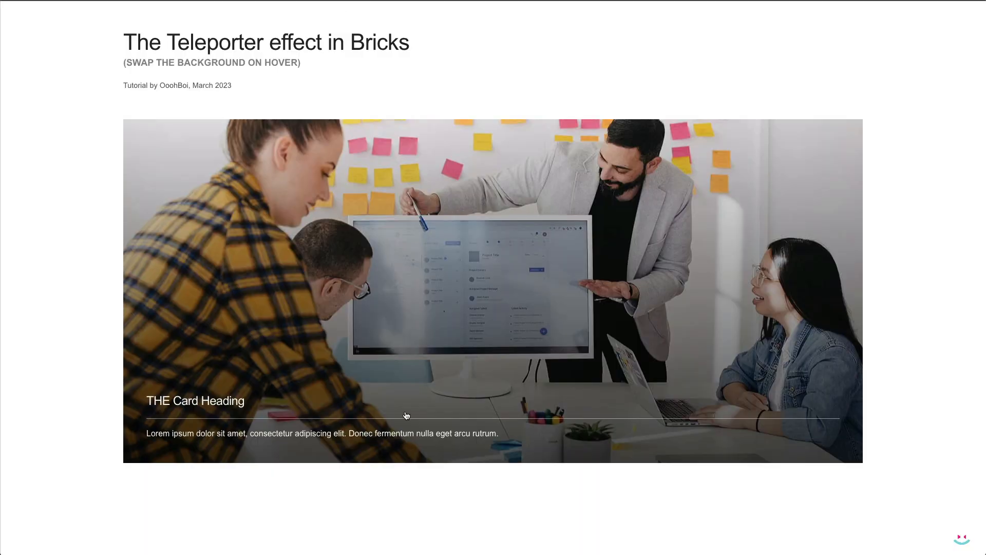
pyautogui.moveTo(441, 525)
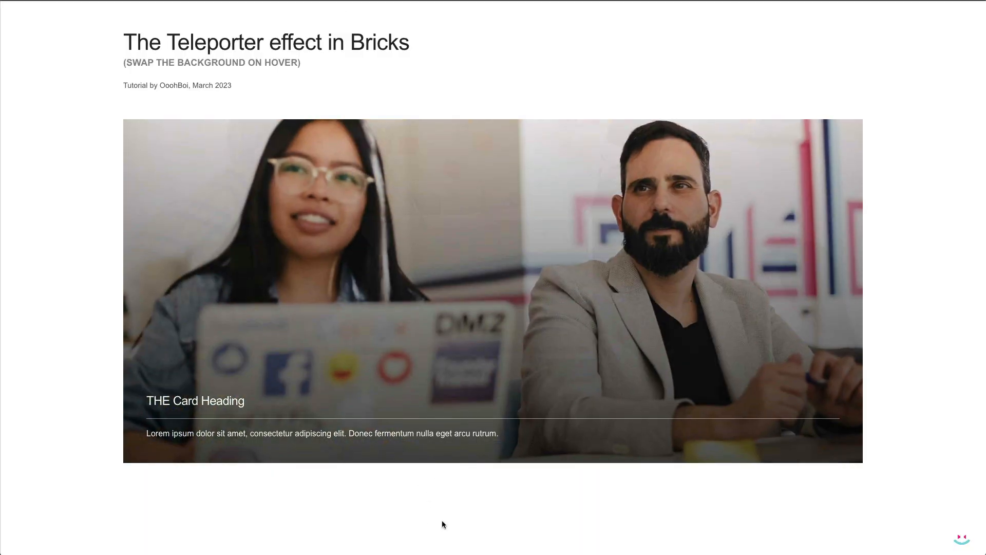
pyautogui.moveTo(455, 491)
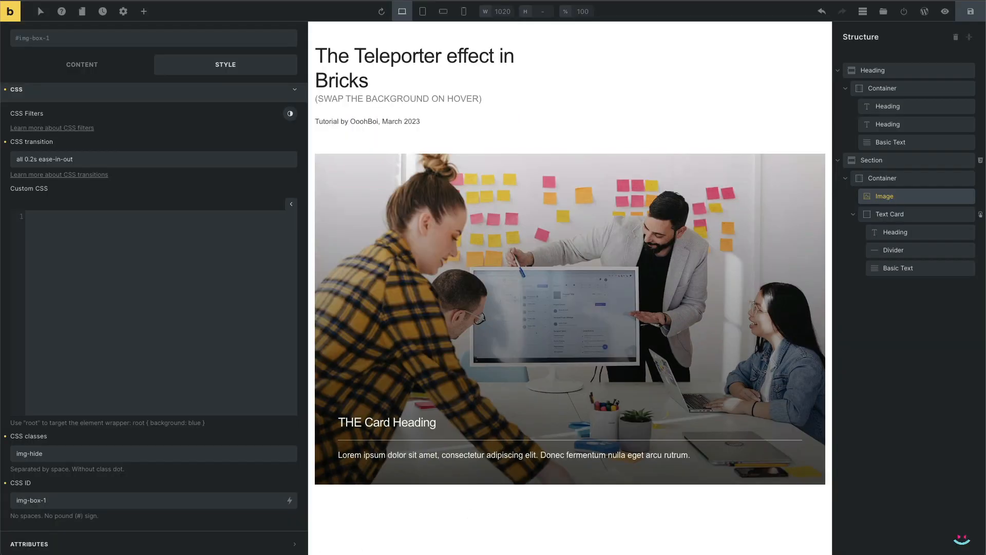
pyautogui.moveTo(444, 12)
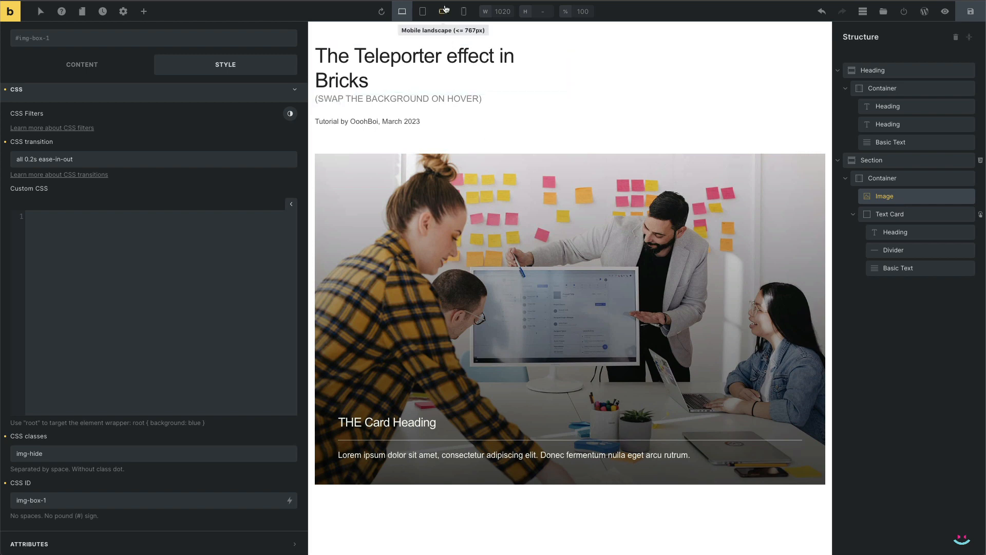
# At mobile landscape width, position the image relatively with a height of 38vh.
pyautogui.click(441, 12)
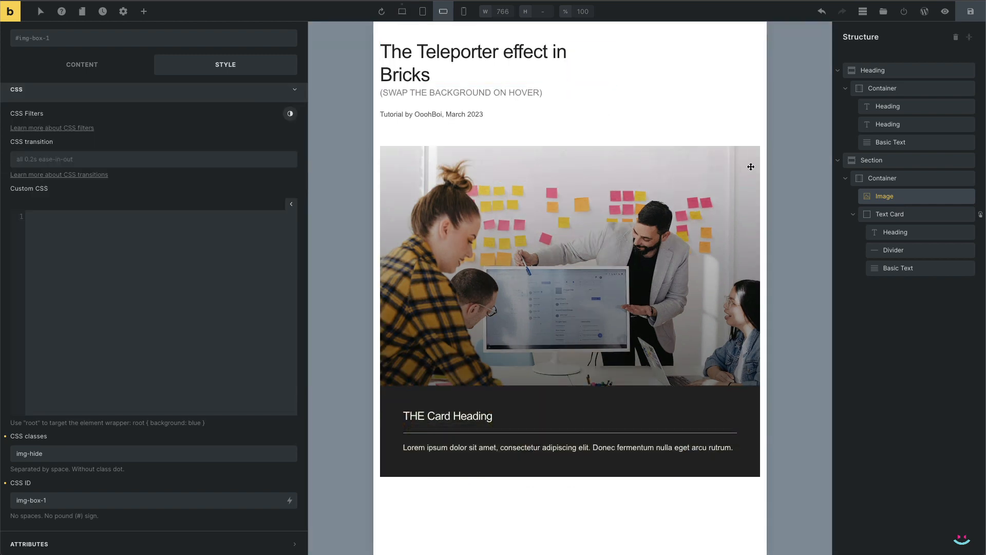
pyautogui.moveTo(892, 203)
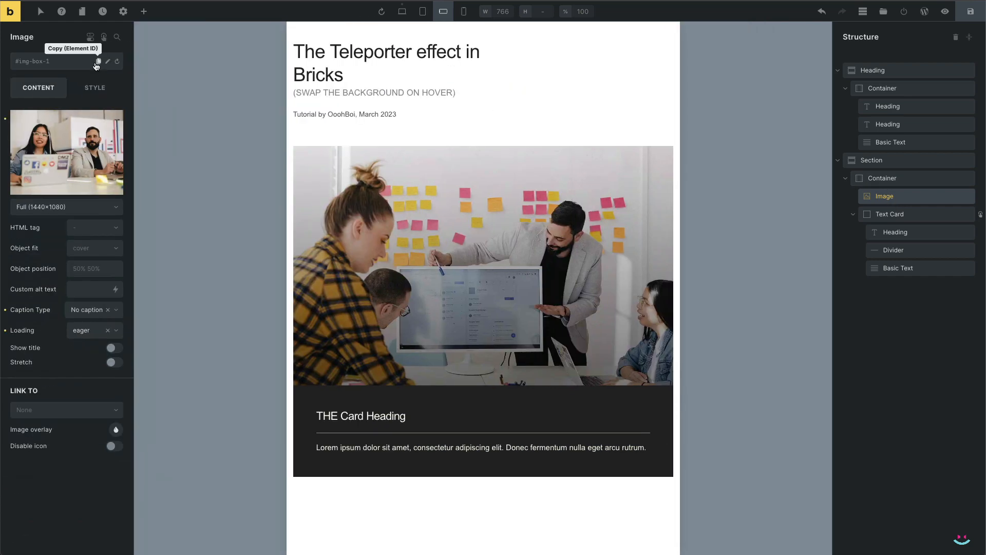
pyautogui.click(95, 88)
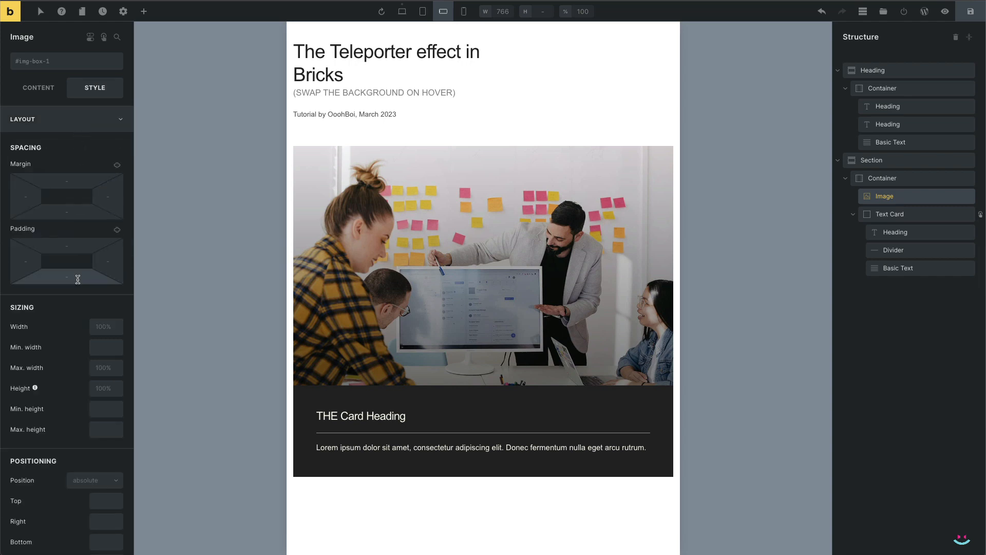
pyautogui.click(94, 307)
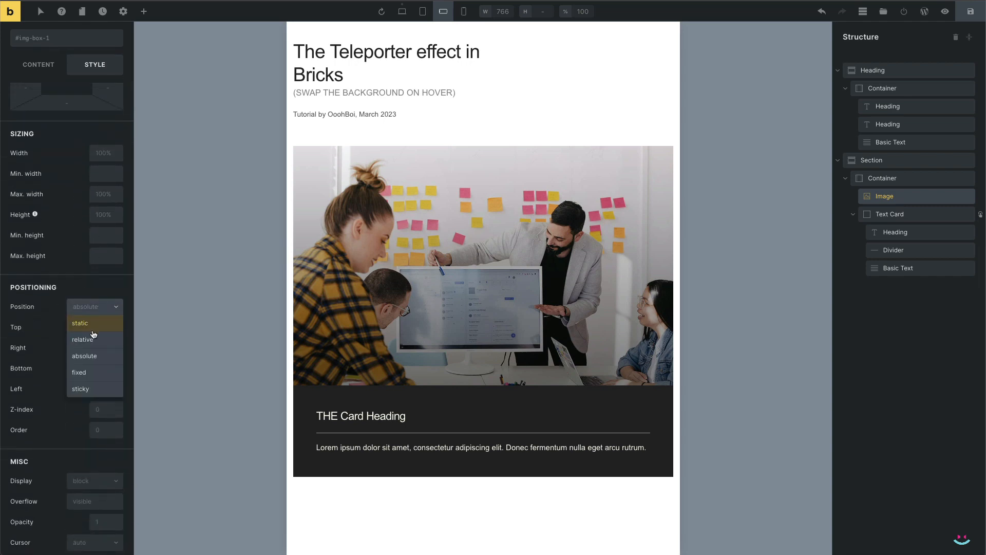
pyautogui.click(82, 337)
pyautogui.write('1')
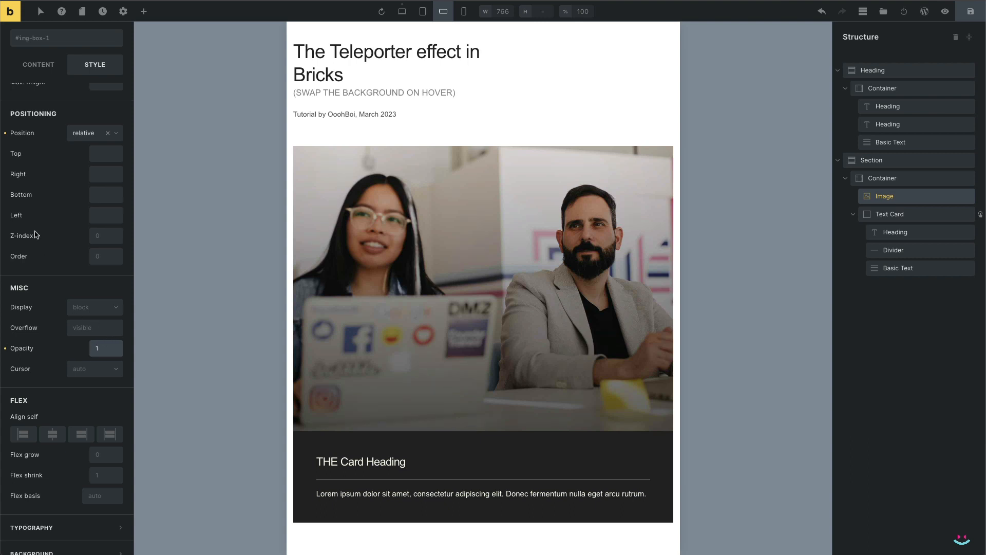
pyautogui.scroll(3)
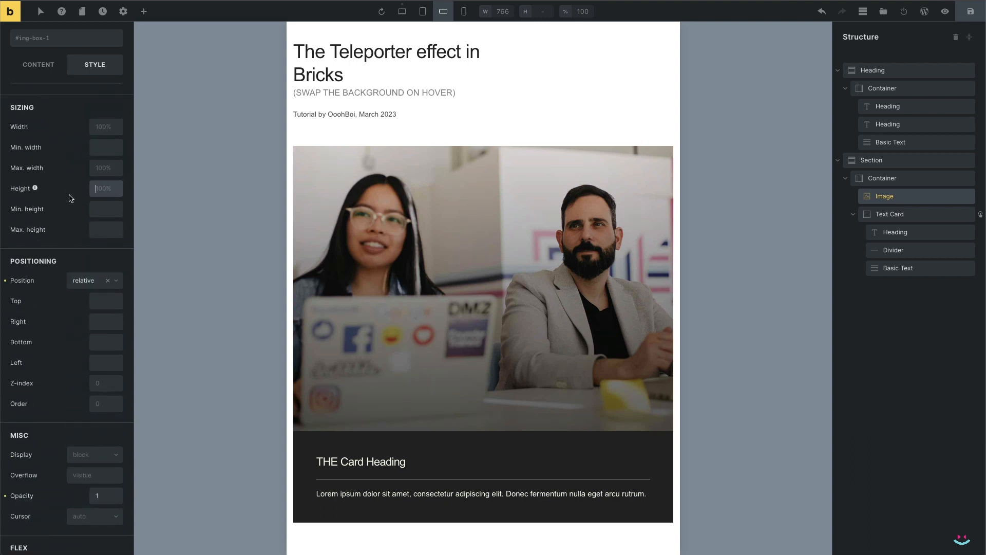
pyautogui.write('38vh')
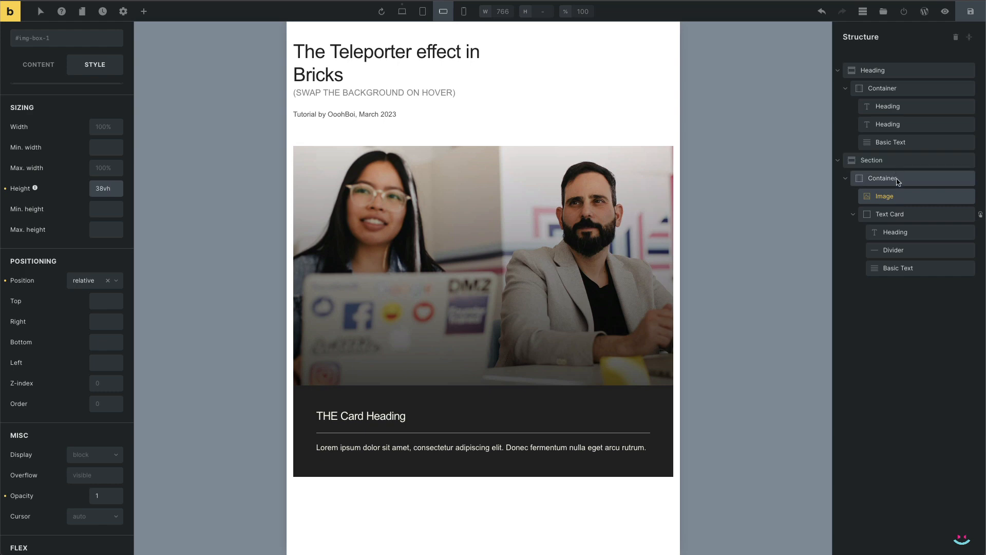
# Set the container's minimum height to auto.
pyautogui.click(882, 177)
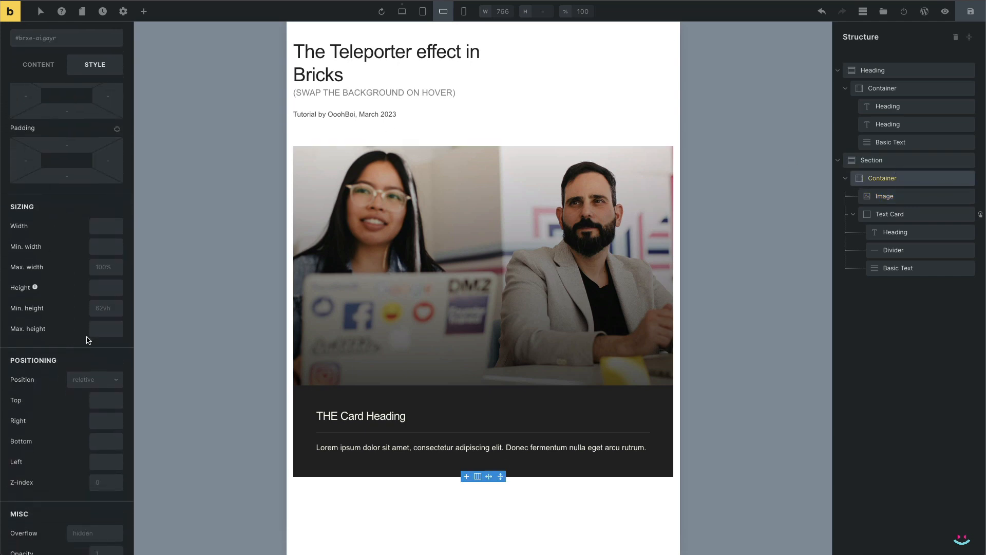
pyautogui.click(106, 307)
pyautogui.write('auto')
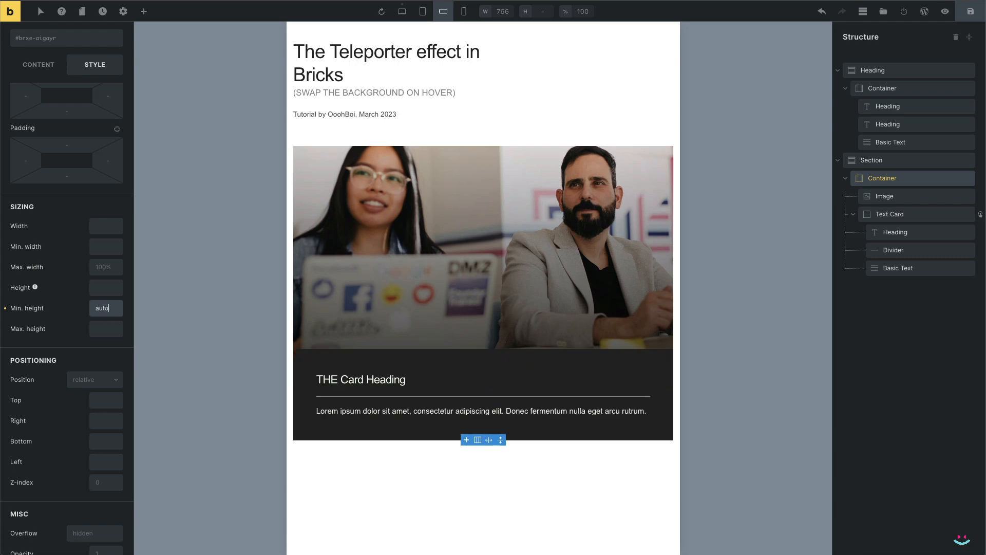
pyautogui.moveTo(831, 31)
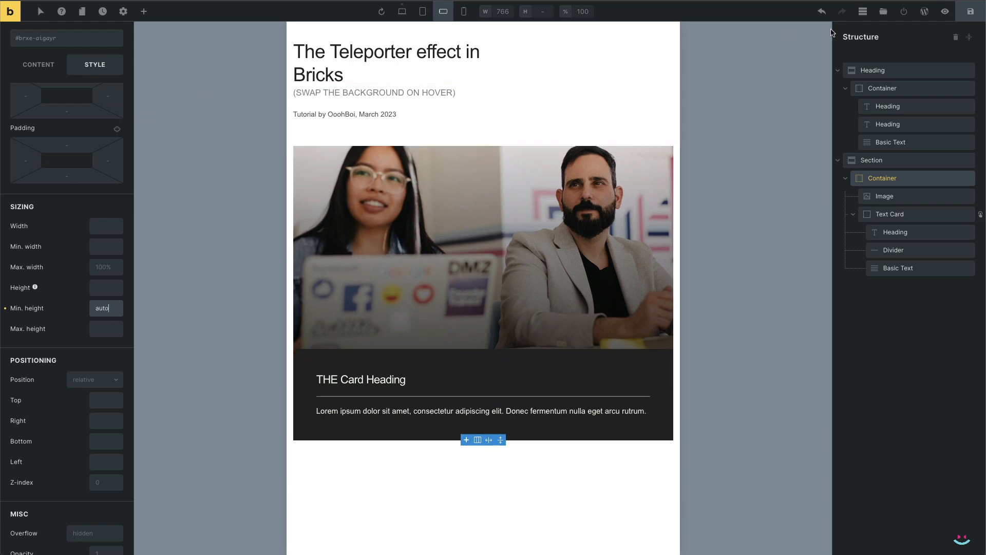
pyautogui.moveTo(970, 11)
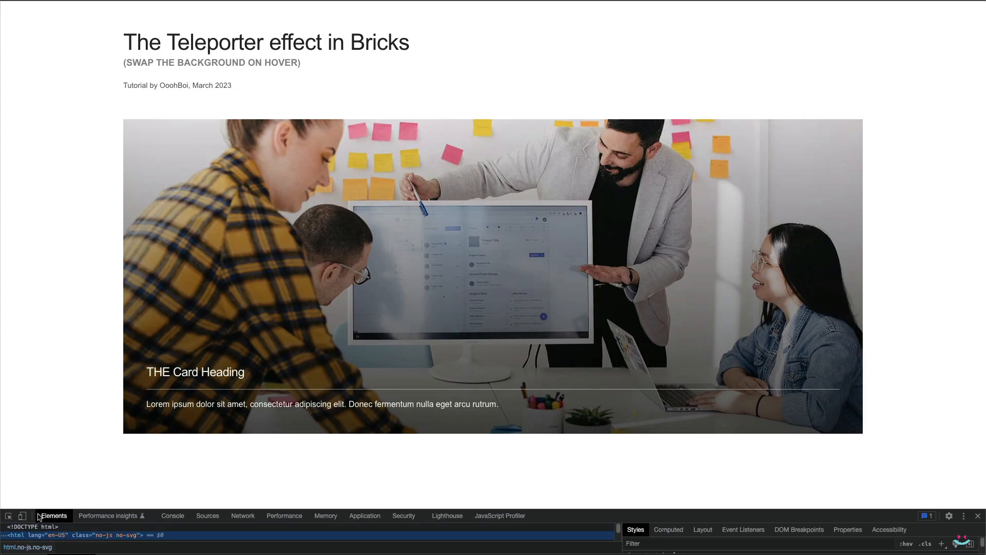
# Preview the live page at iPhone 12 Pro size and tap the text card.
pyautogui.click(22, 516)
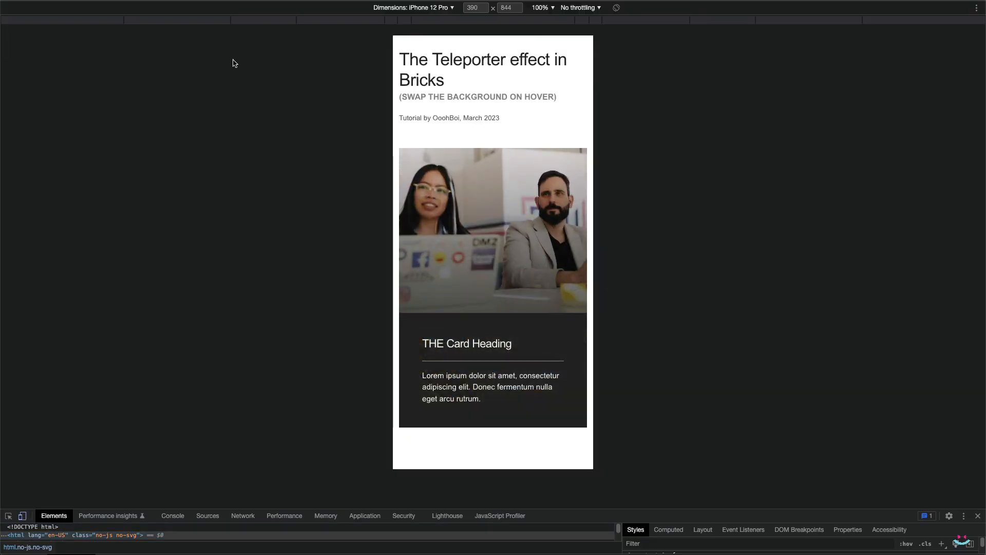
pyautogui.click(412, 7)
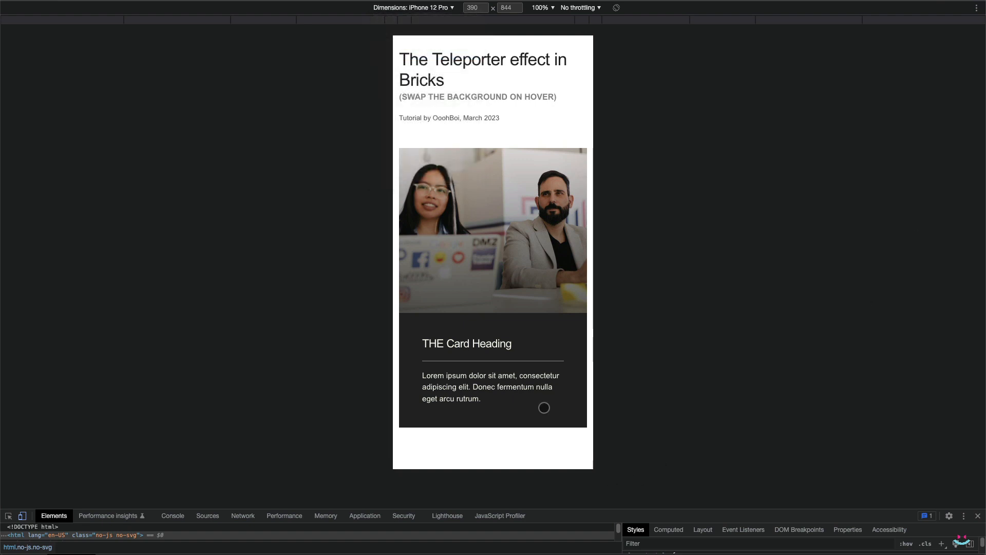
pyautogui.moveTo(536, 444)
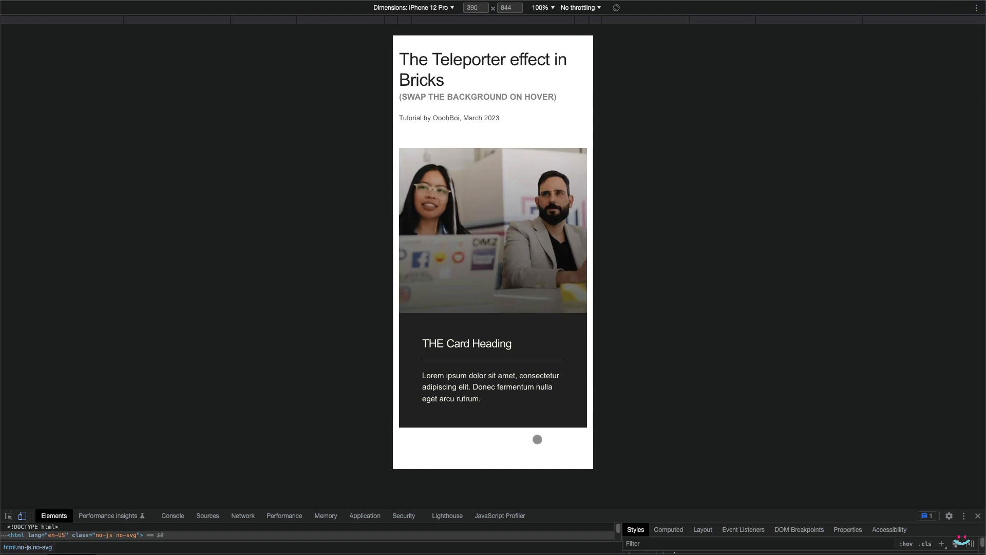
pyautogui.moveTo(532, 415)
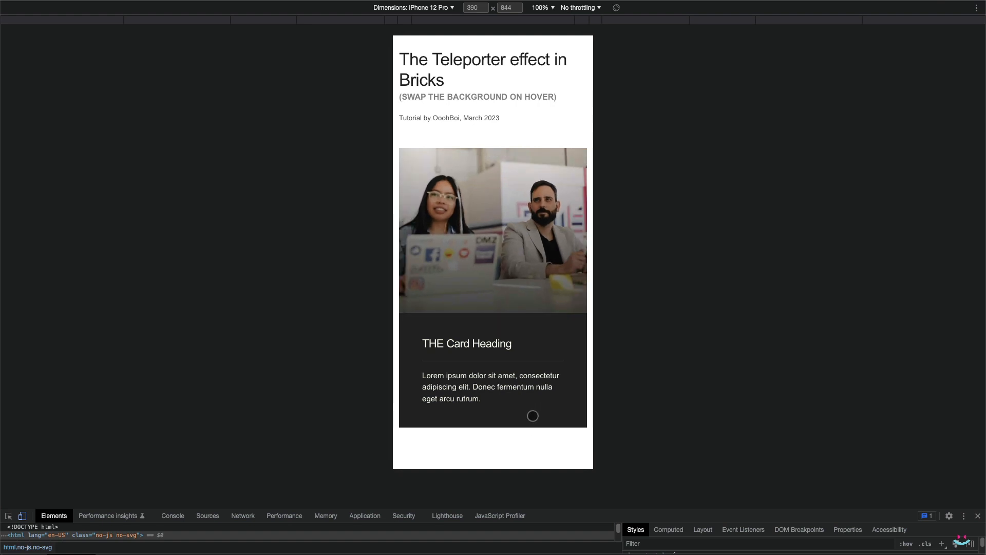
pyautogui.moveTo(848, 322)
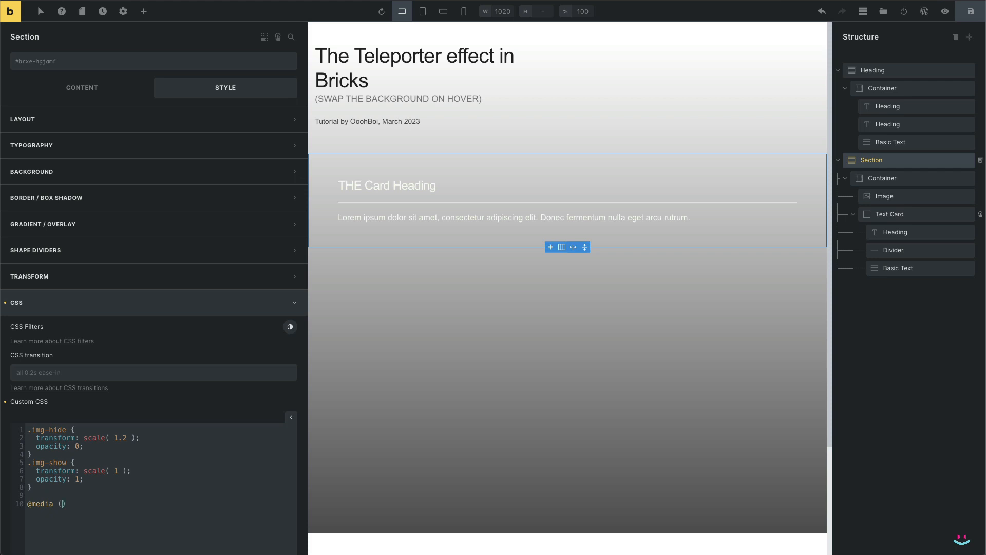
pyautogui.write('hover: non')
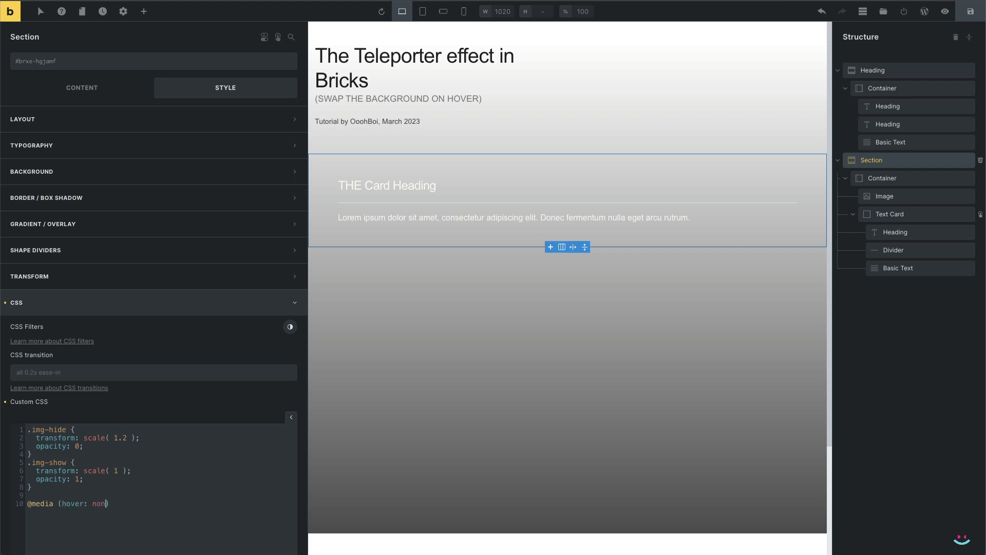
pyautogui.write('e) {}')
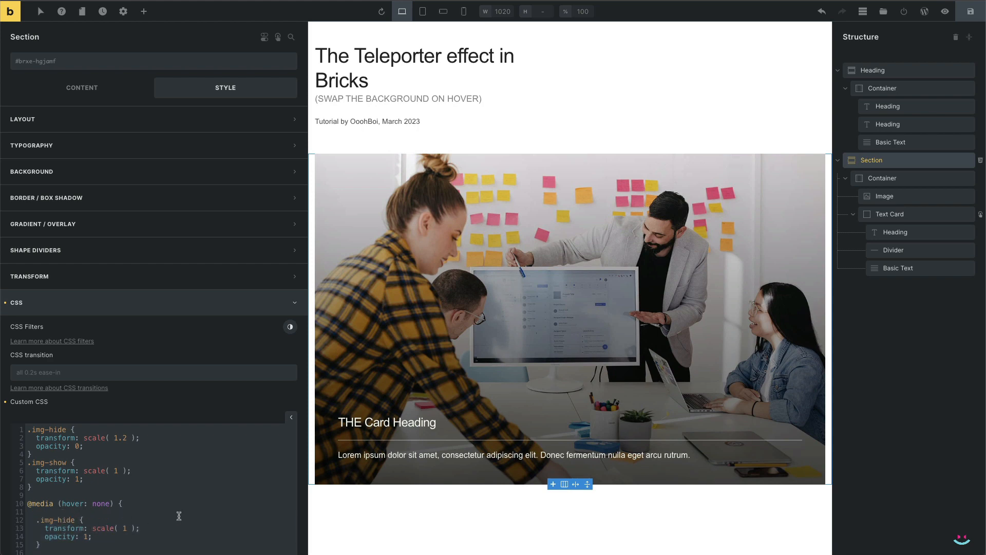
pyautogui.scroll(-3)
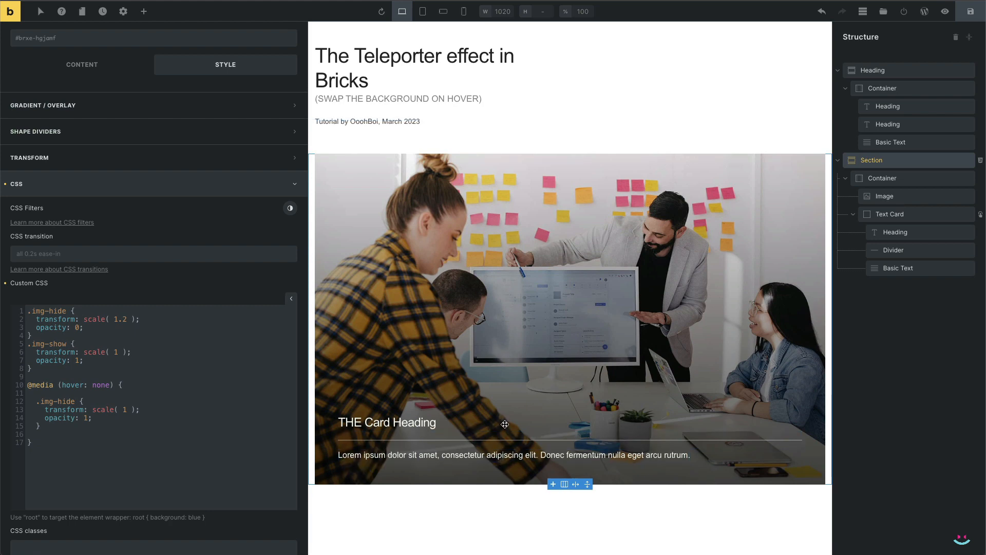
pyautogui.click(890, 214)
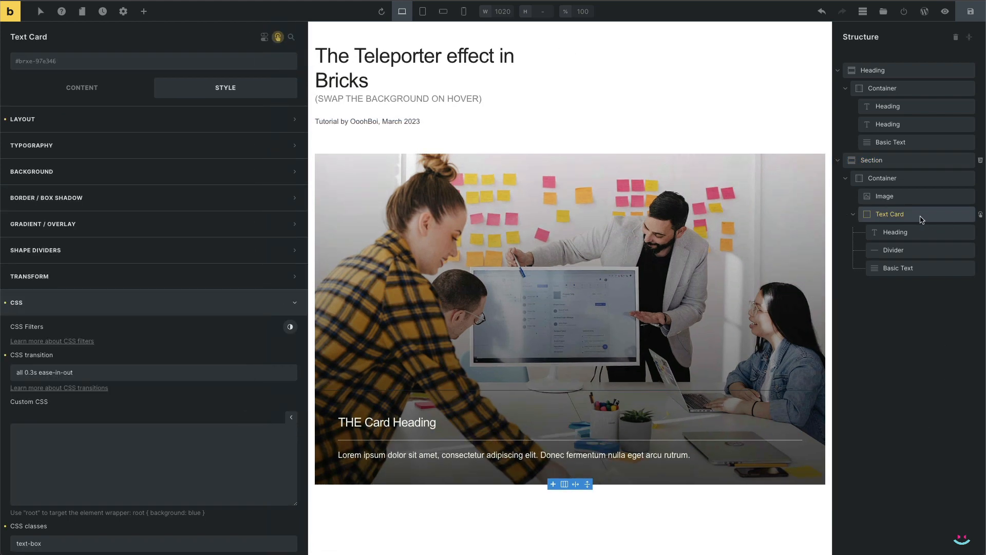
pyautogui.scroll(-3)
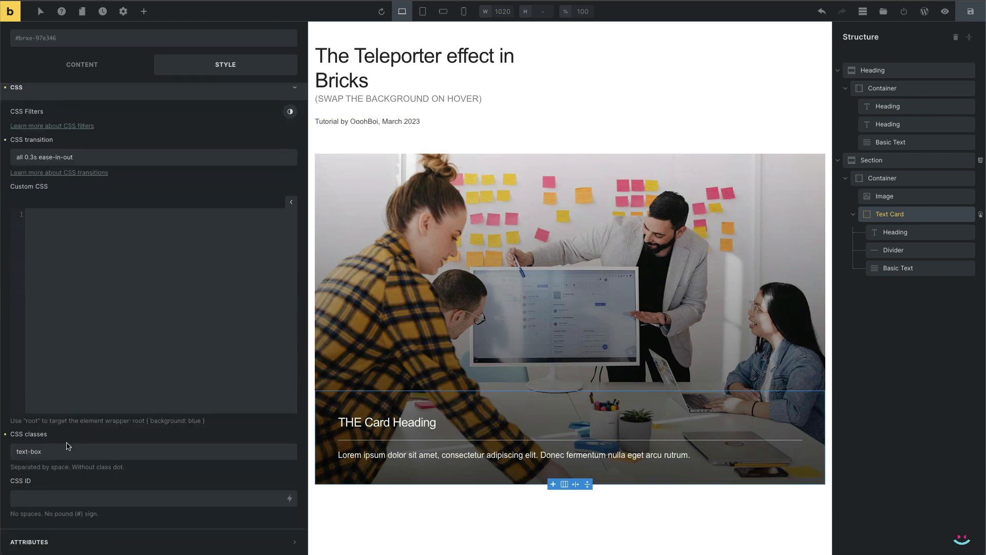
pyautogui.doubleClick(28, 451)
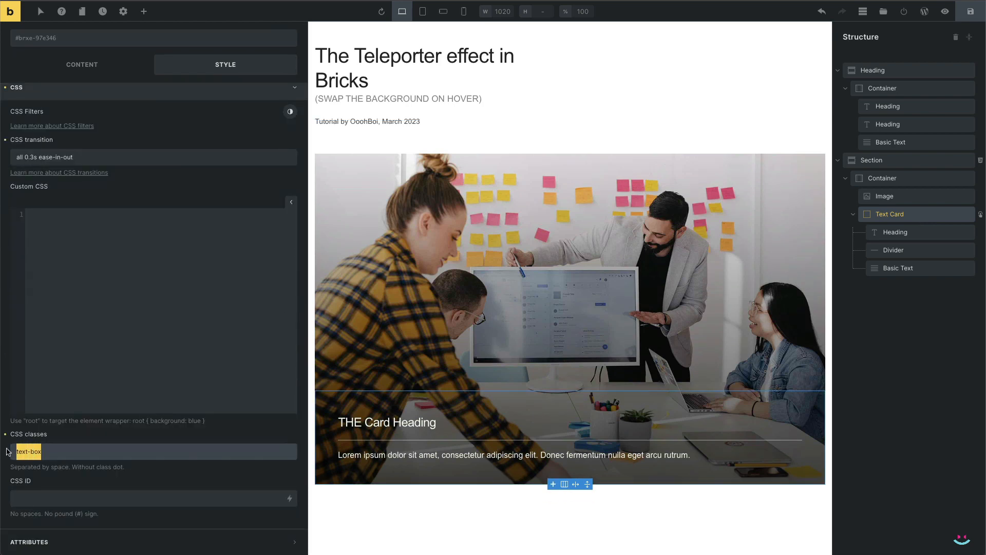
pyautogui.click(872, 161)
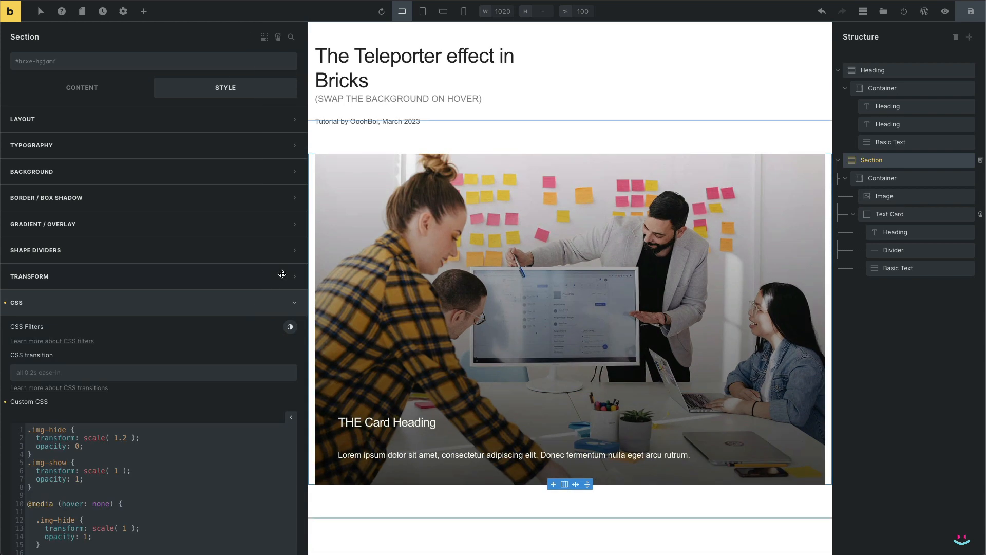
pyautogui.scroll(-3)
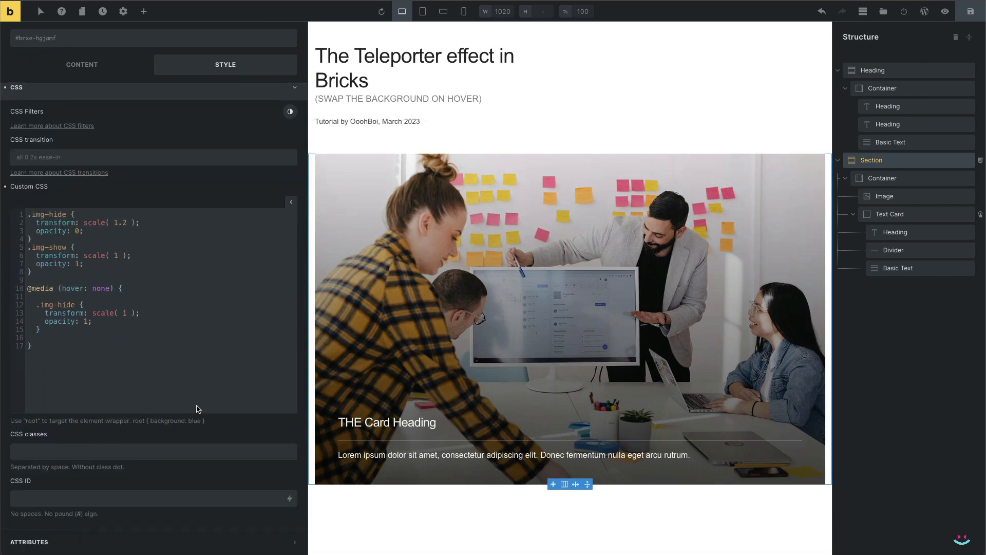
pyautogui.moveTo(23, 274)
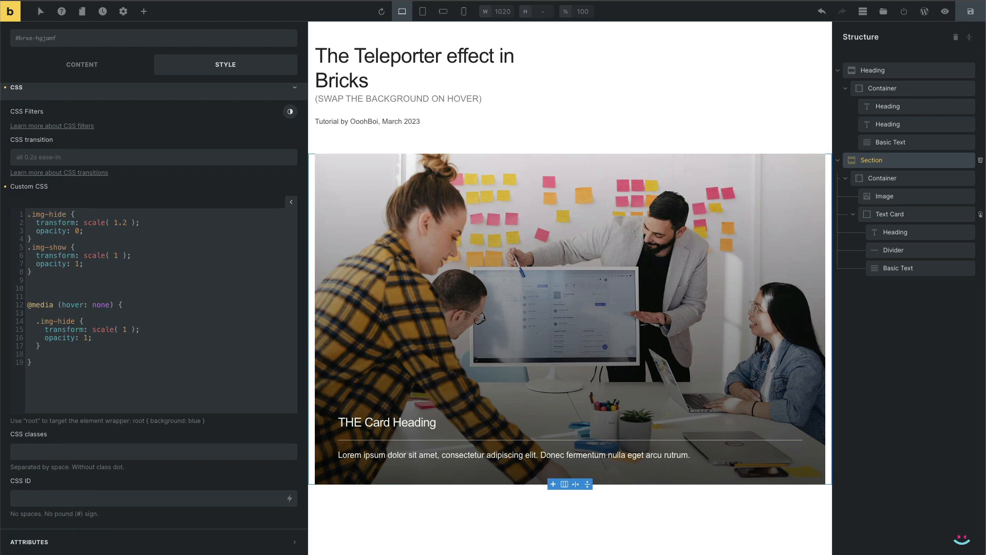
# Add a .text-box > * rule with position relative and top 0px.
pyautogui.write('.text-box')
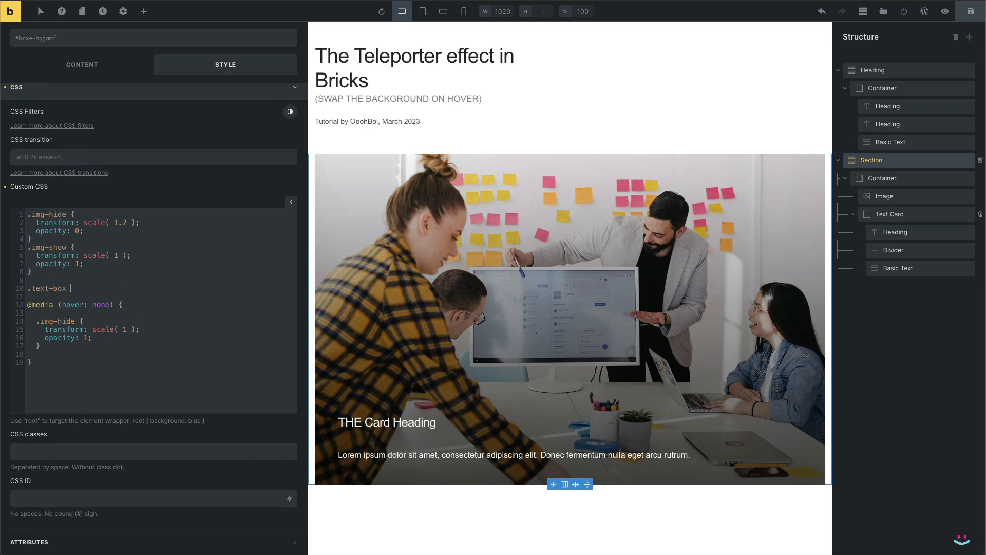
pyautogui.write('> *')
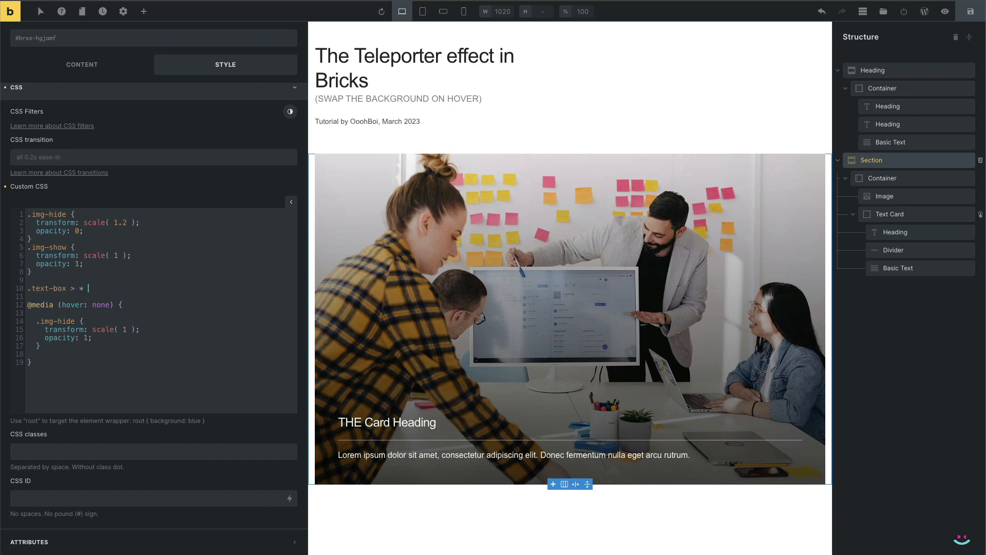
pyautogui.write('{}')
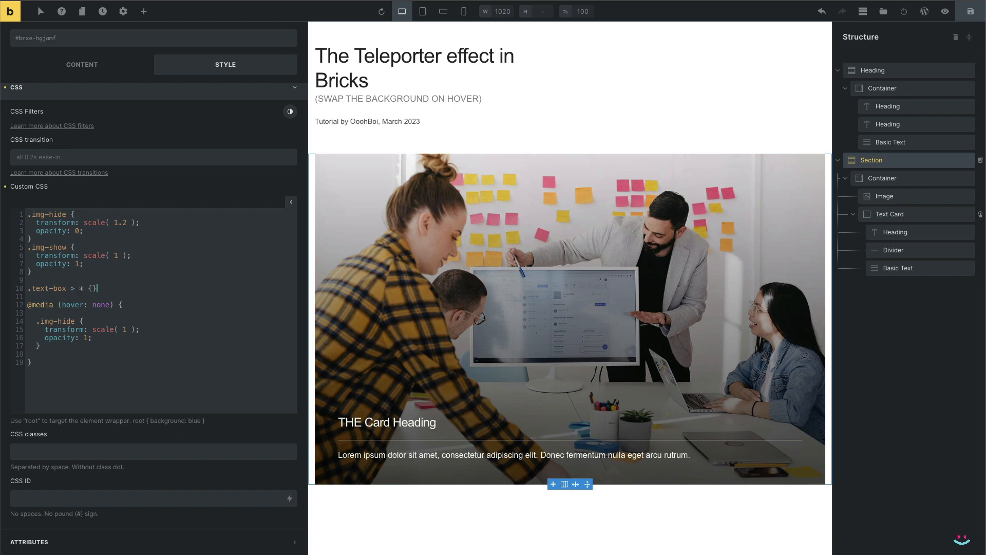
pyautogui.press('Enter')
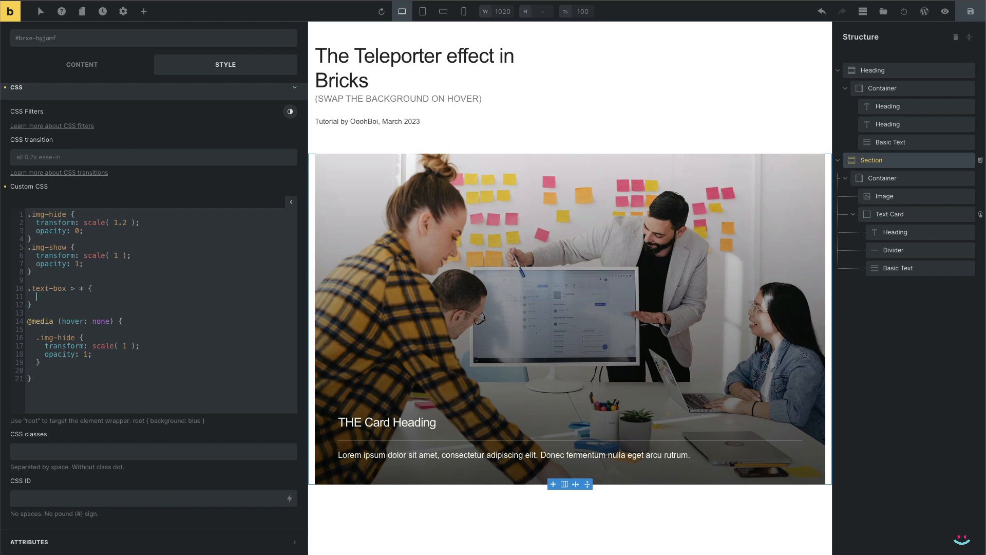
pyautogui.click(35, 295)
pyautogui.write('position:')
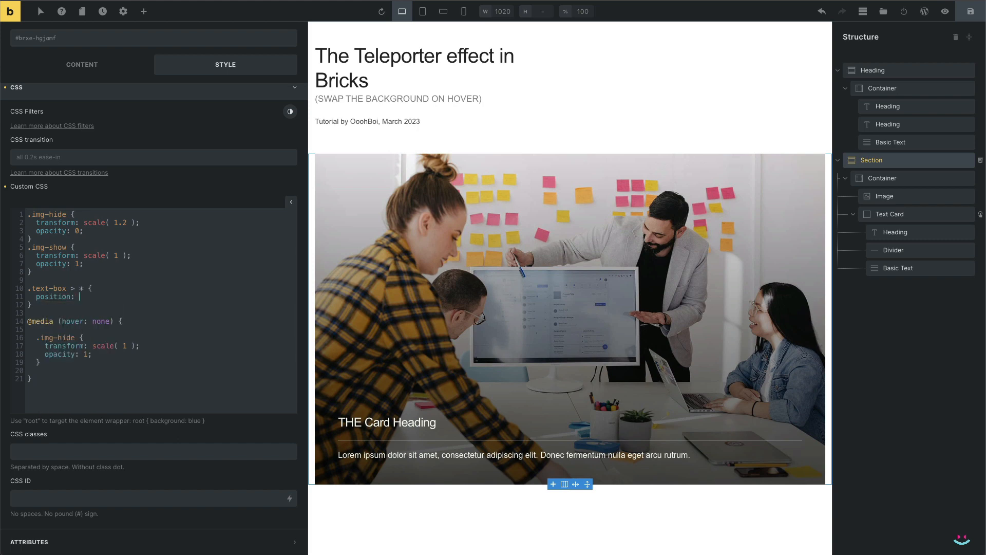
pyautogui.write('relative;')
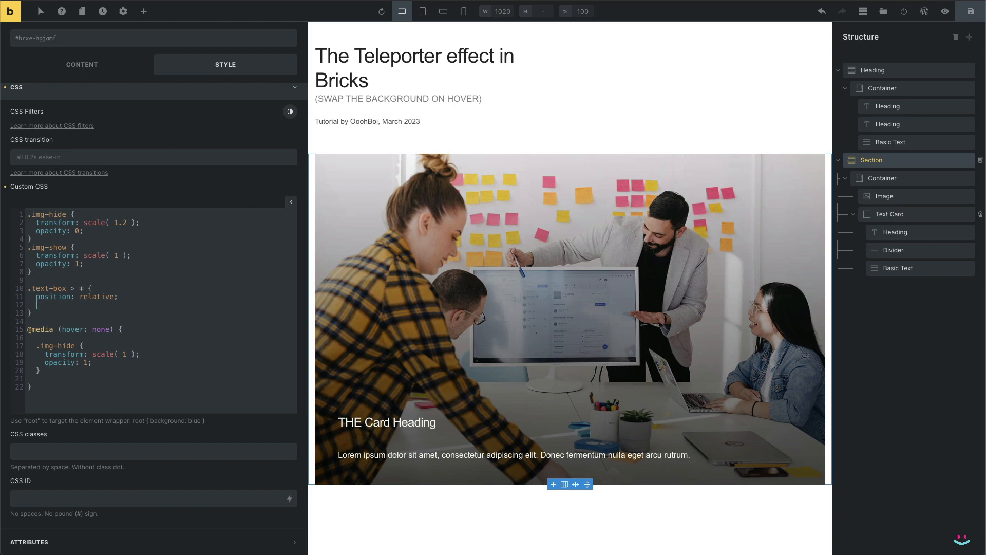
pyautogui.write('top: 0')
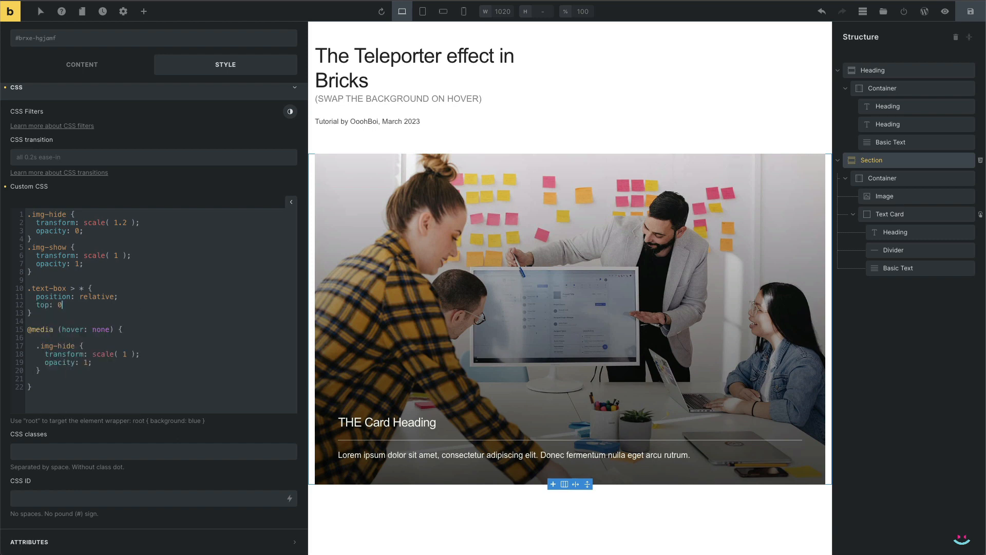
pyautogui.write('px;')
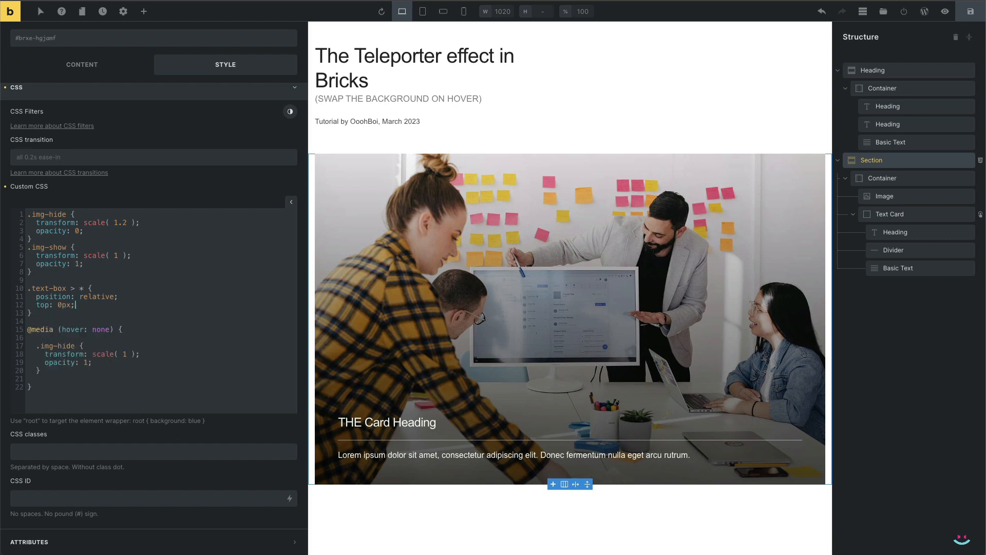
# Give it a top 0.2s ease-in-out transition and a .text-box:hover > * rule lifting the children.
pyautogui.write('transition')
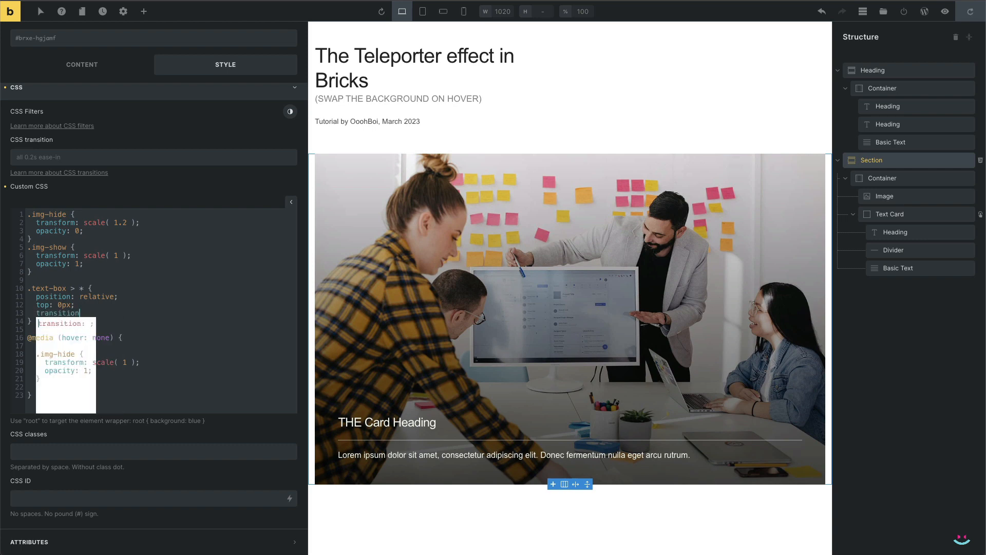
pyautogui.write('top 0.2s ease-in-out;')
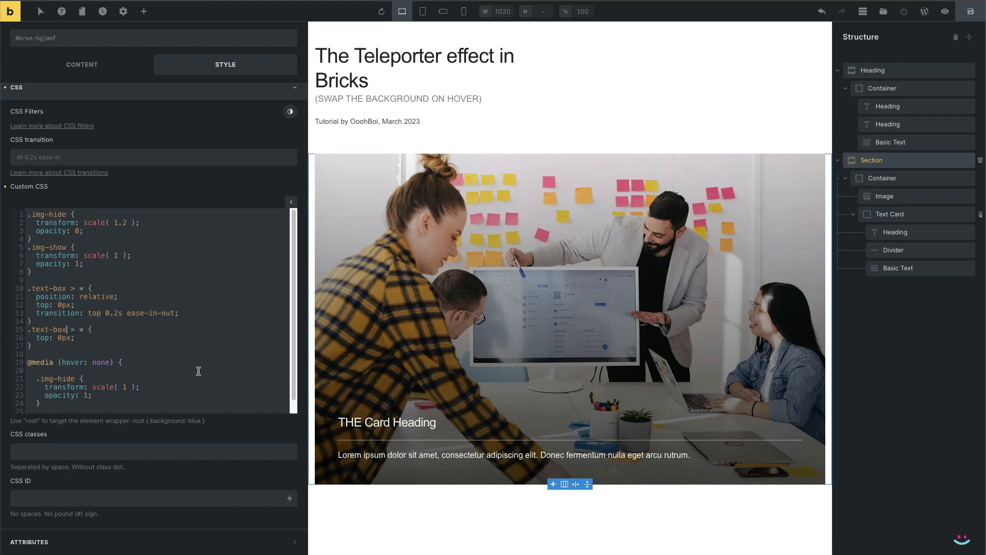
pyautogui.write(':hover')
pyautogui.click(159, 337)
pyautogui.write('-2')
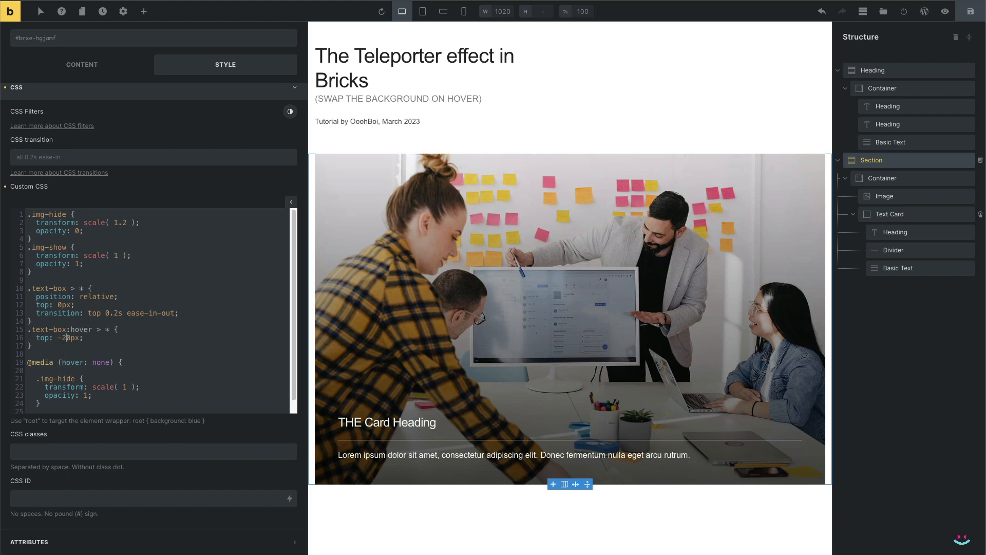
pyautogui.click(513, 445)
pyautogui.write('.bricks-is-frontend ')
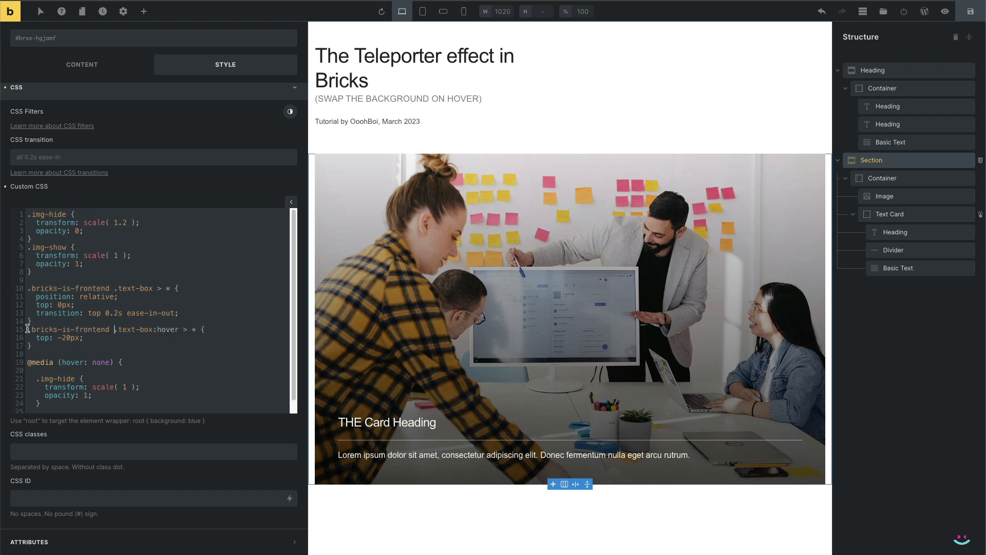
# Inside the hover-none query, reset .text-box:hover > * children to top 0px.
pyautogui.scroll(-3)
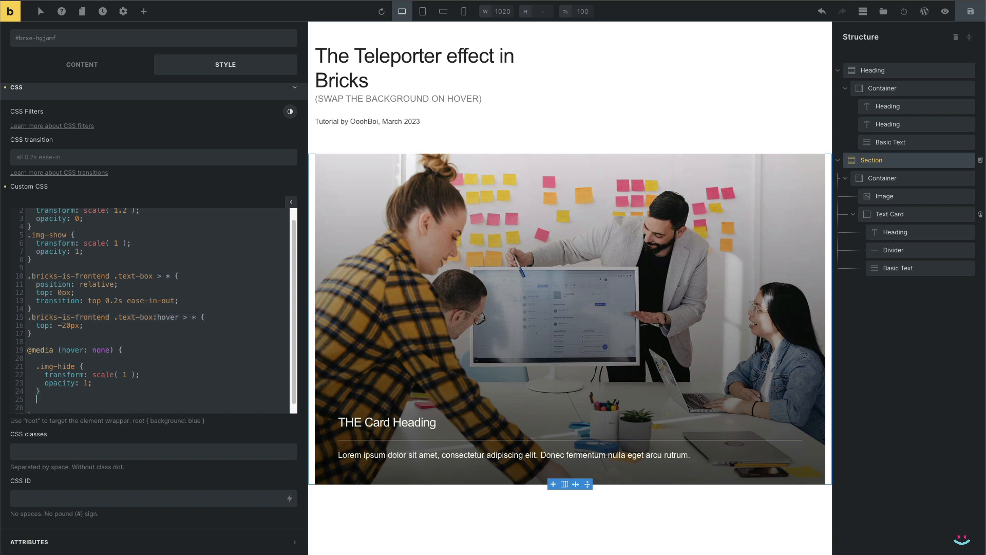
pyautogui.scroll(-3)
pyautogui.write('.bricks-is-frontend .text-box:hover > * {}')
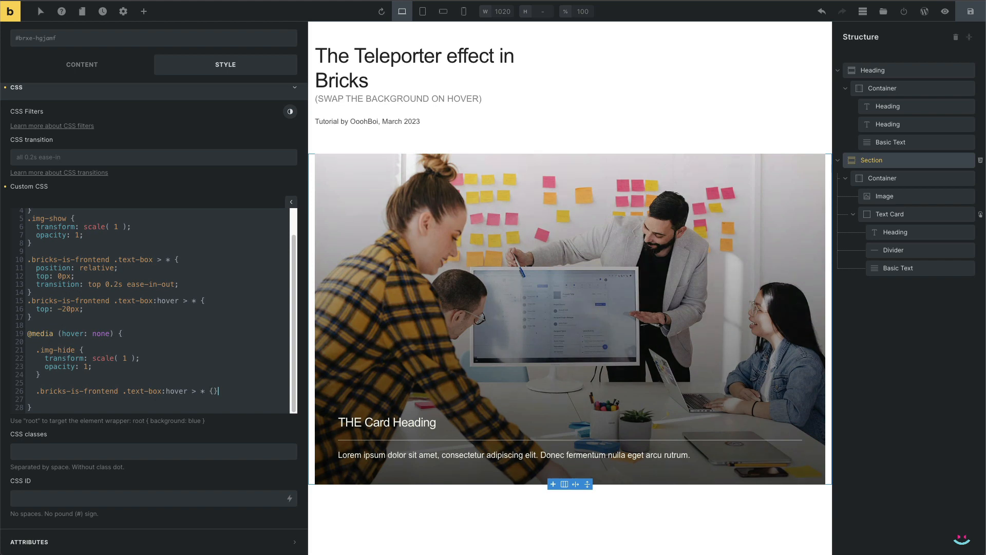
pyautogui.press('Enter')
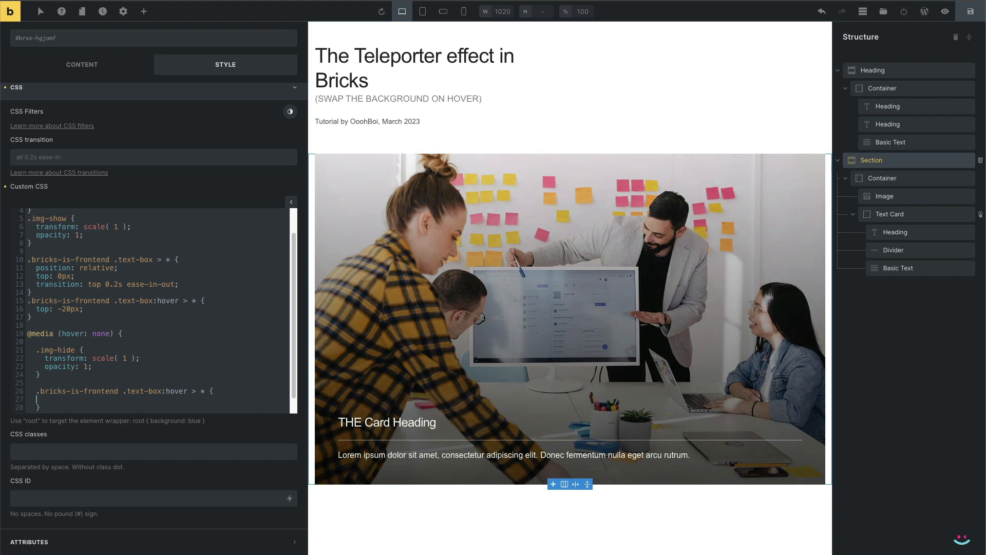
pyautogui.write('top:')
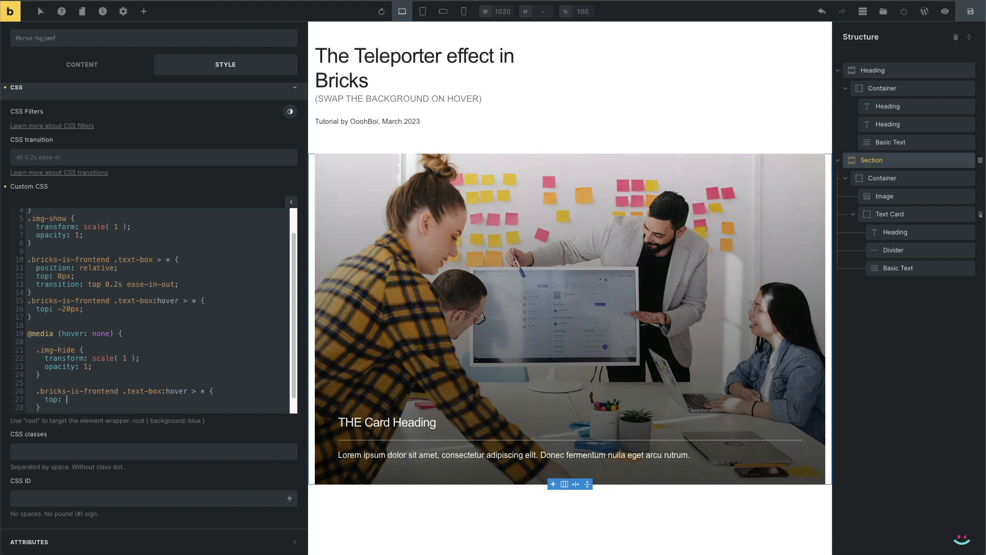
pyautogui.write('0px')
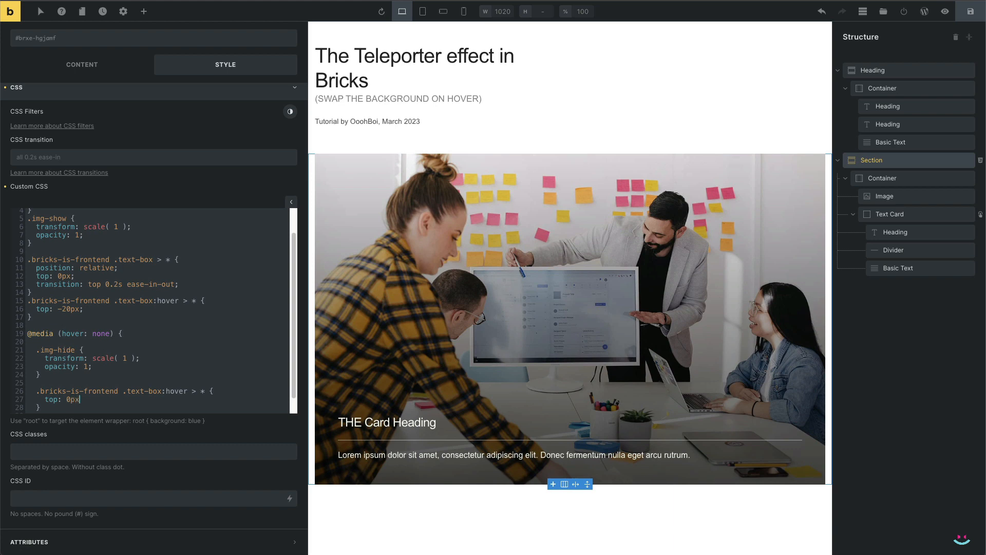
pyautogui.scroll(-3)
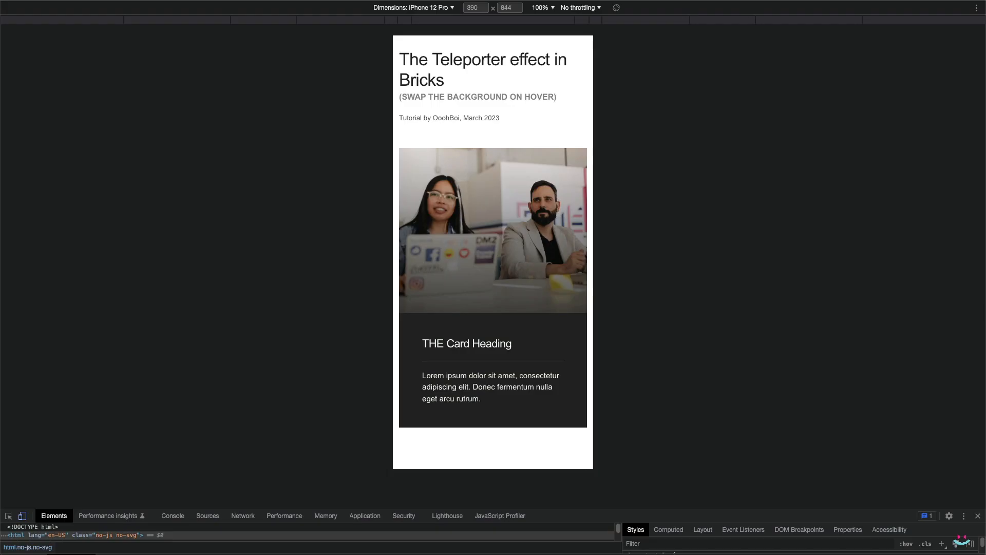
pyautogui.moveTo(764, 273)
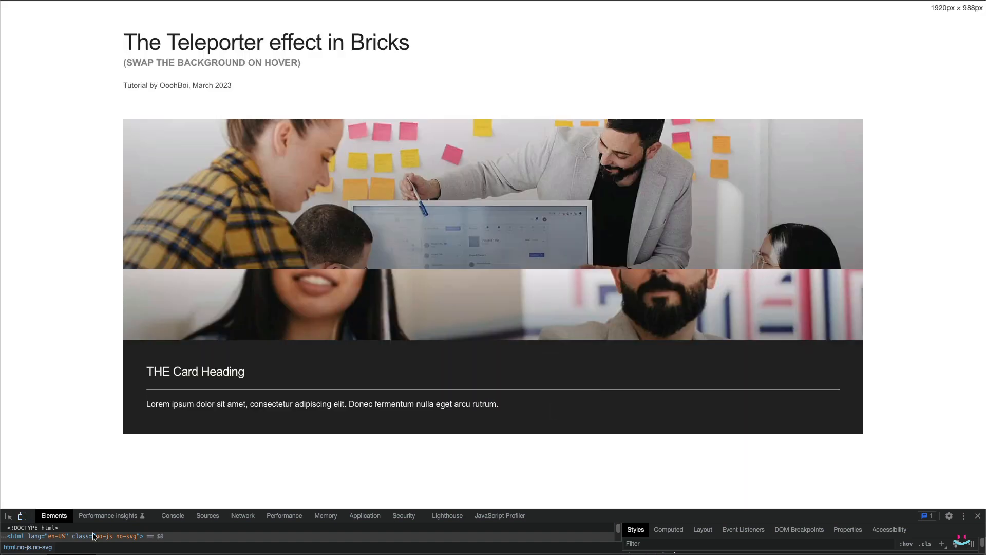
pyautogui.moveTo(415, 403)
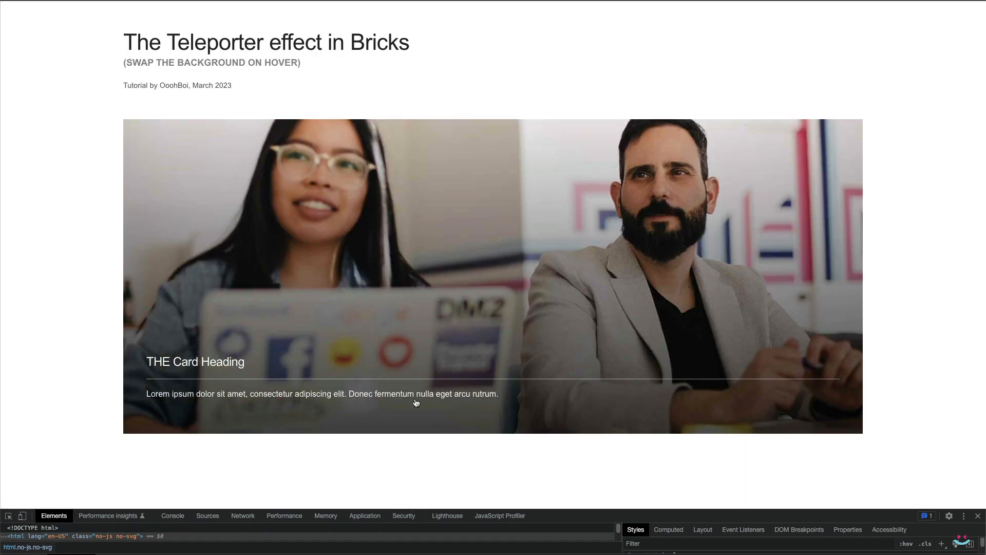
pyautogui.moveTo(413, 474)
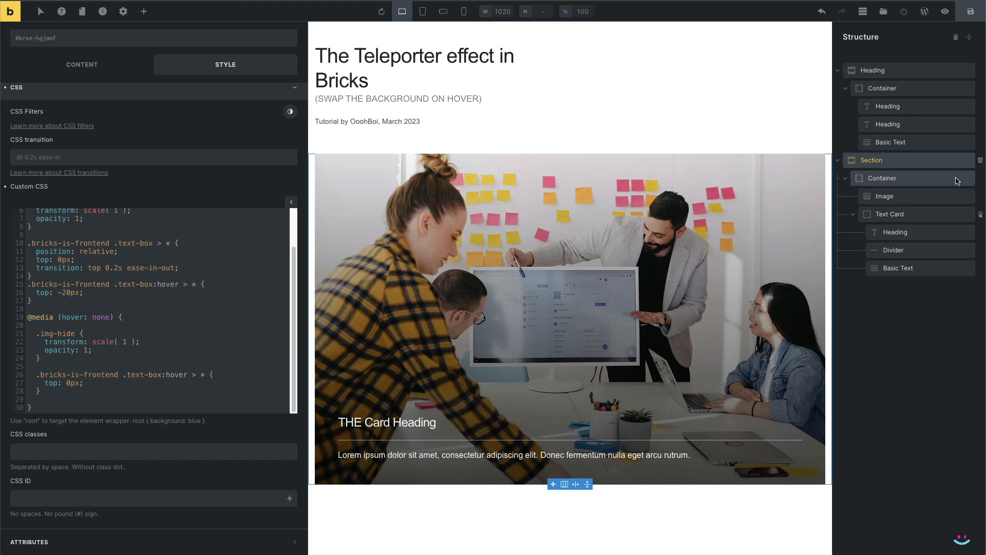
# Give the first two background images the img-hide class and IDs img-box-1 and img-box-2.
pyautogui.click(884, 195)
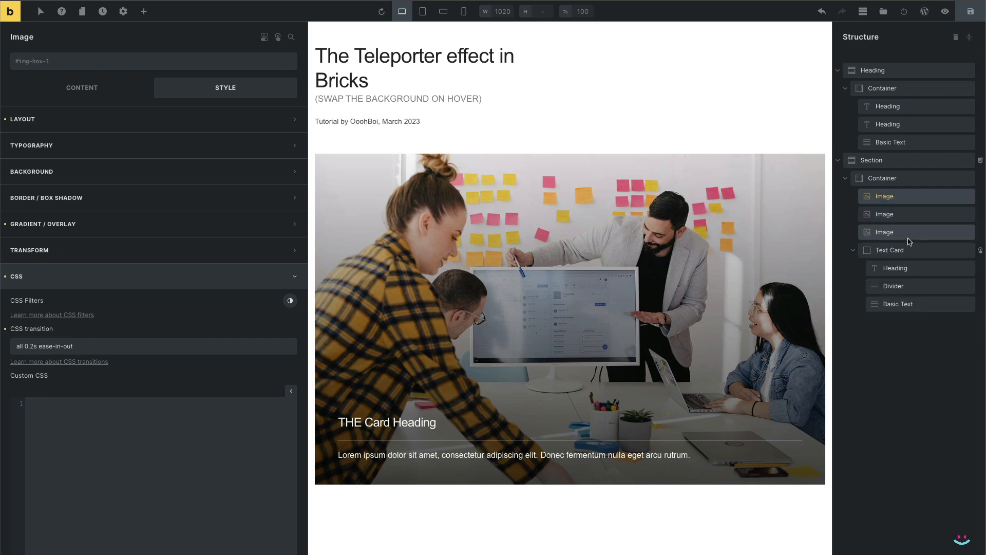
pyautogui.scroll(-3)
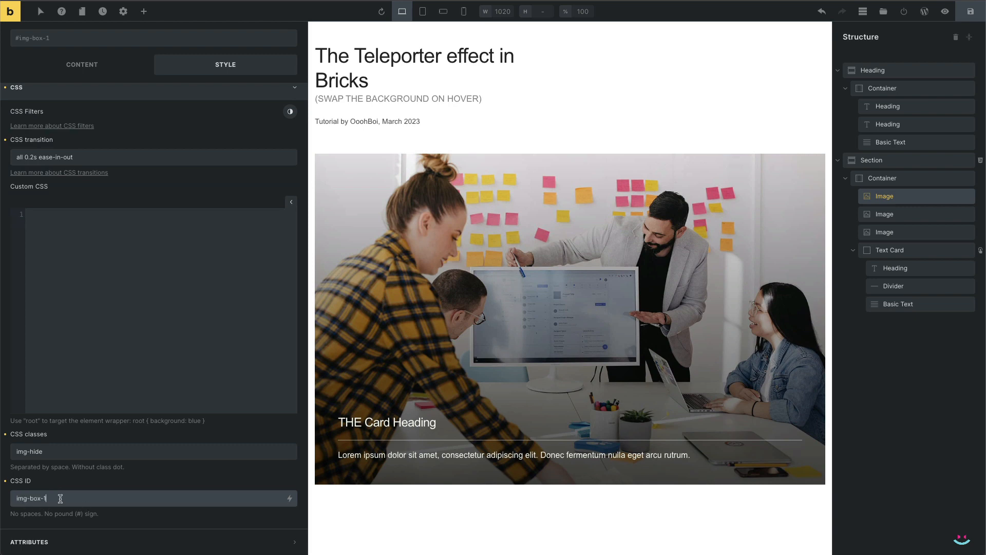
pyautogui.click(883, 214)
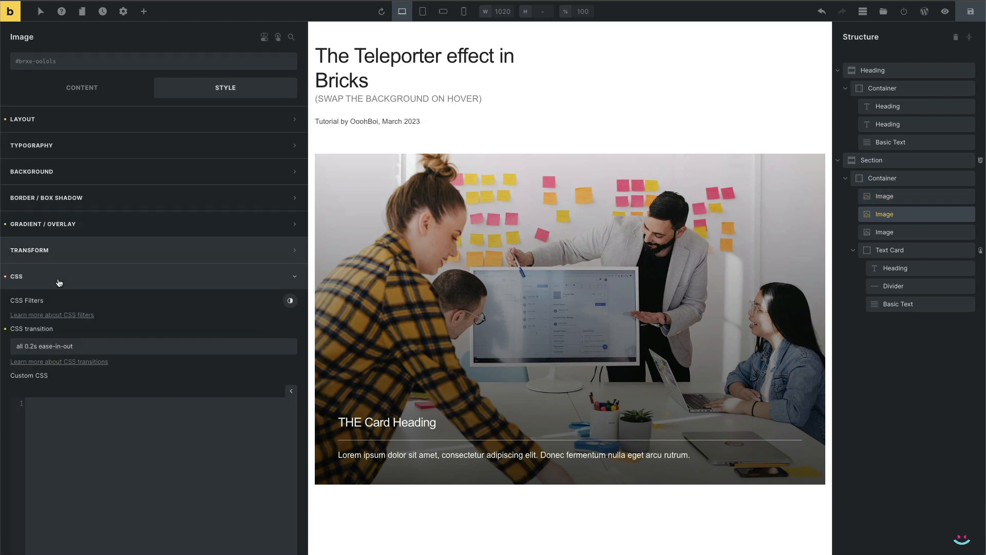
pyautogui.scroll(-3)
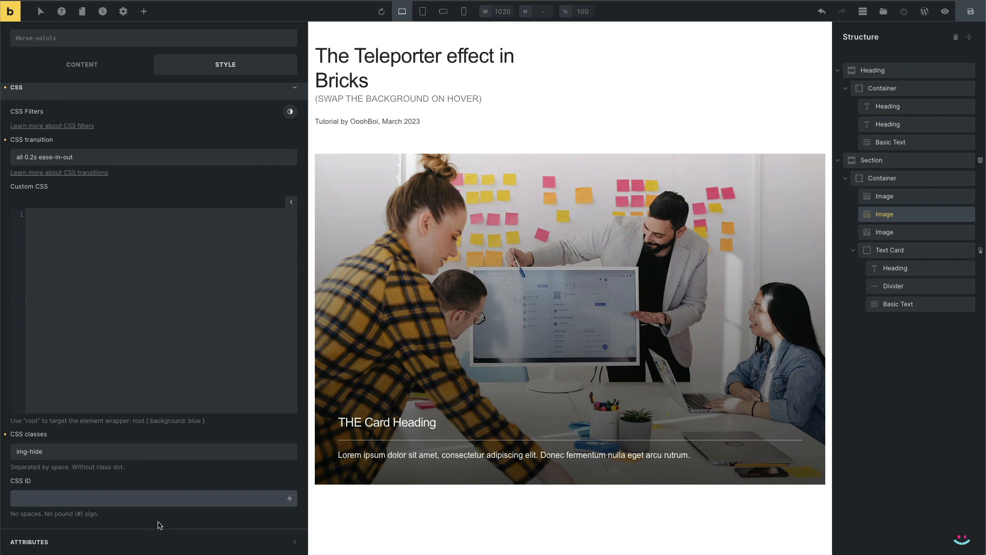
pyautogui.write('img-box-1')
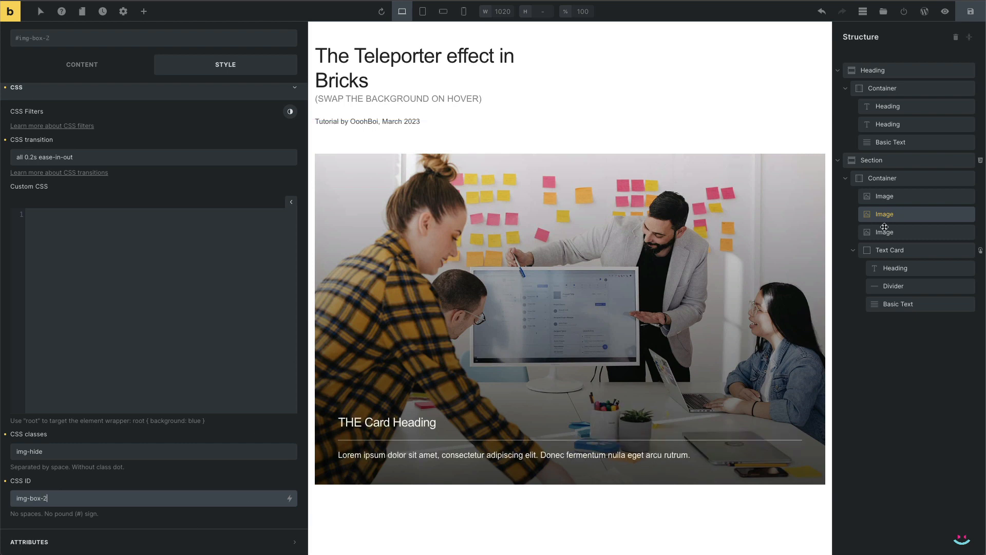
# Give the third background image the img-hide class and ID img-box-3.
pyautogui.click(884, 231)
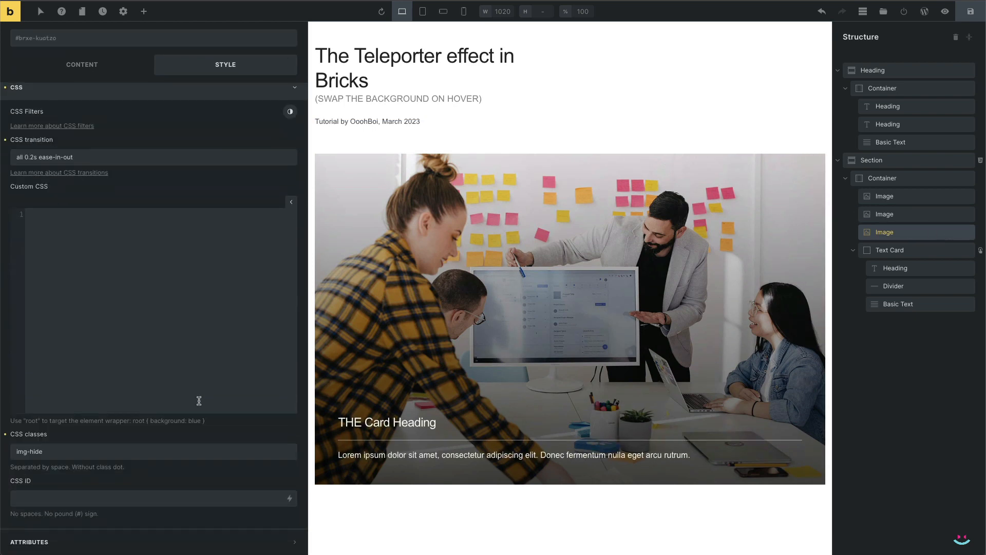
pyautogui.write('img-box-1')
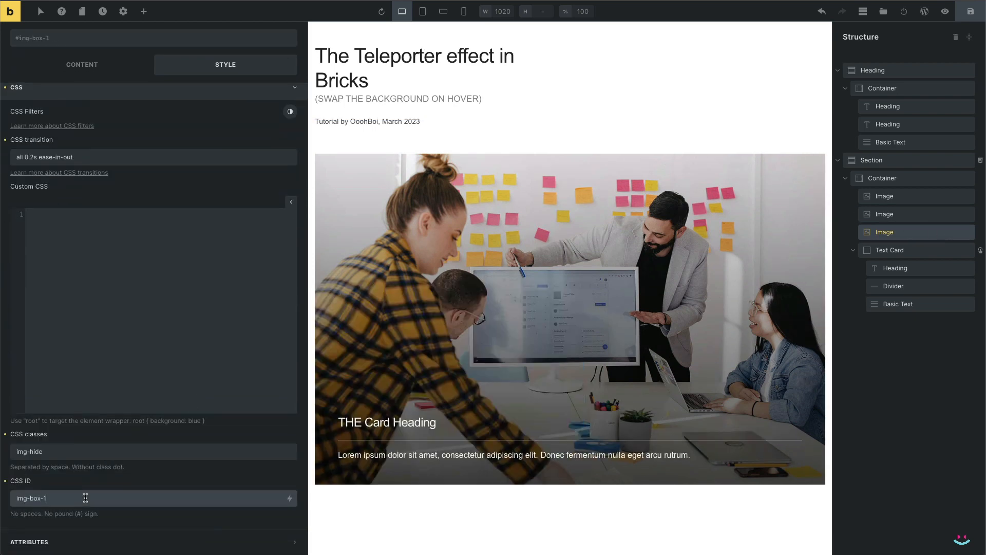
pyautogui.write('img-box-3')
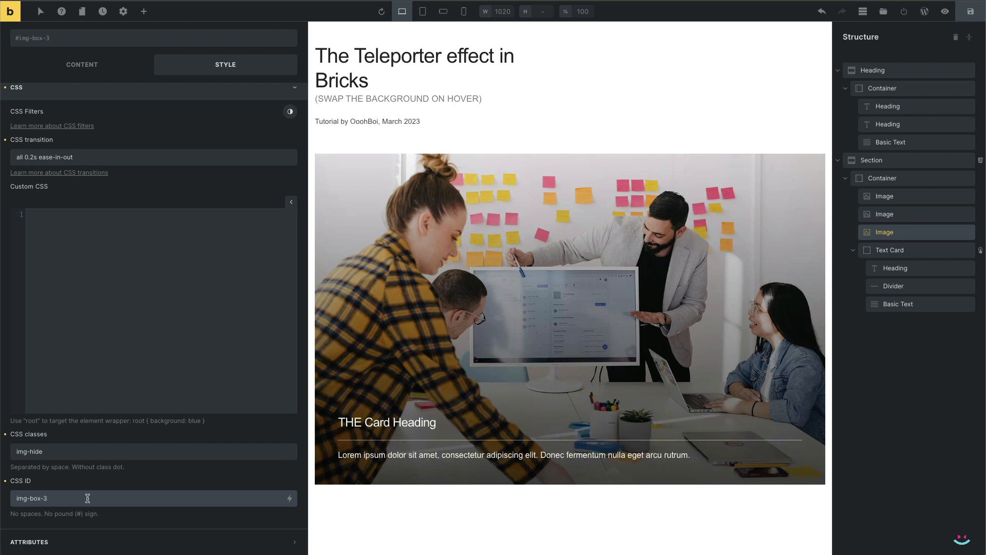
pyautogui.click(884, 195)
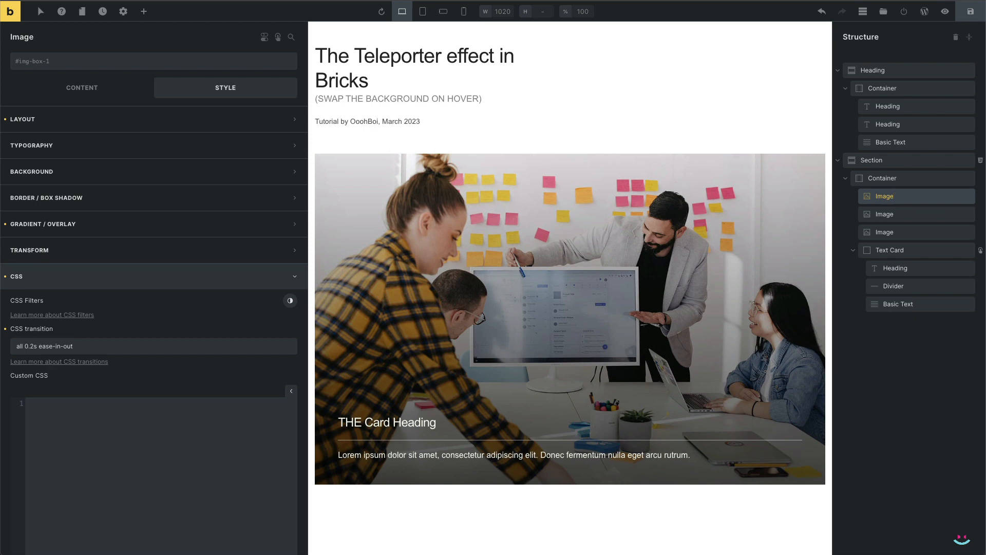
# Rename the three background images Image - 1, Image - 2 and Image - 3 in Structure.
pyautogui.doubleClick(883, 196)
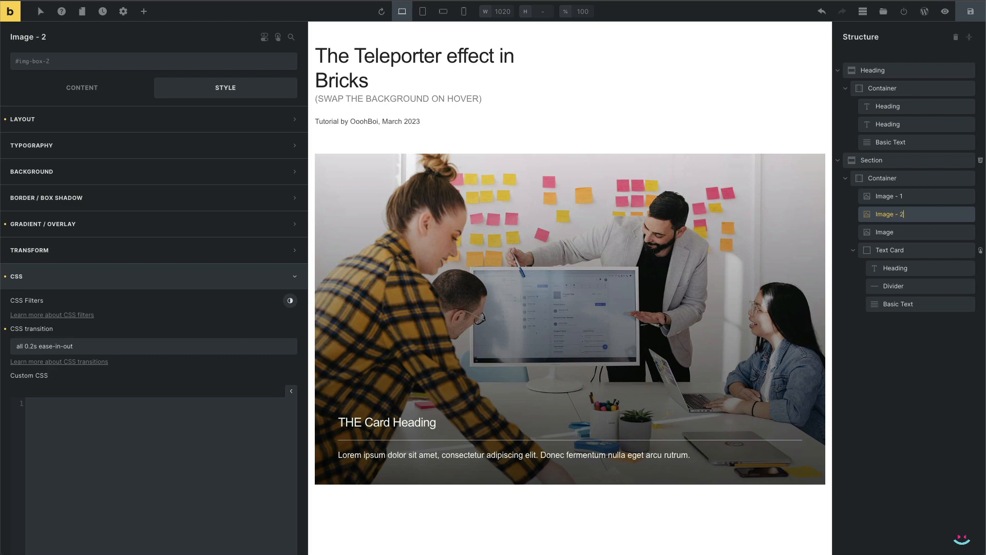
pyautogui.click(884, 232)
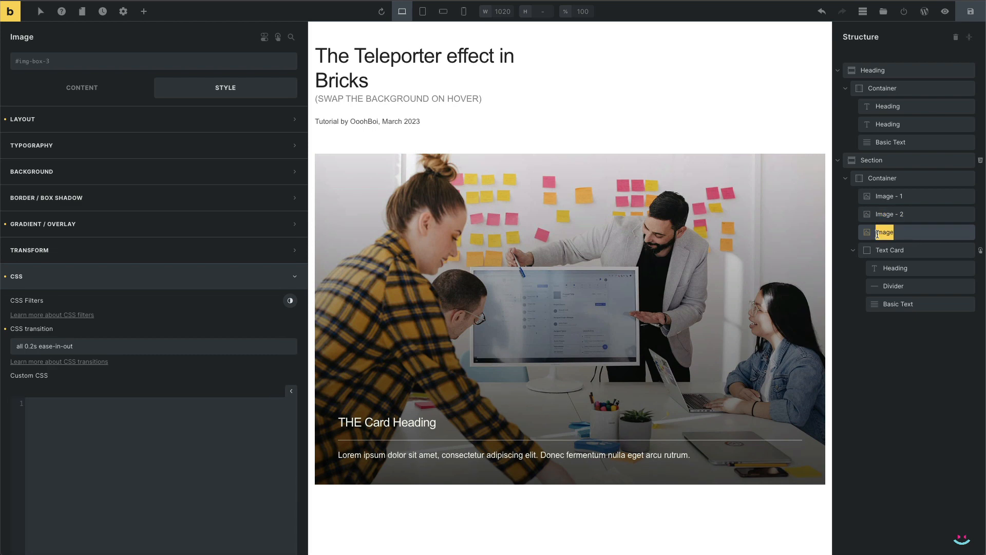
pyautogui.click(889, 250)
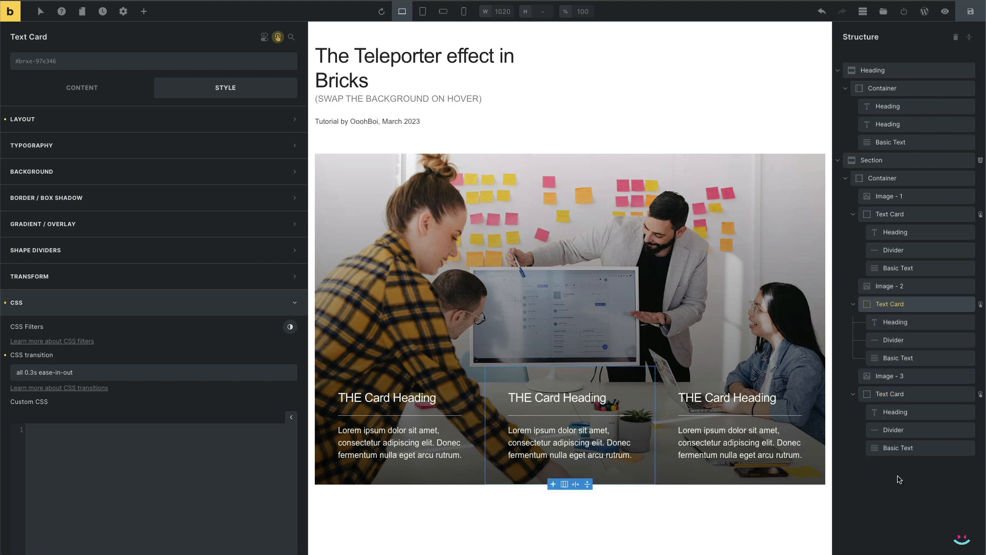
# Rename the duplicated cards Text Card - 1, 2 and 3, then select Image - 3.
pyautogui.click(892, 213)
pyautogui.write(' - 1')
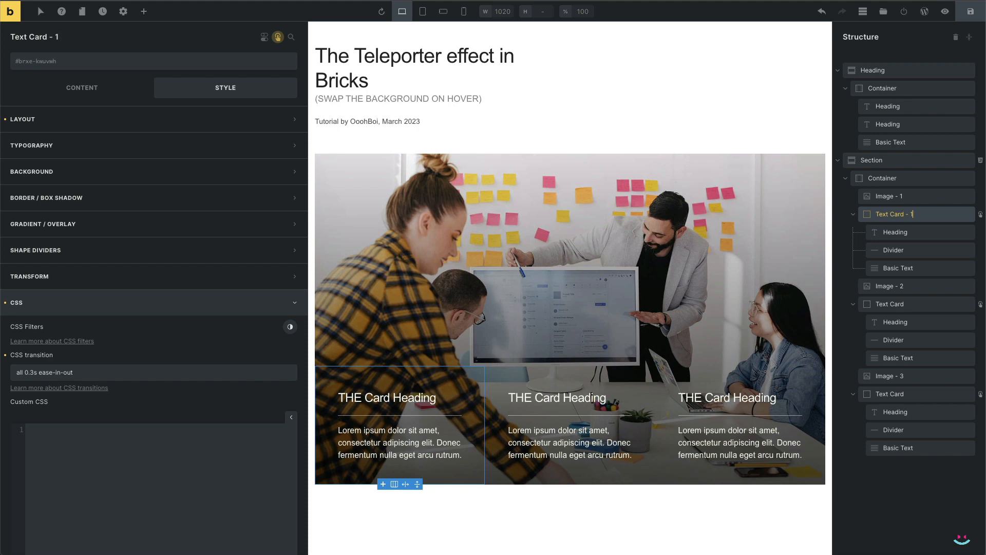
pyautogui.click(892, 393)
pyautogui.write('hi')
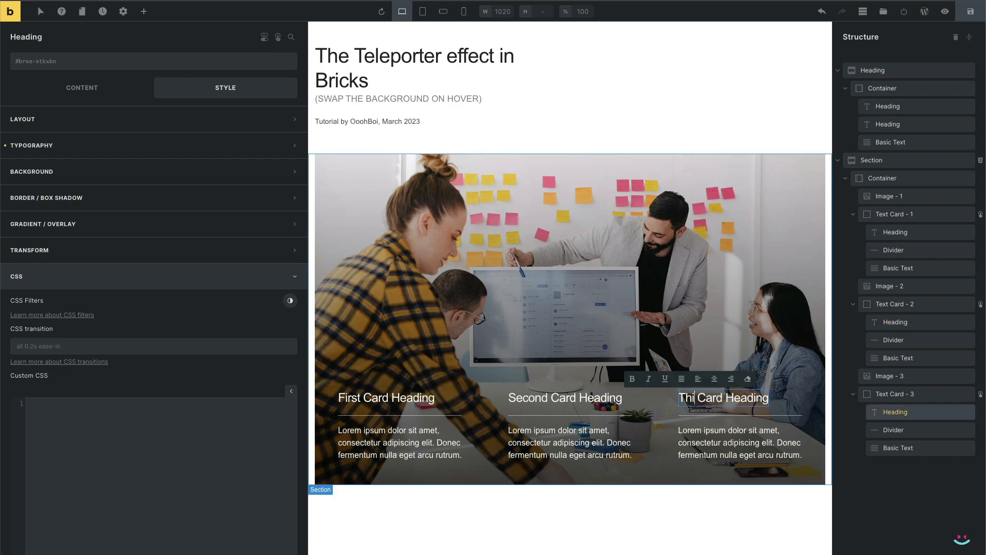
pyautogui.click(897, 287)
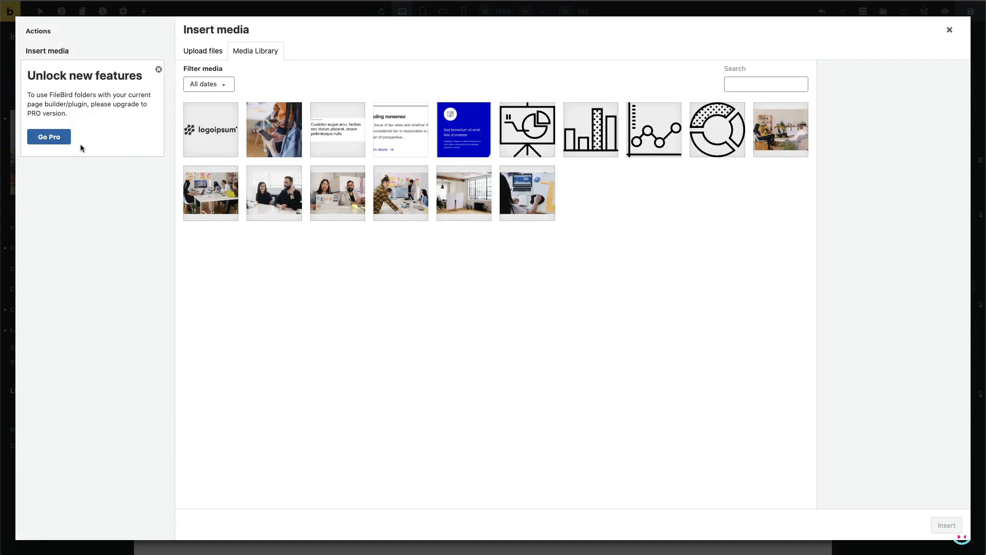
# Choose a new office photo from the Media Library and insert it into Image - 3.
pyautogui.click(526, 193)
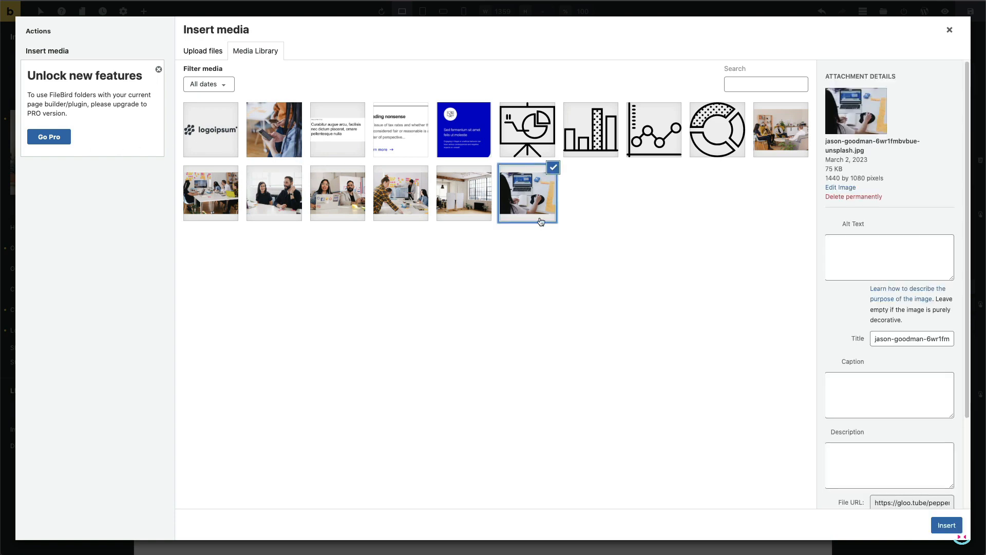
pyautogui.click(946, 525)
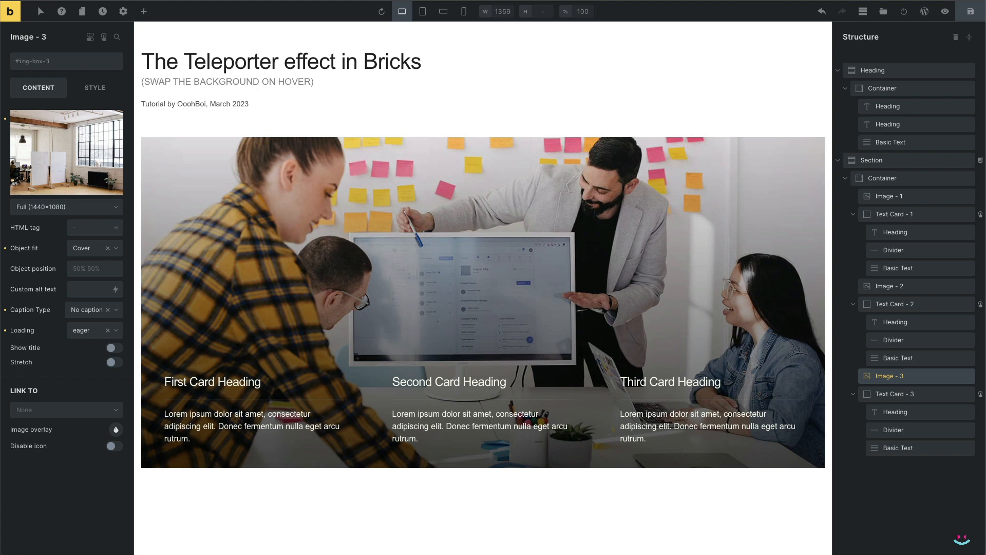
# Review Text Card 1's interaction and retarget Text Card 2's Mouse enter to #img-box-2.
pyautogui.click(894, 213)
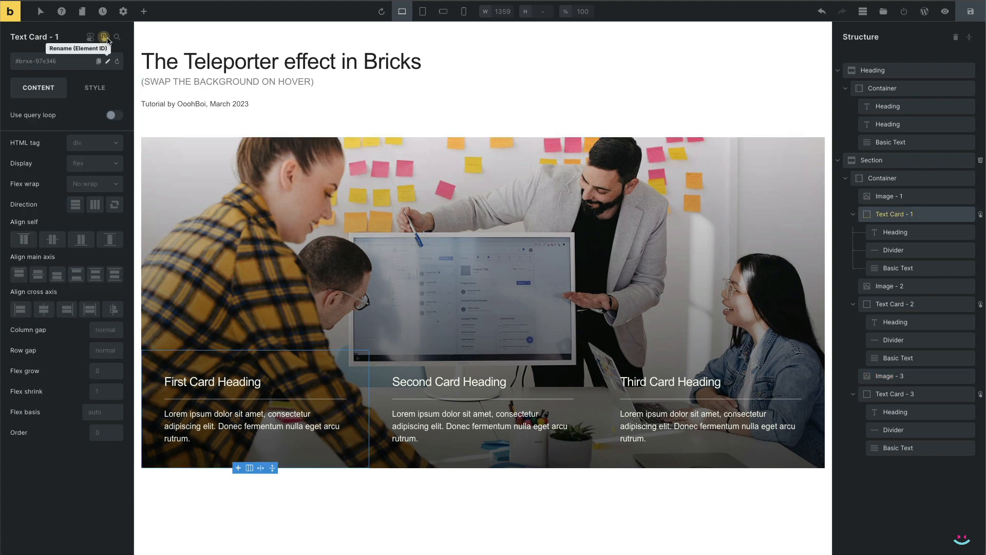
pyautogui.click(103, 37)
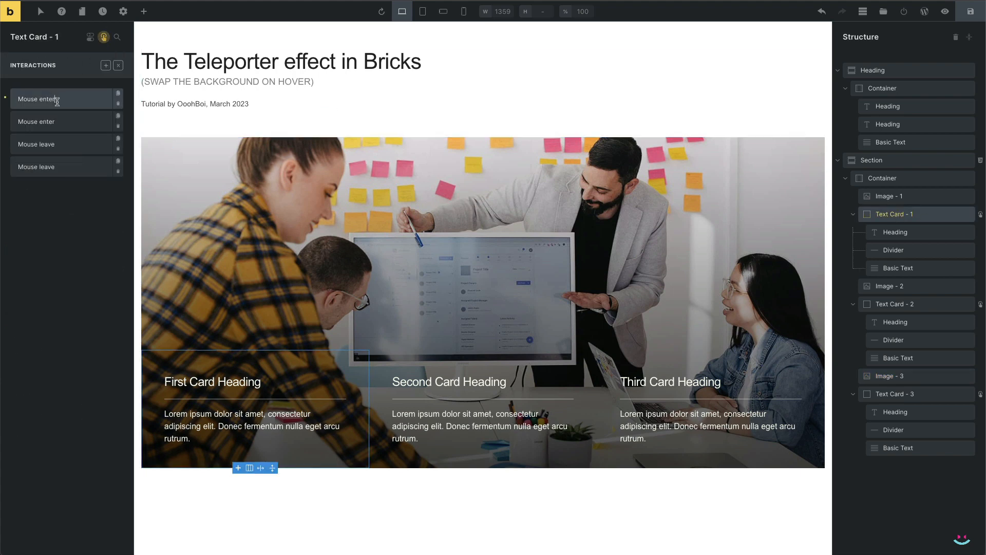
pyautogui.click(60, 98)
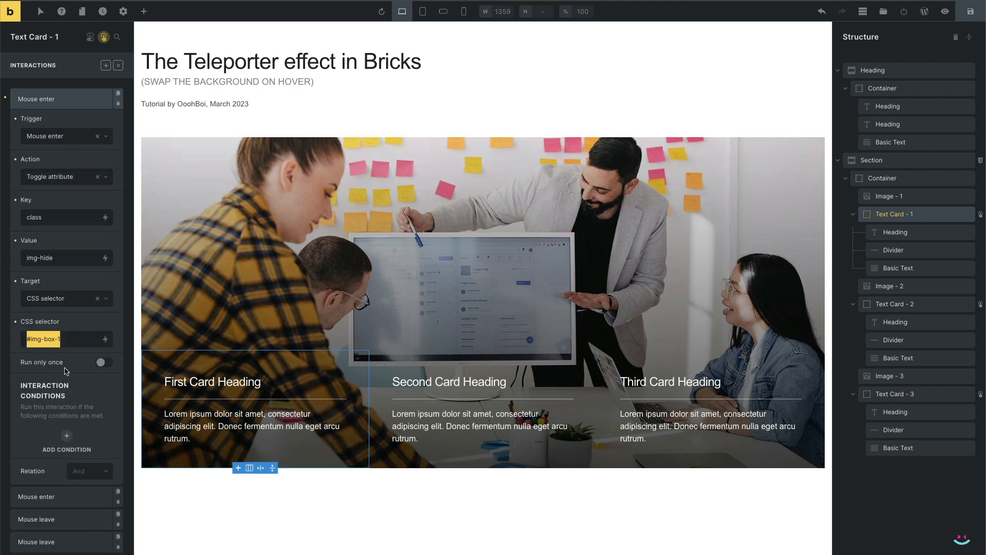
pyautogui.click(896, 304)
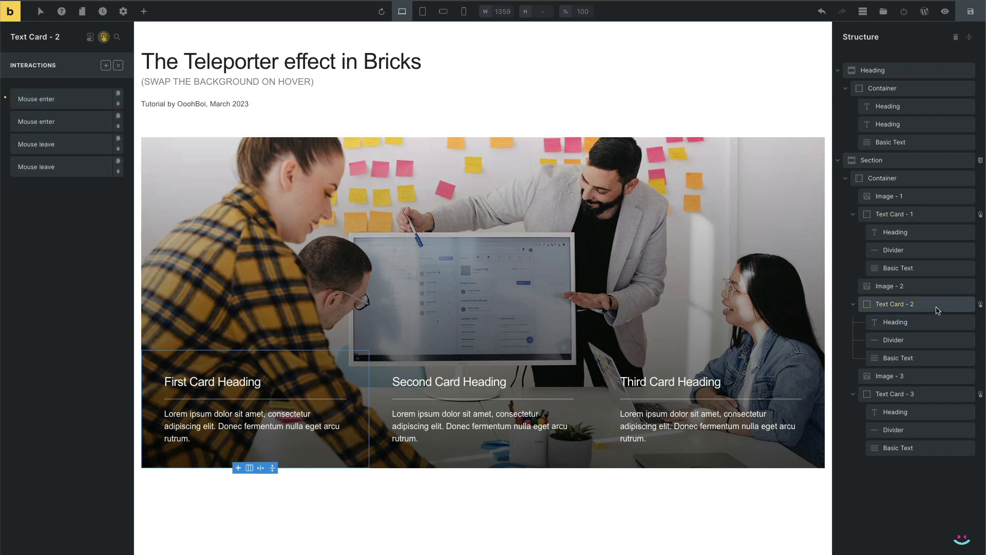
pyautogui.click(36, 99)
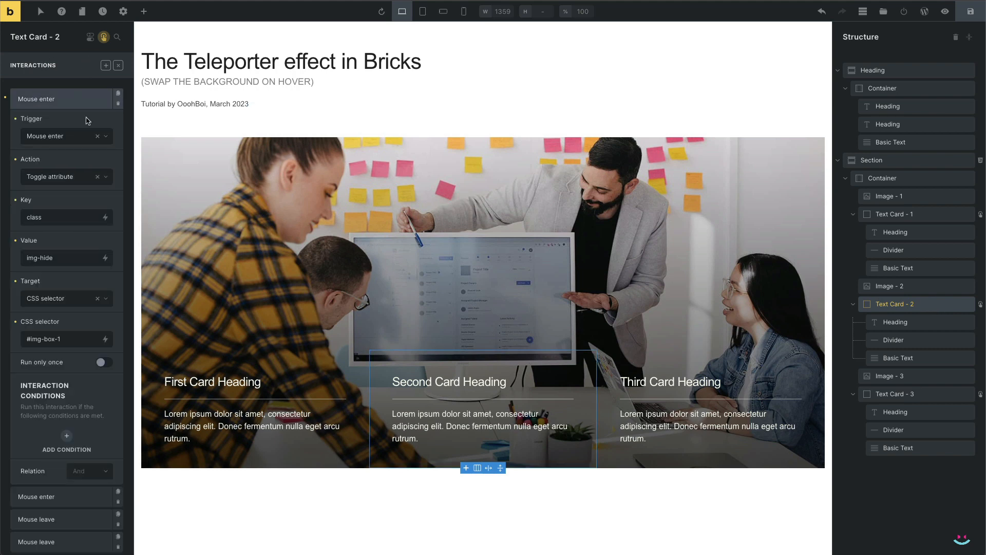
pyautogui.doubleClick(44, 339)
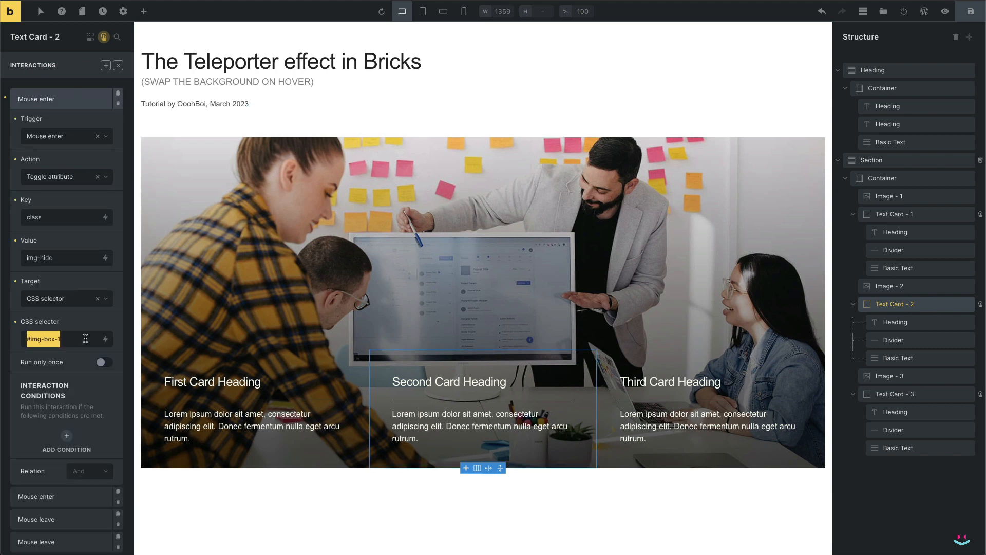
pyautogui.write('#img-box-2')
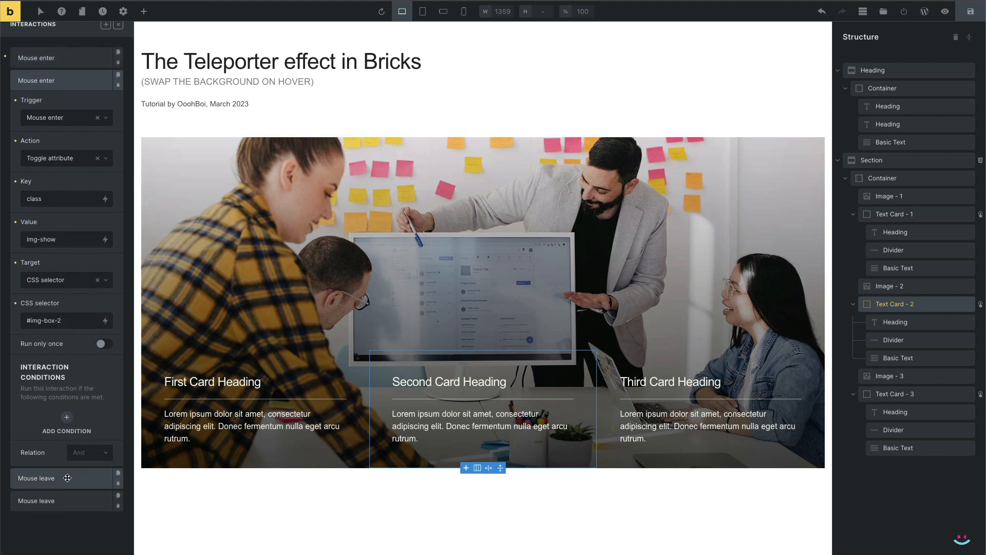
# Check Text Card 2's mouse leave and Text Card 3's interactions target #img-box-2 and #img-box-3.
pyautogui.click(37, 478)
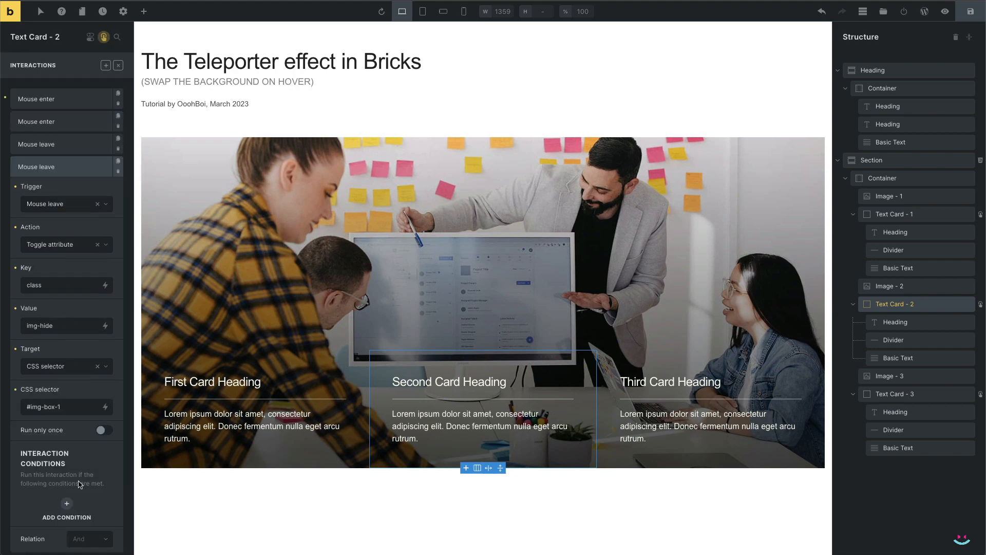
pyautogui.click(896, 394)
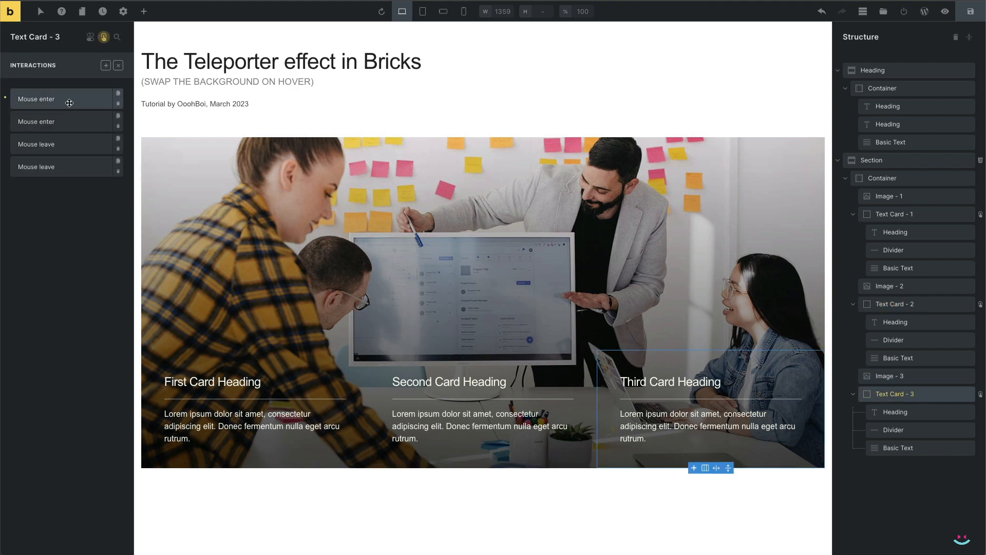
pyautogui.click(36, 122)
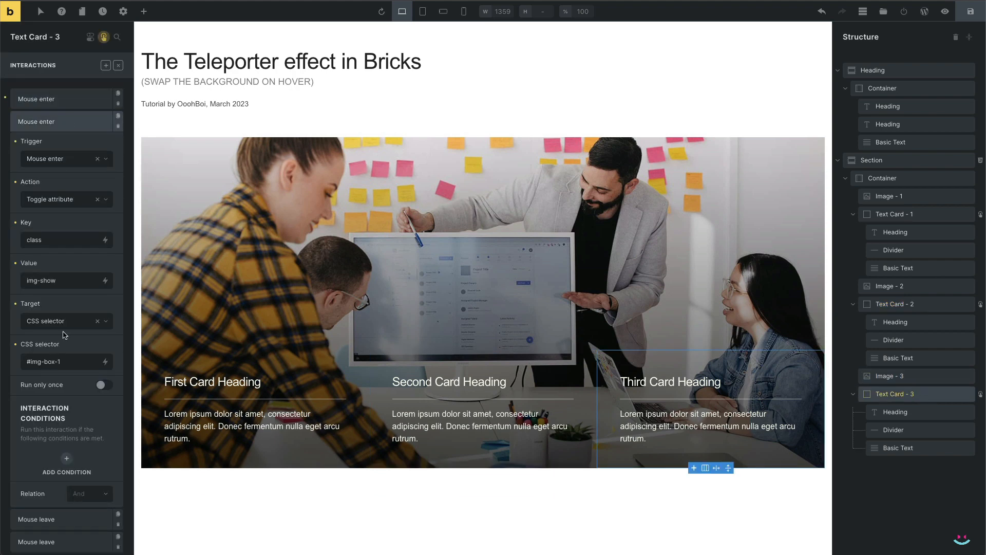
pyautogui.click(37, 144)
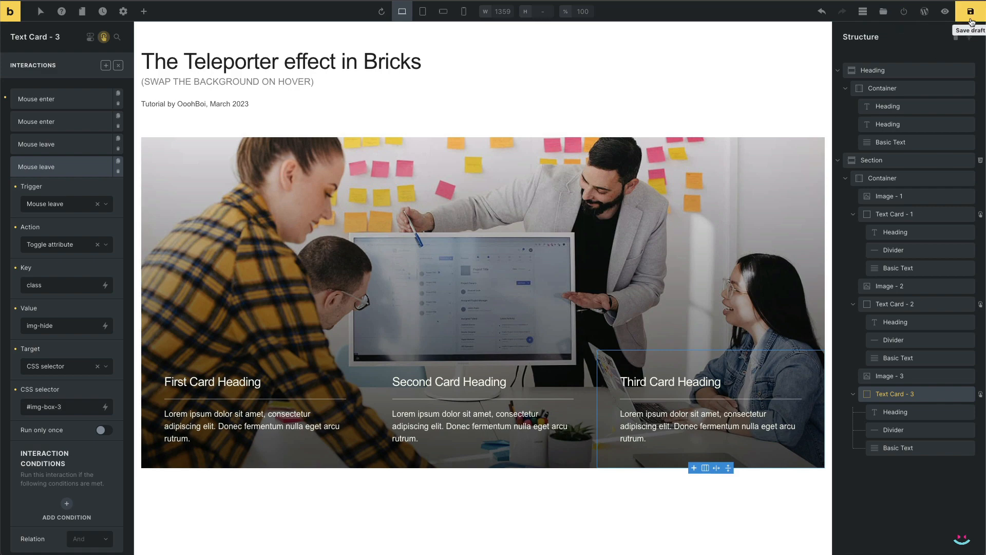
# Save the page and preview it live in Chrome at iPhone 12 Pro size.
pyautogui.click(969, 12)
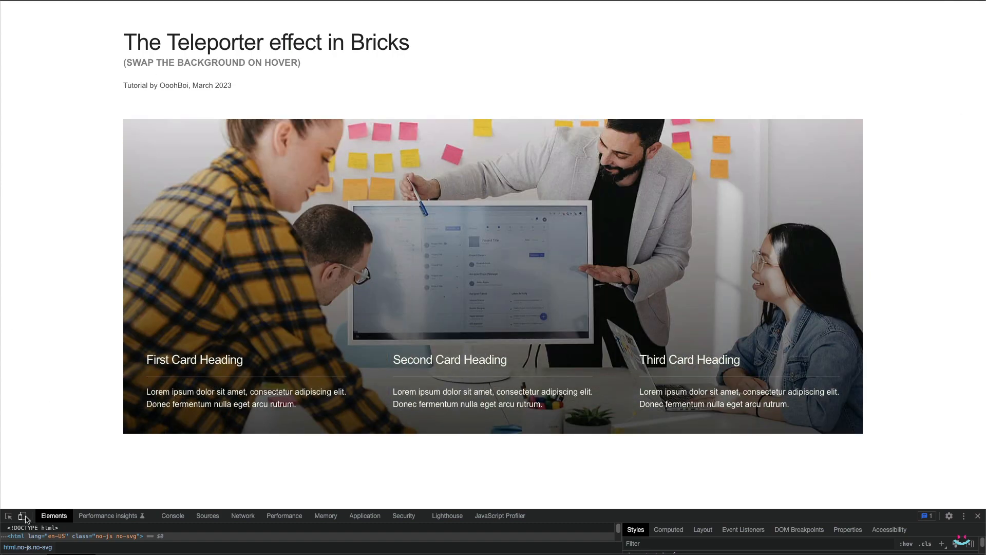
pyautogui.click(22, 515)
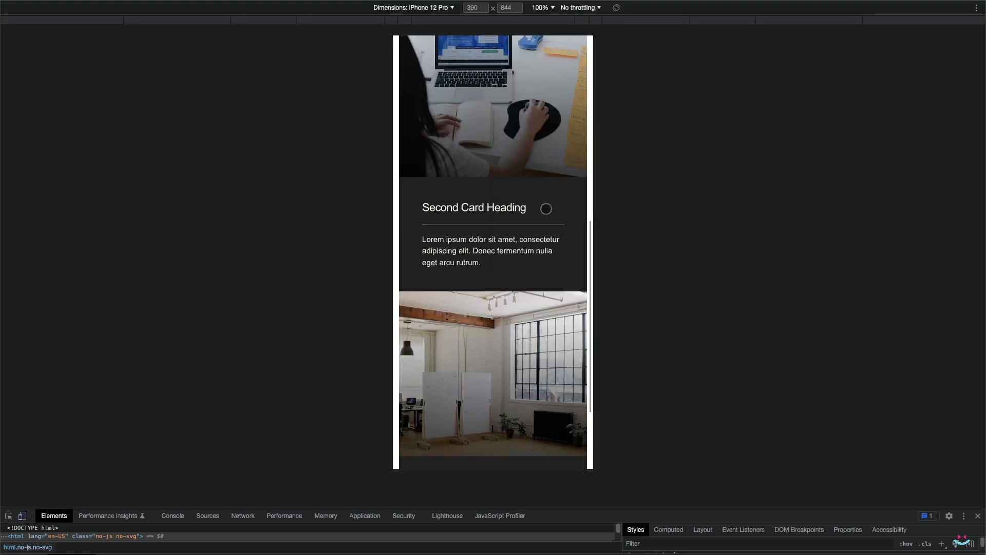
pyautogui.scroll(3)
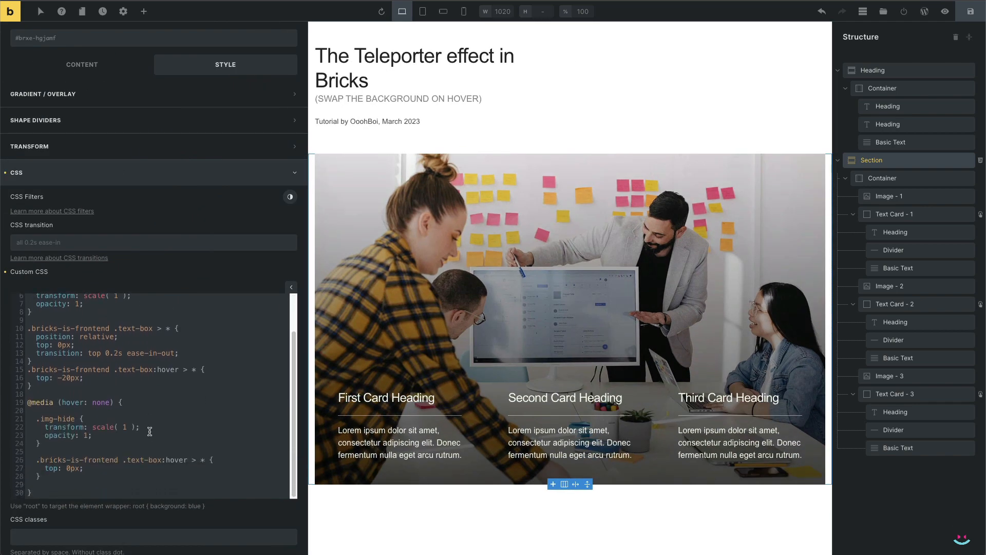
pyautogui.scroll(3)
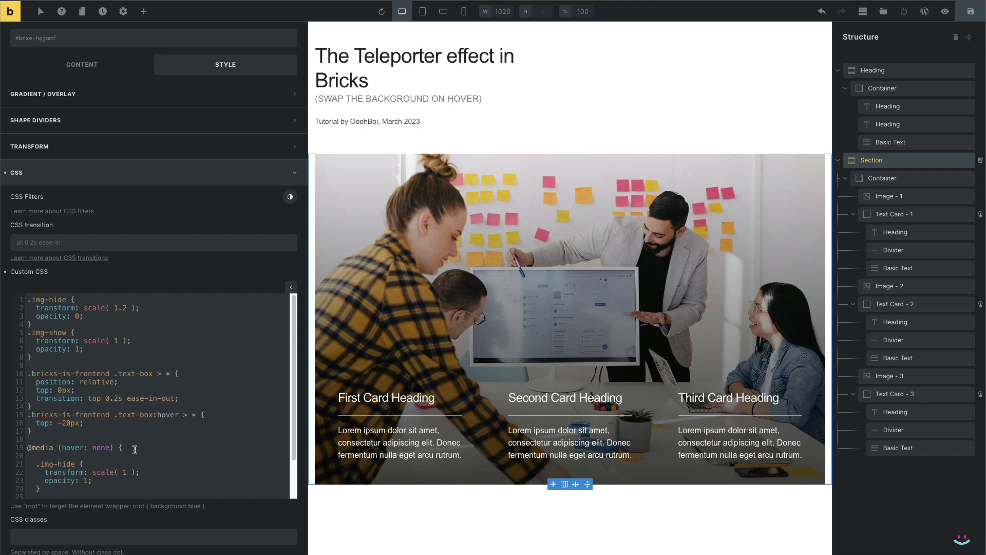
pyautogui.moveTo(709, 552)
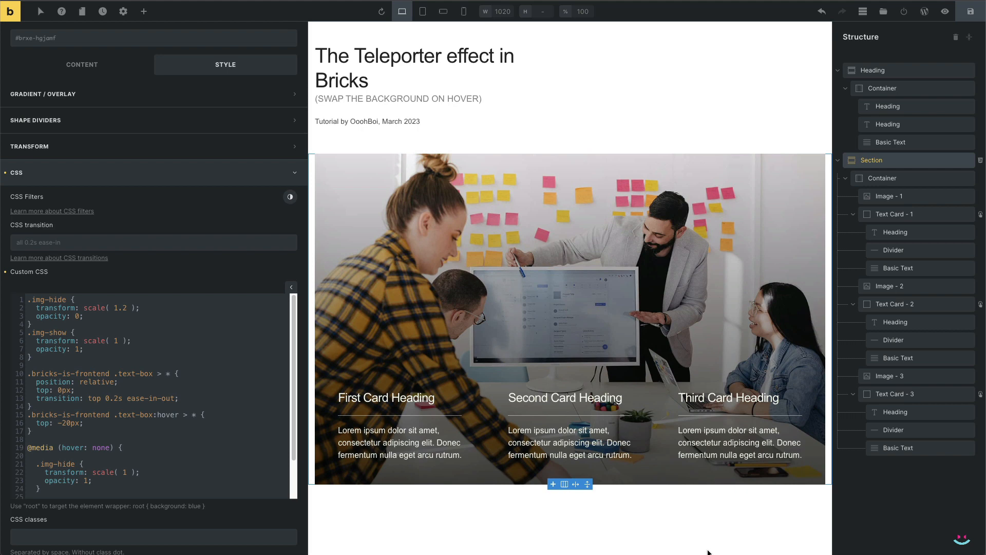
# Select the Container and begin a .the-wrapper selector in the section CSS.
pyautogui.click(881, 177)
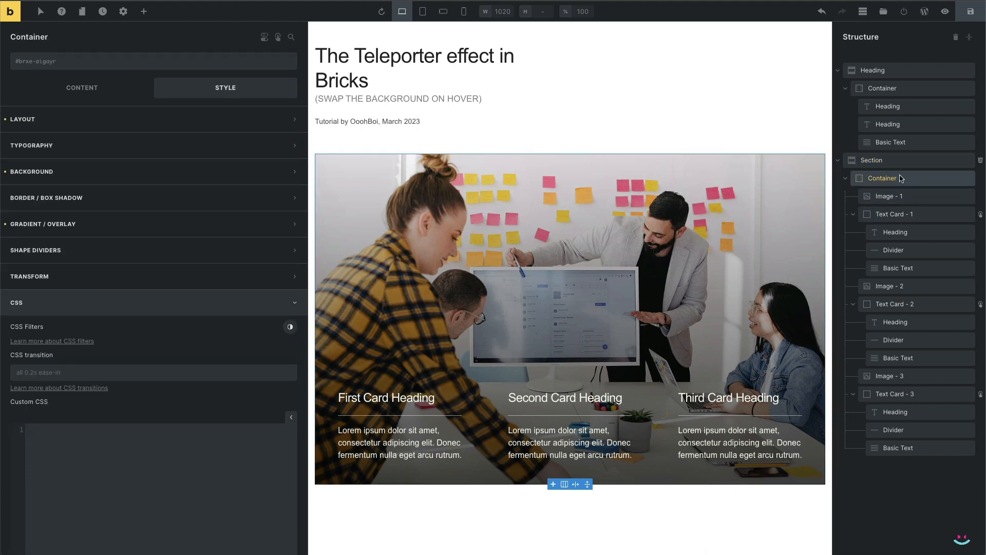
pyautogui.scroll(-3)
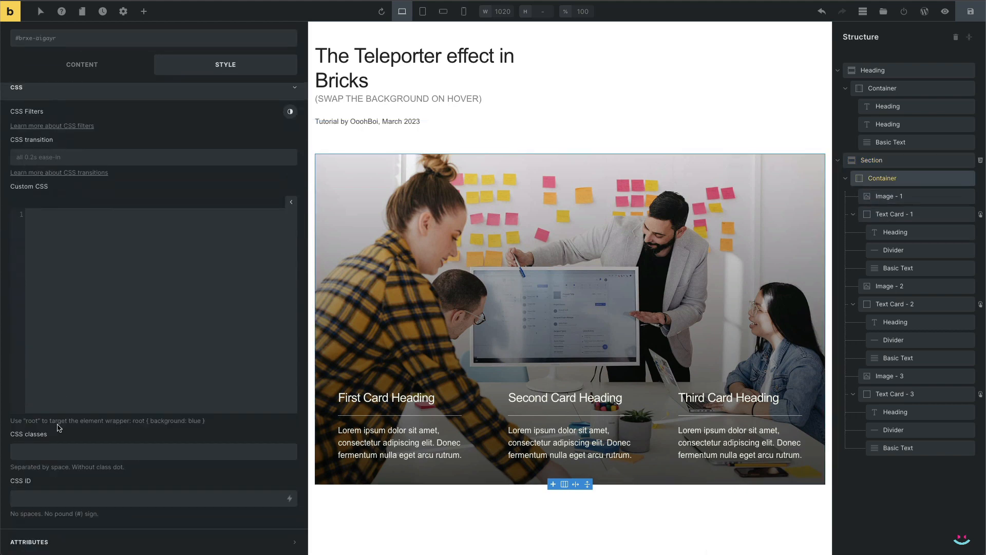
pyautogui.write('the-wrapper:h')
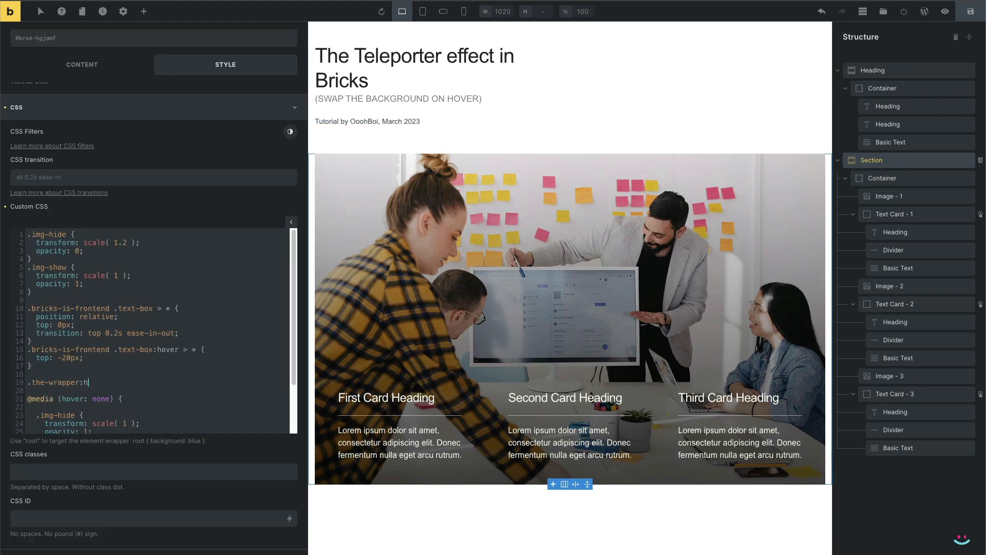
# Add .the-wrapper:hover .text-box { opacity: 0.3 } with the hovered card kept at opacity 1.
pyautogui.write('over .text-box {')
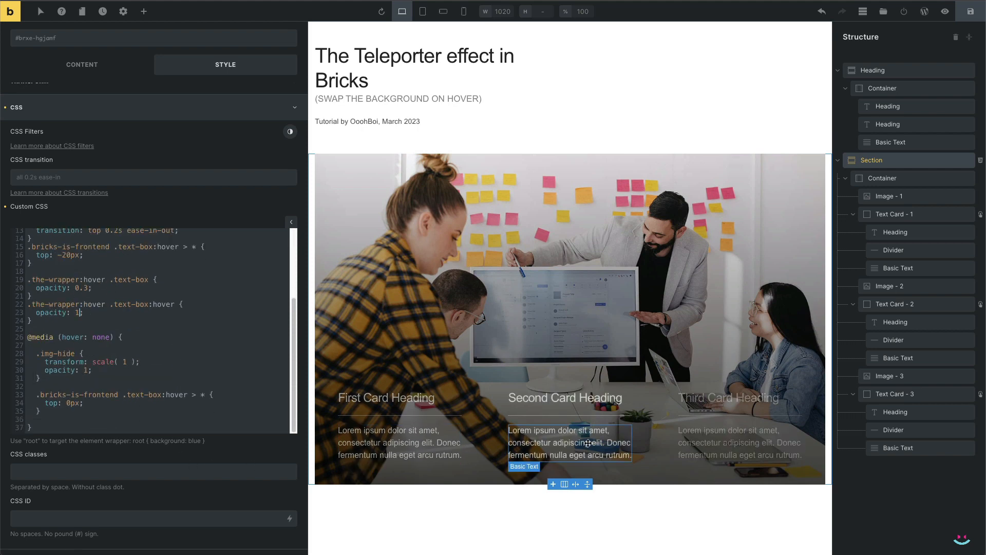
pyautogui.click(399, 442)
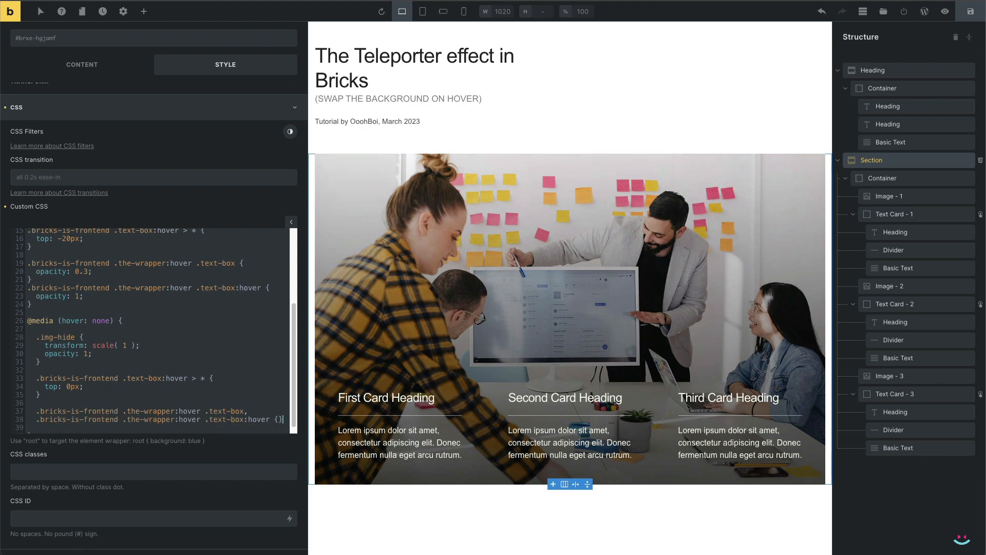
pyautogui.scroll(-3)
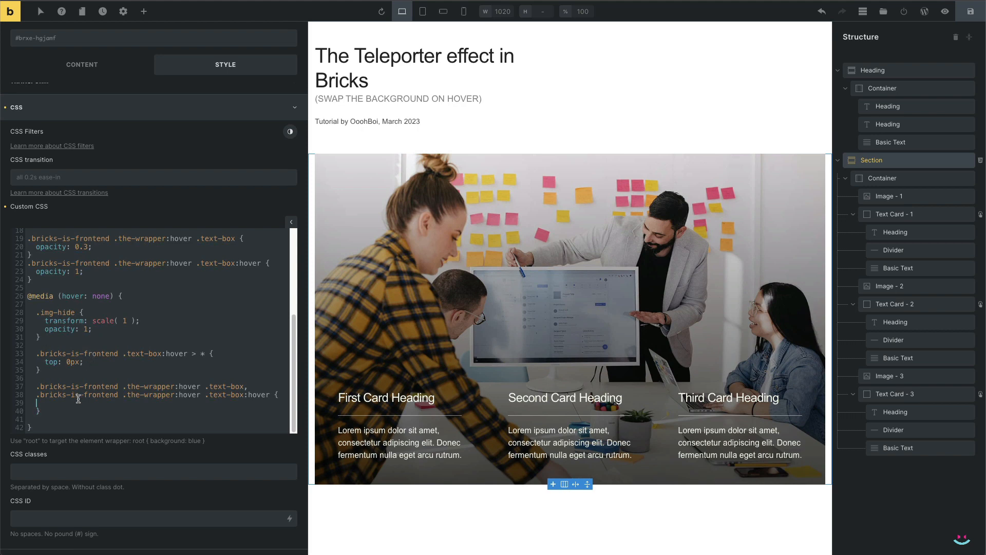
pyautogui.write('opacit')
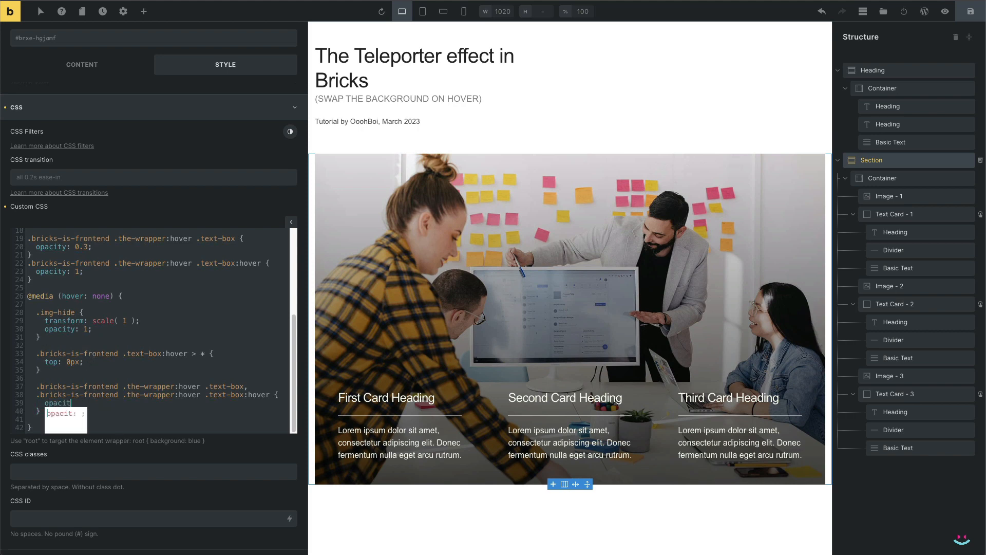
pyautogui.write('1;')
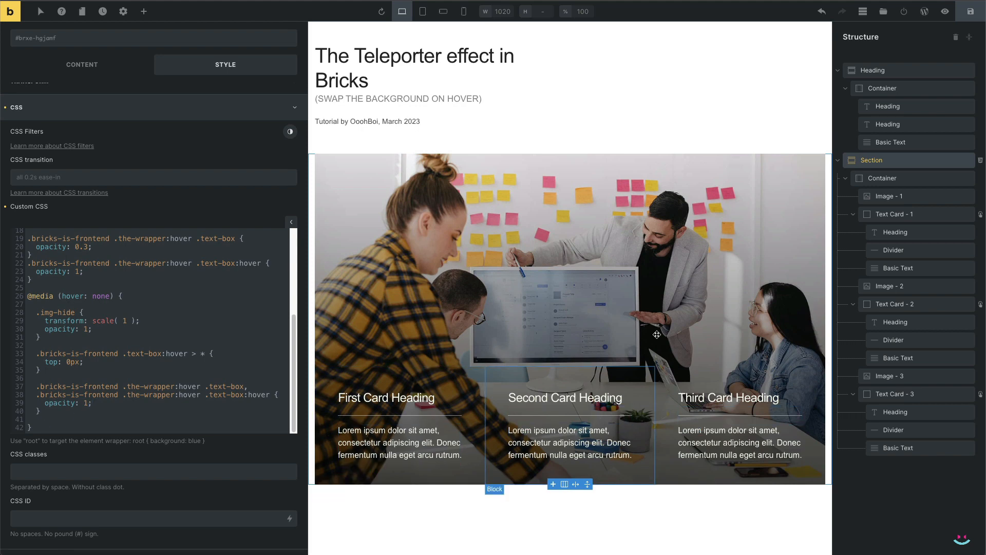
pyautogui.moveTo(971, 11)
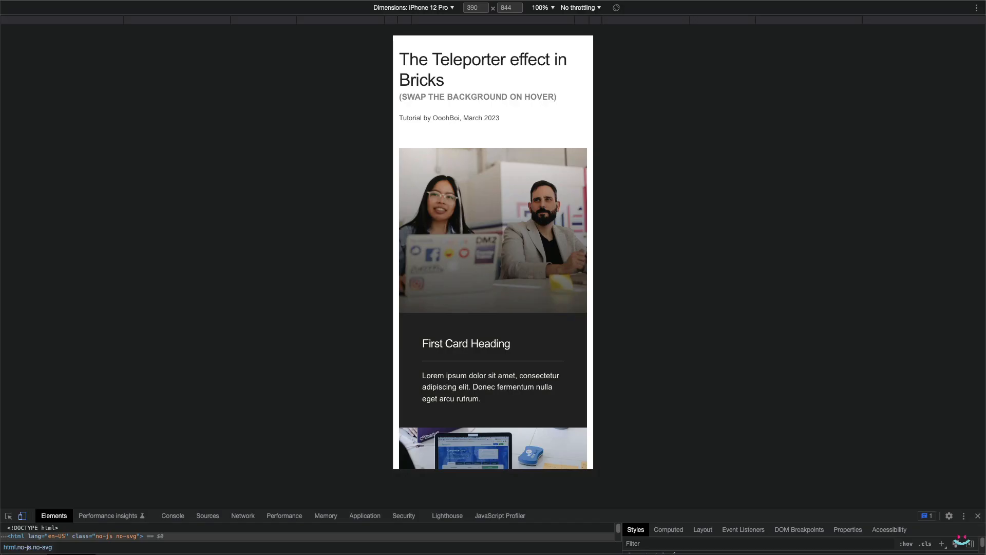
pyautogui.moveTo(690, 226)
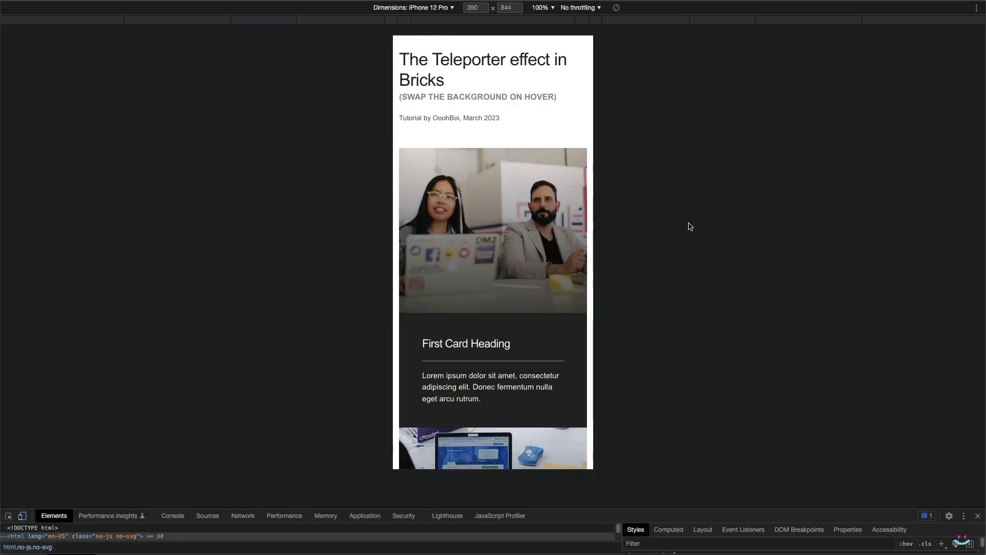
# Scroll the iPhone preview of the reloaded live page before returning to desktop width.
pyautogui.scroll(-3)
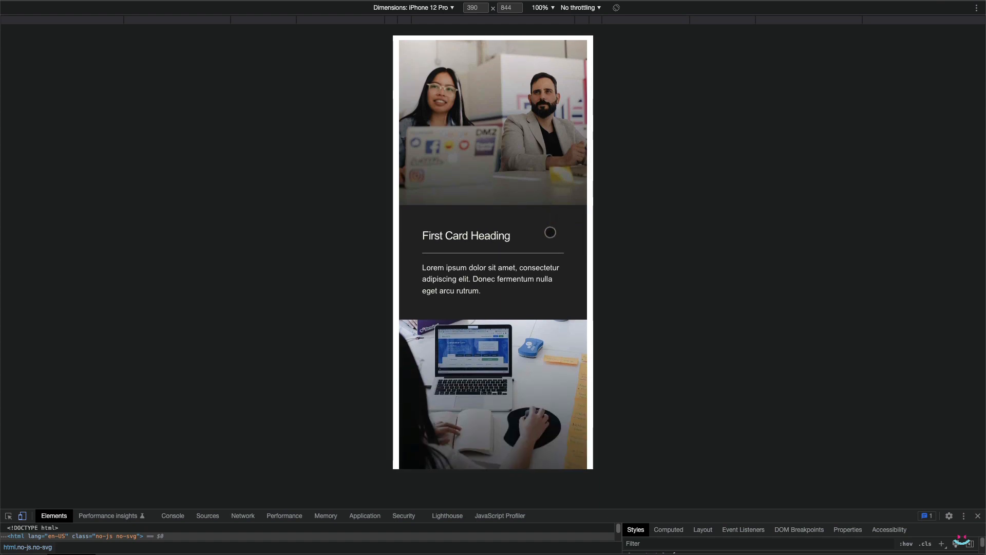
pyautogui.scroll(-3)
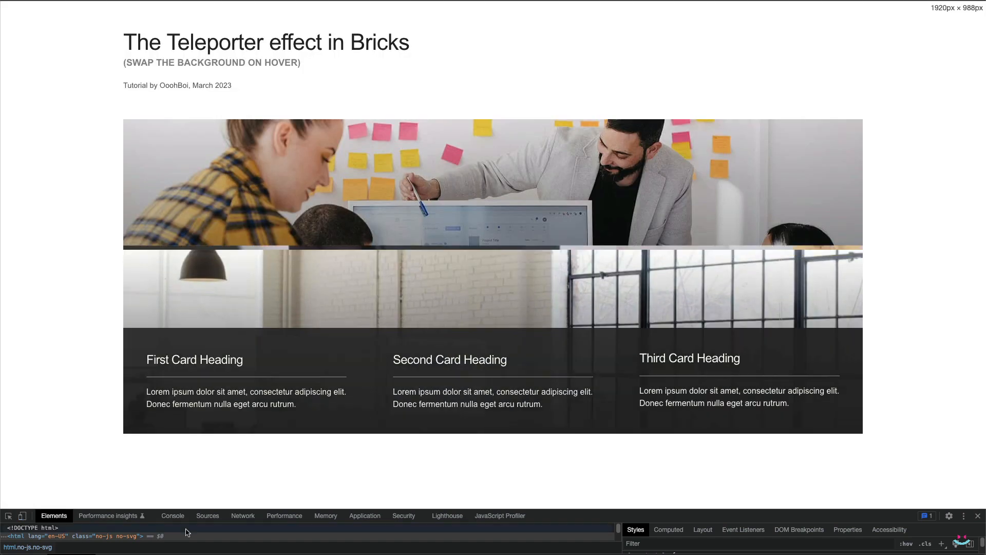
pyautogui.moveTo(273, 406)
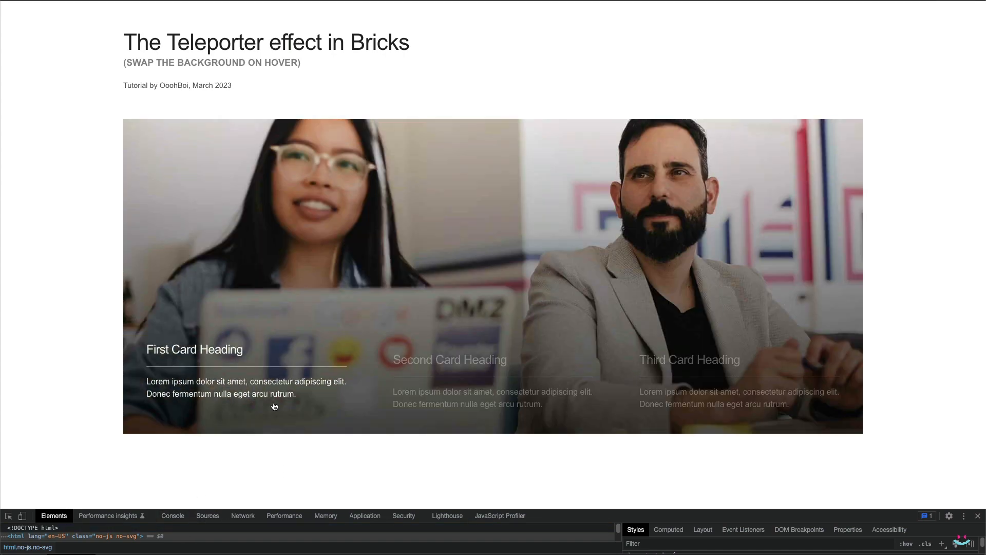
pyautogui.moveTo(702, 432)
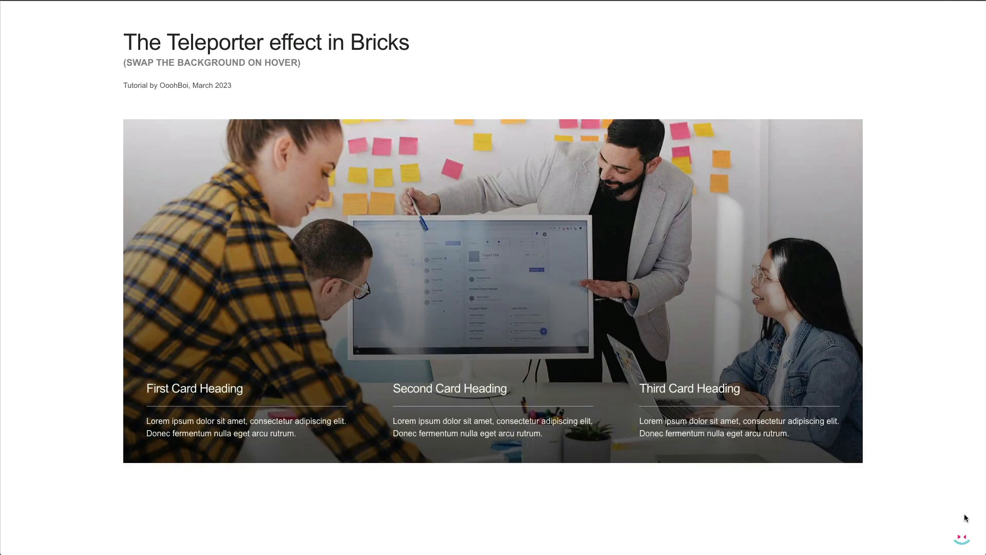
pyautogui.moveTo(259, 437)
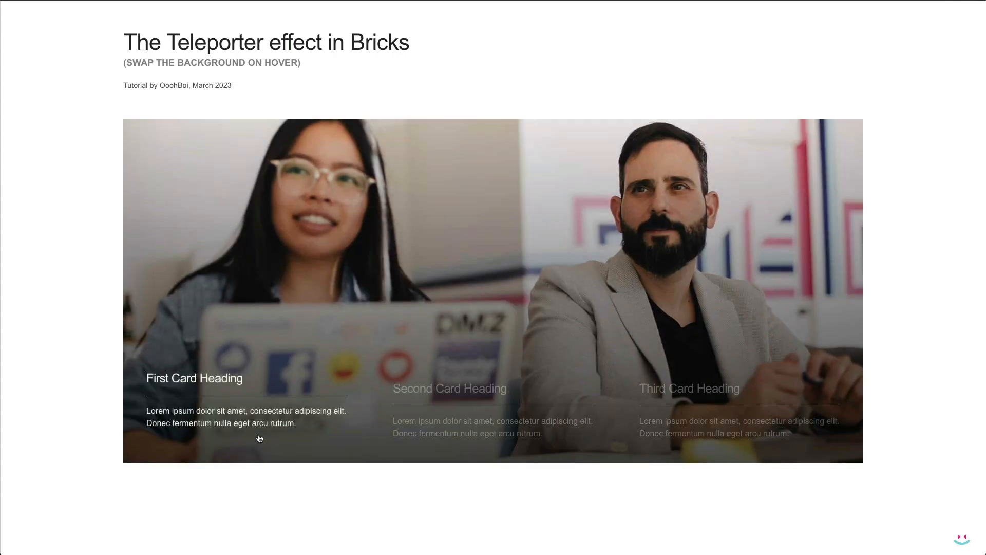
pyautogui.moveTo(549, 418)
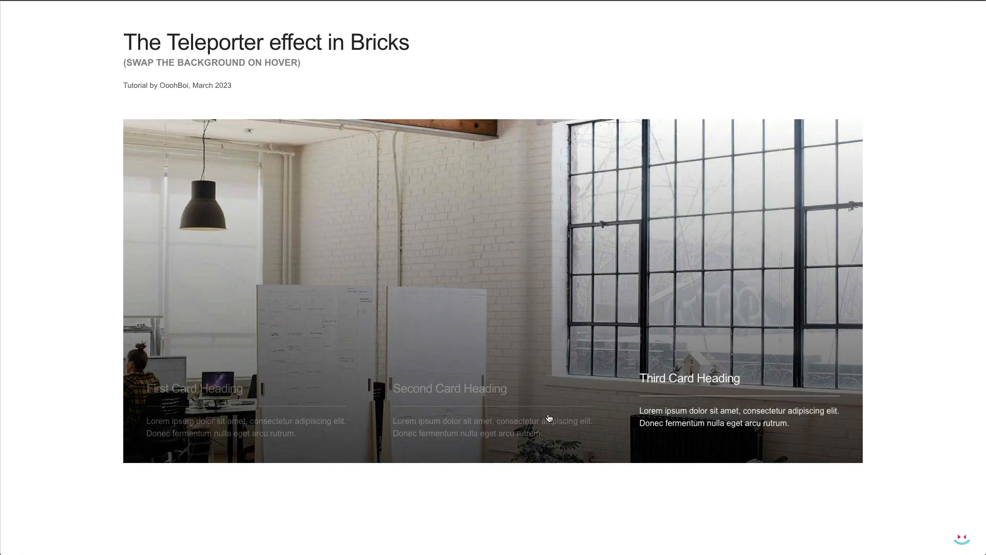
pyautogui.moveTo(237, 517)
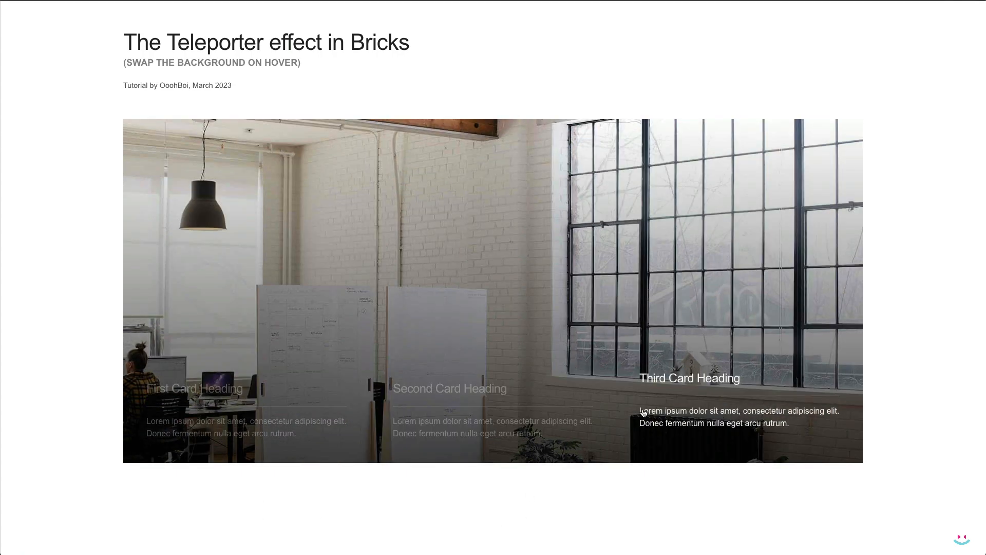
pyautogui.moveTo(237, 403)
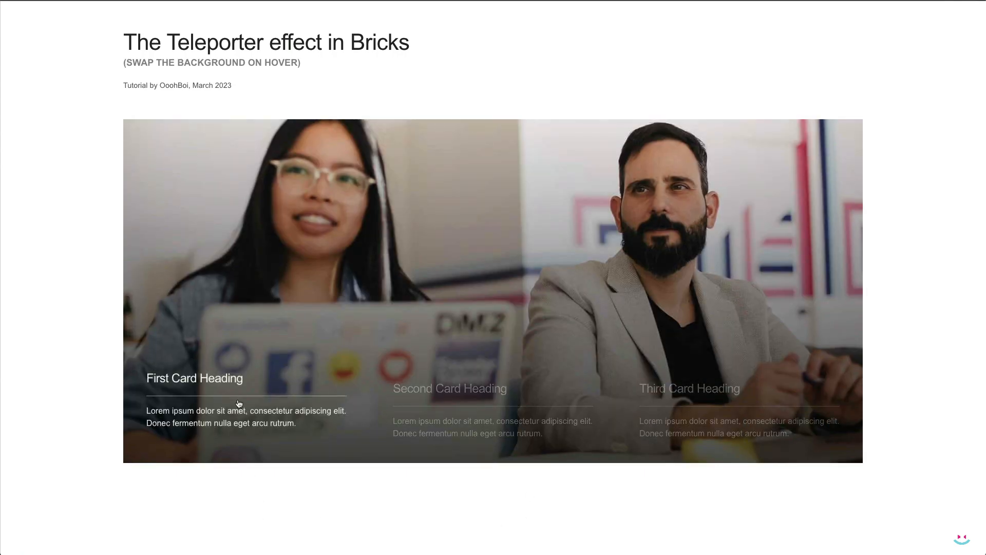